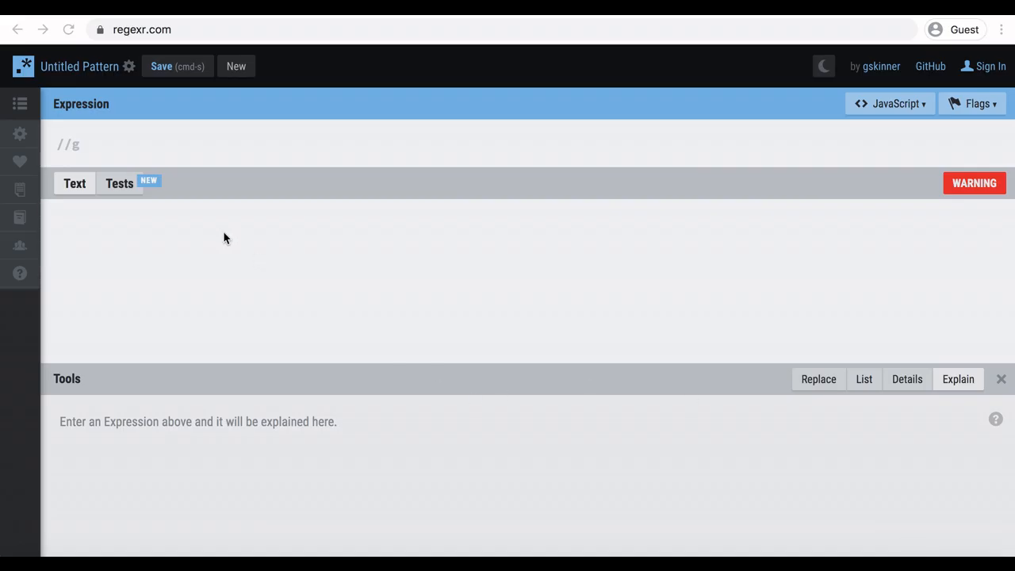
# Paste five 'mobile : 027…' phone-number lines in different formats into the Text area
pyautogui.click(238, 238)
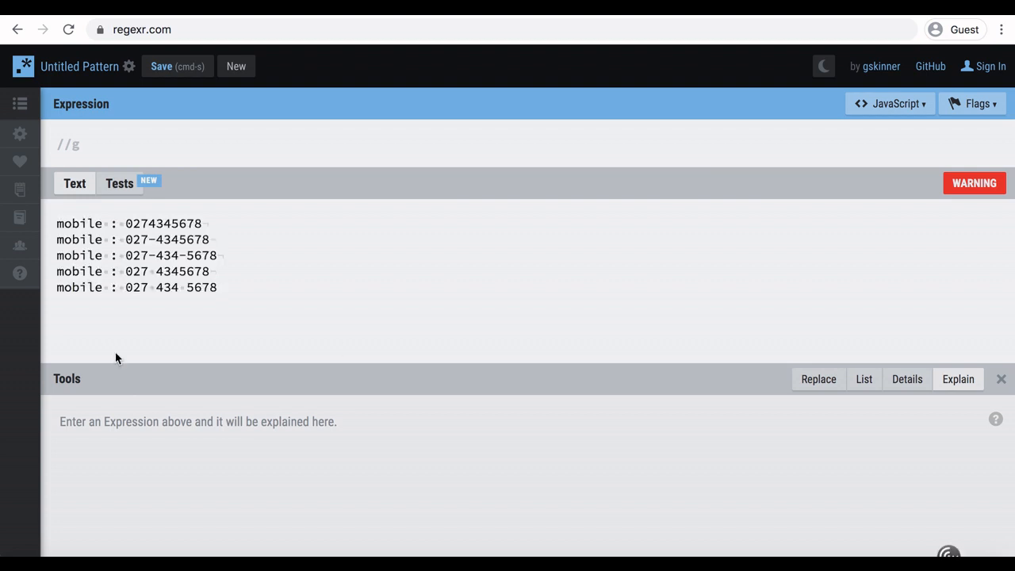
pyautogui.click(83, 223)
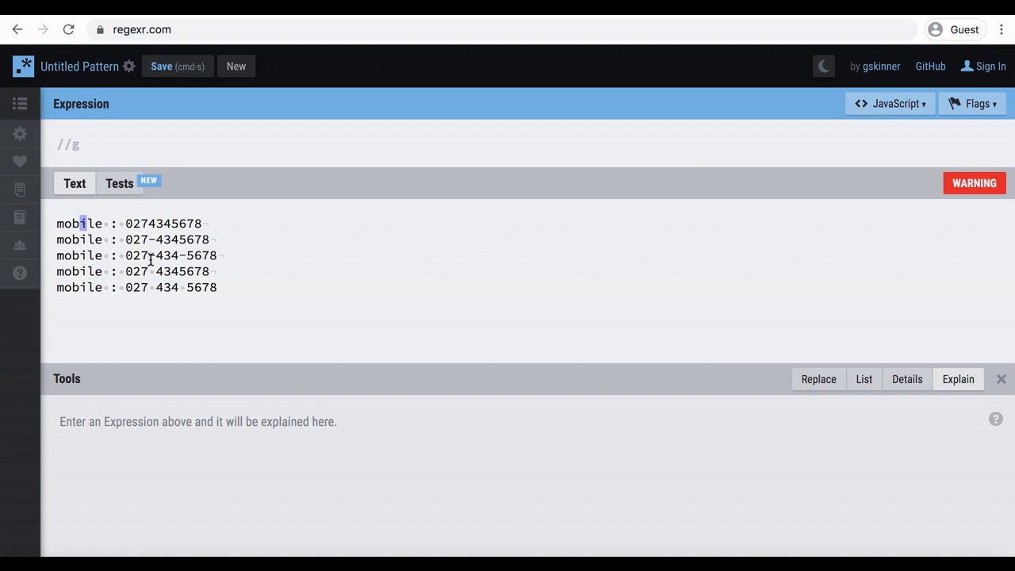
pyautogui.moveTo(196, 179)
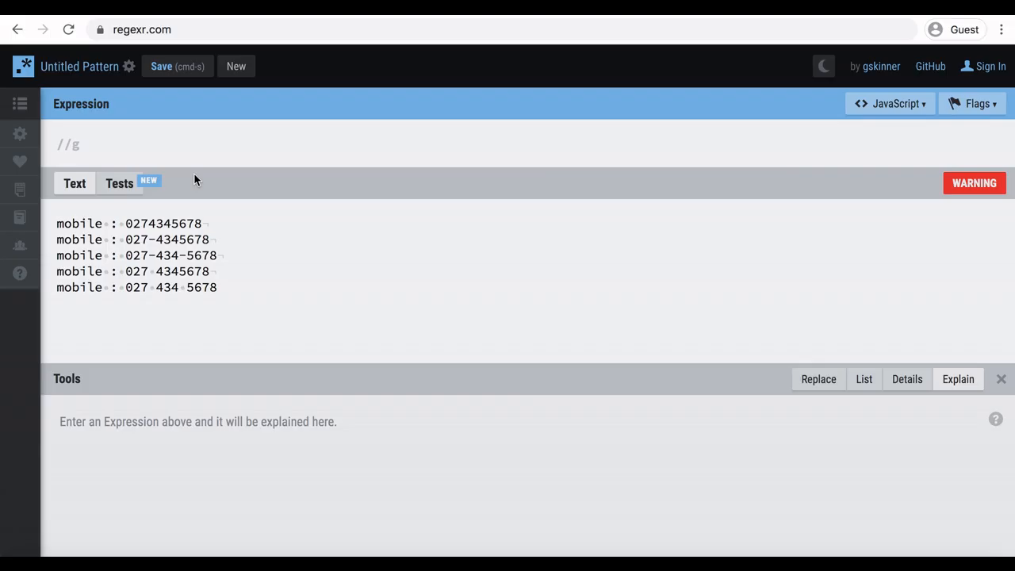
# Enter the expression mobile\s:\s to match each line's label, spaces and colon
pyautogui.write('mobile')
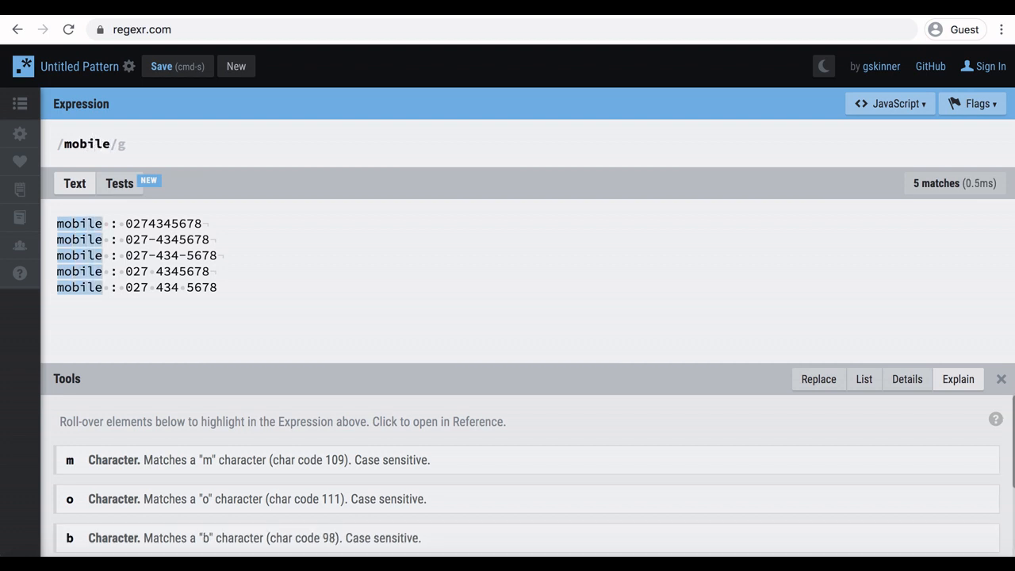
pyautogui.click(111, 144)
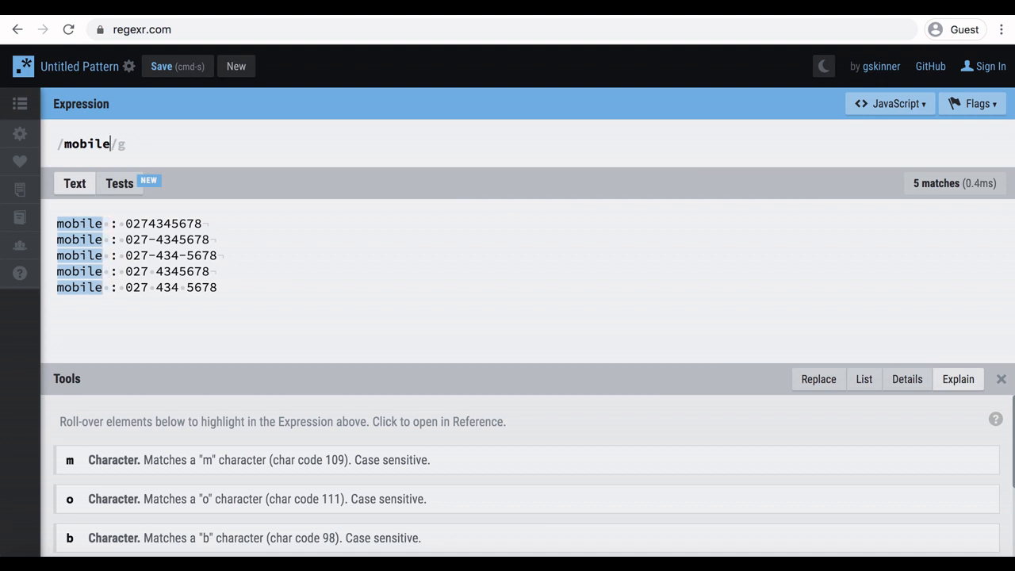
pyautogui.write('\\s')
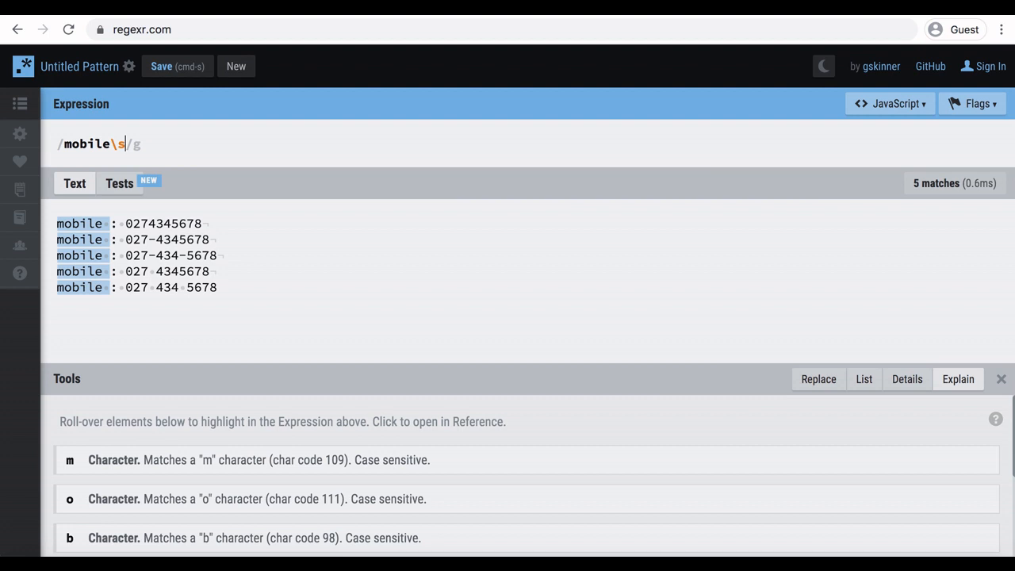
pyautogui.write(':')
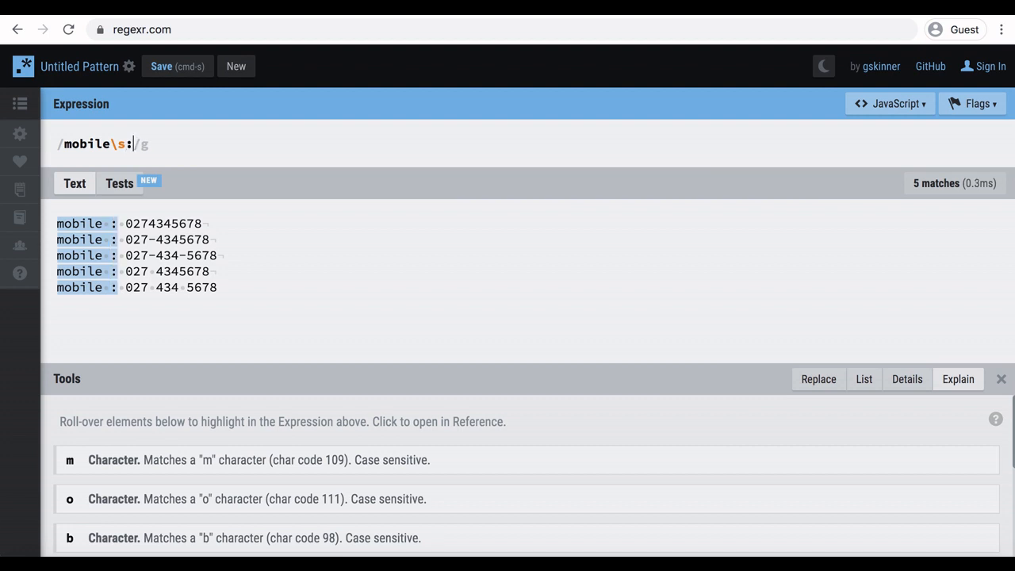
pyautogui.write('\\s')
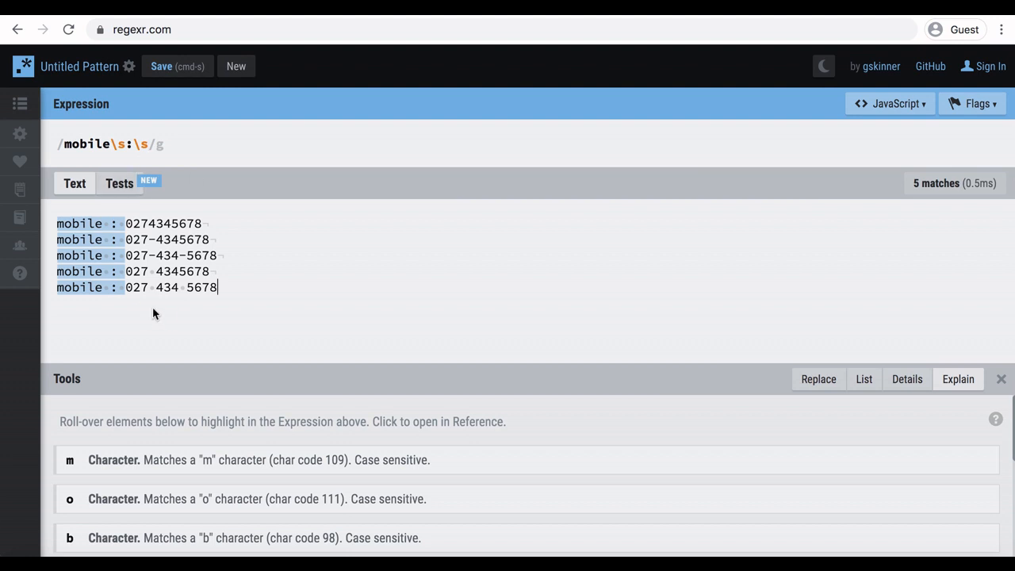
# Inspect the 027 area code and append \d{3} to the expression
pyautogui.doubleClick(136, 287)
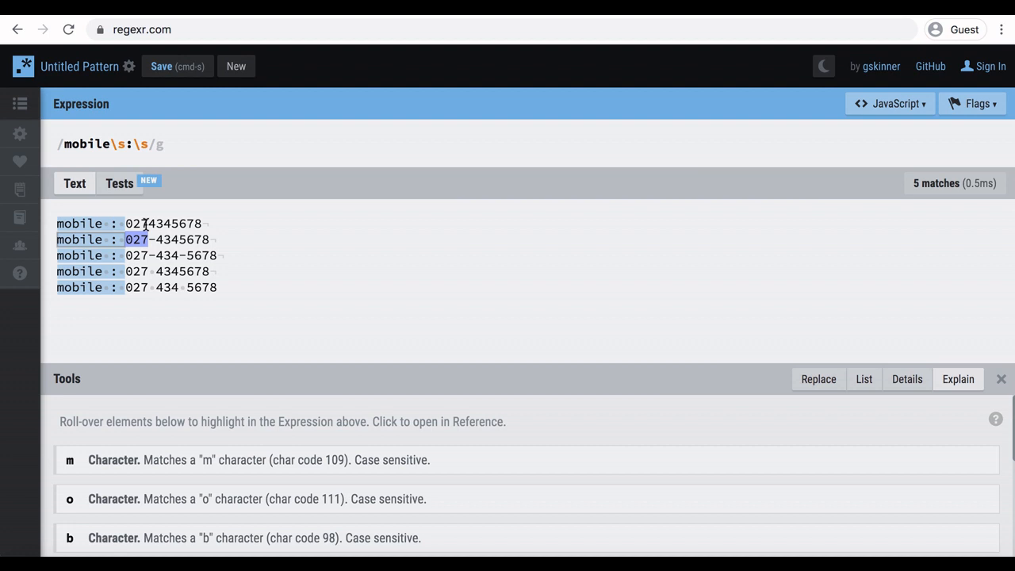
pyautogui.click(973, 103)
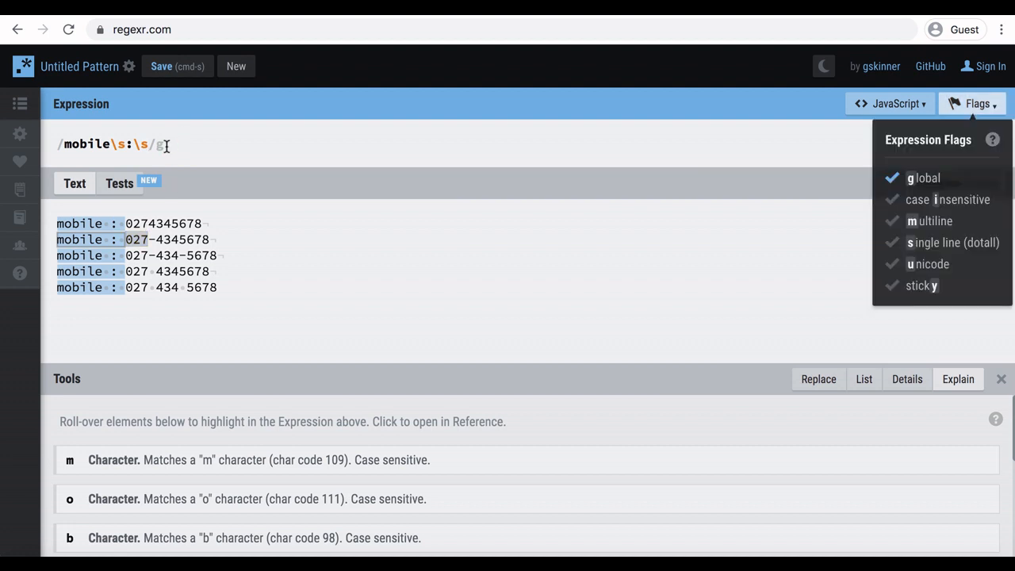
pyautogui.write('\\d')
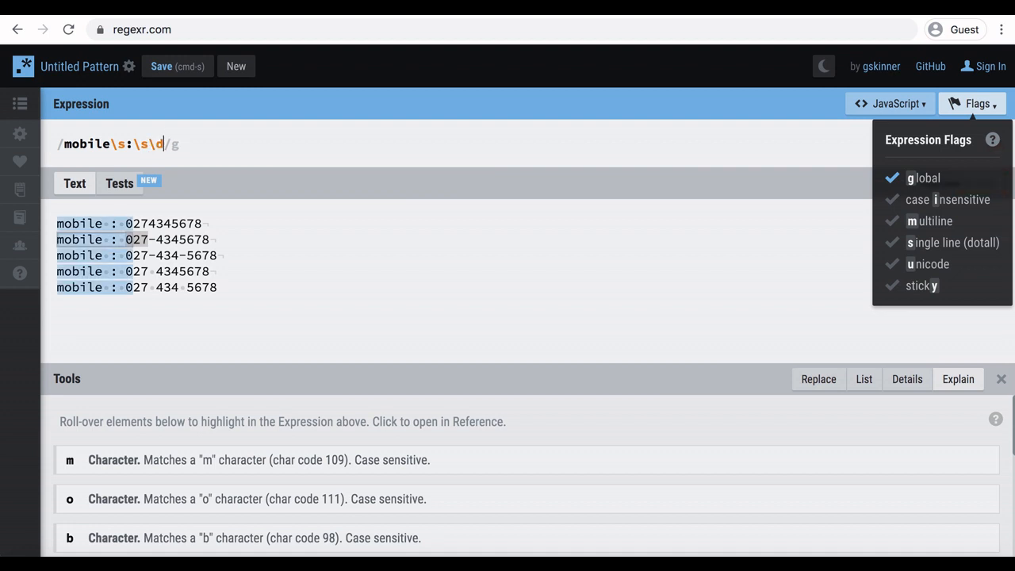
pyautogui.write('{3')
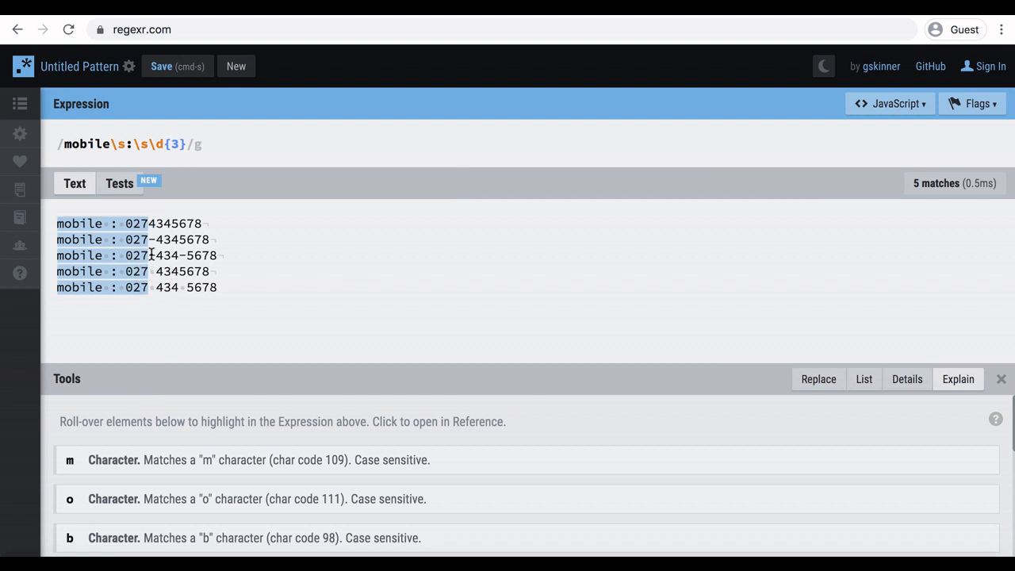
pyautogui.moveTo(189, 143)
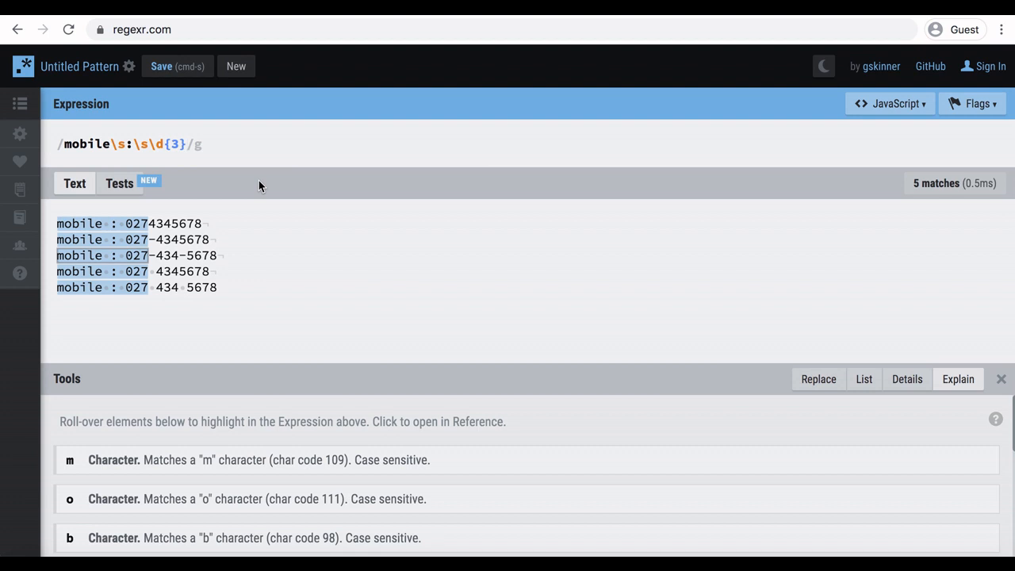
# Append \d?-?\s? for the optional extra digit, hyphen and space
pyautogui.write('\\')
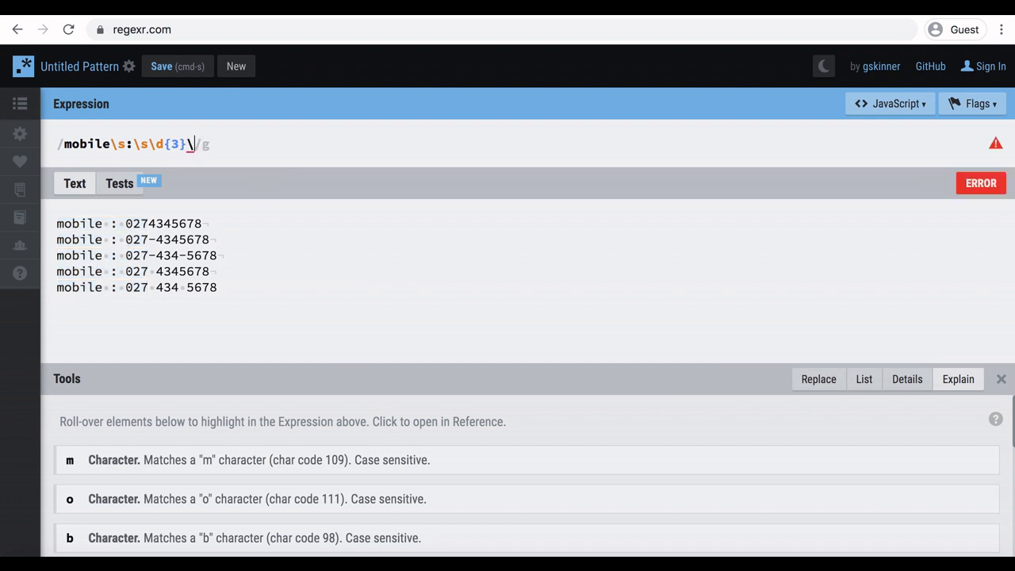
pyautogui.write('d')
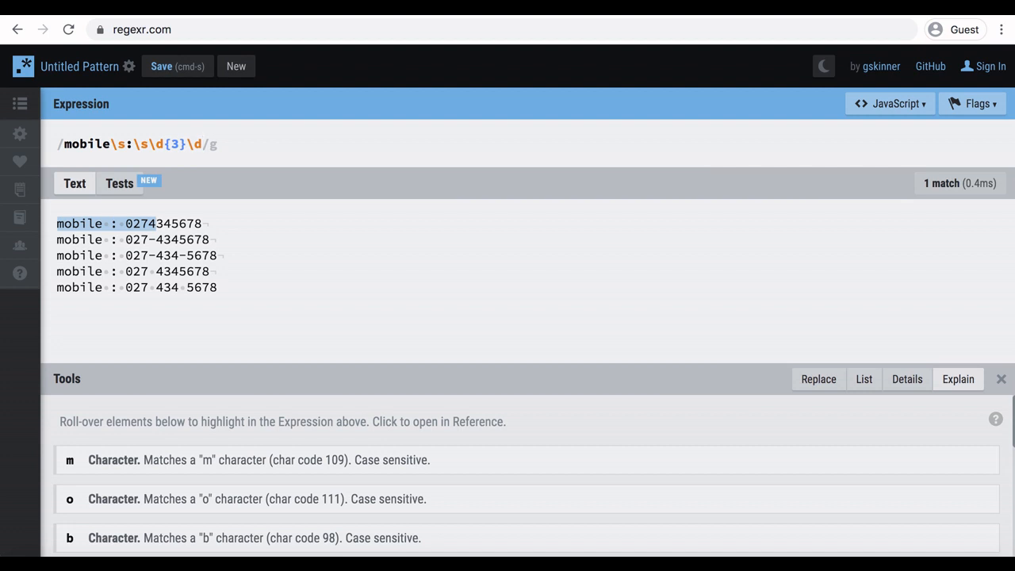
pyautogui.write('?')
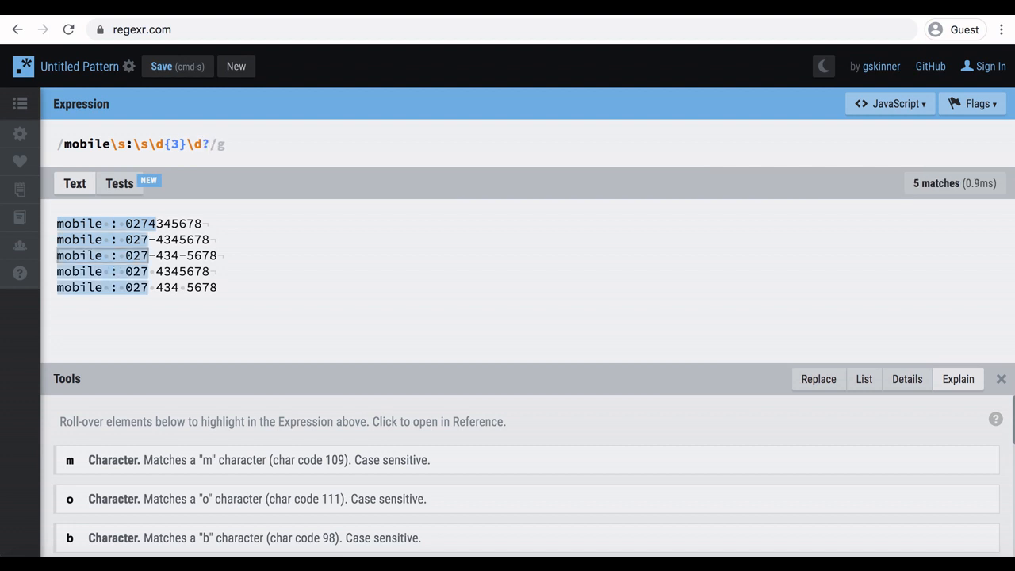
pyautogui.write('-')
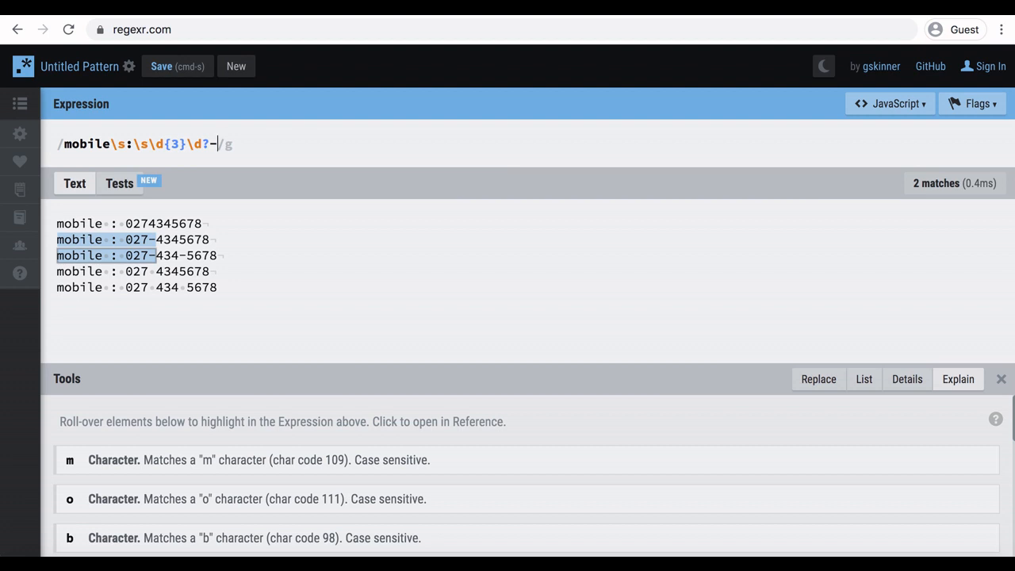
pyautogui.write('?')
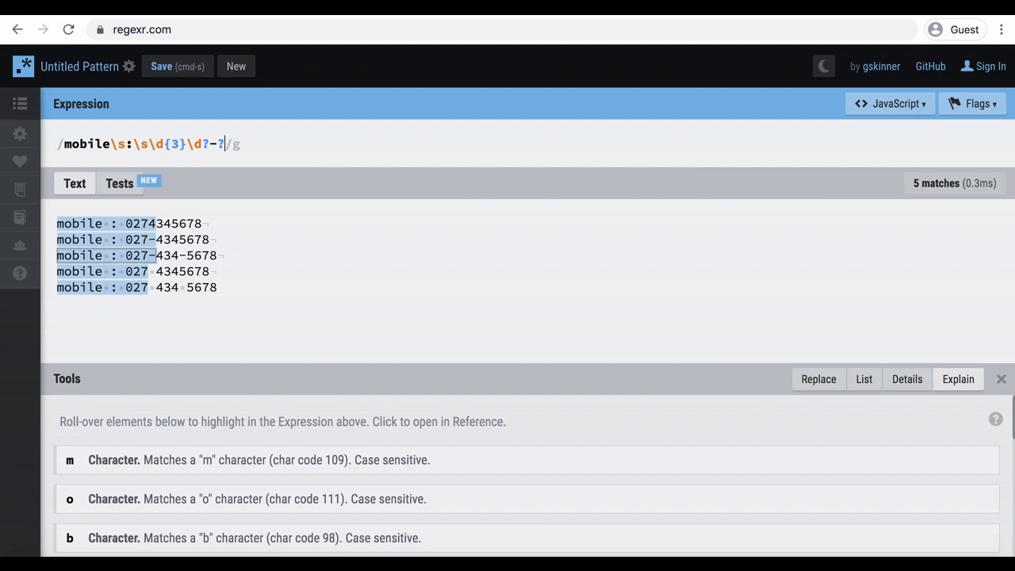
pyautogui.write('\\s?')
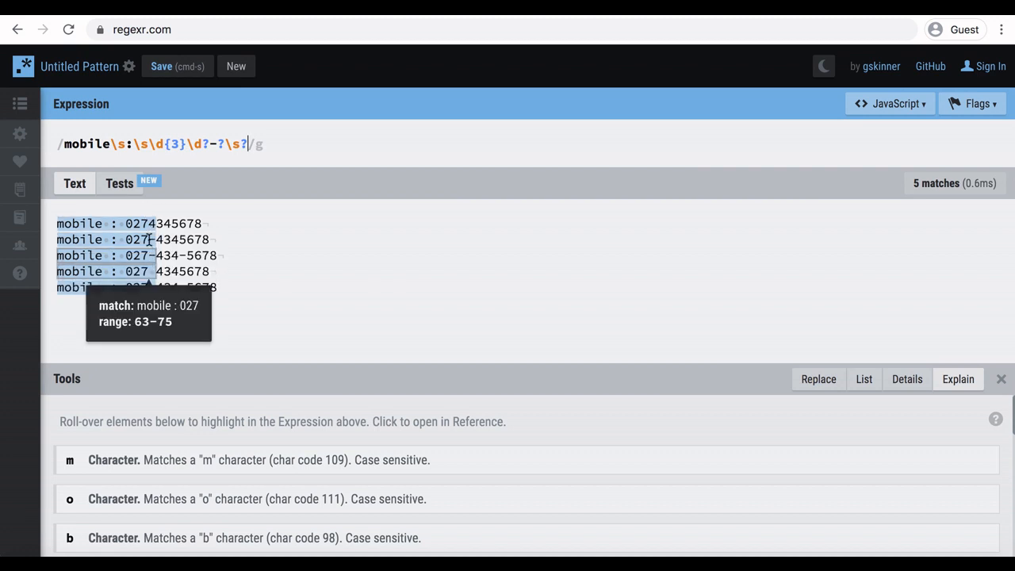
pyautogui.moveTo(151, 341)
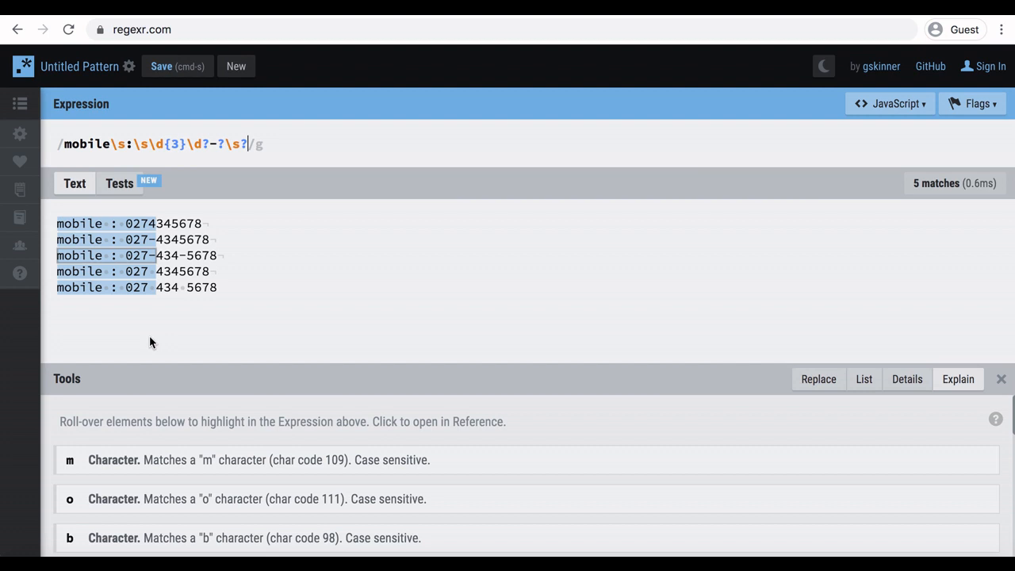
pyautogui.moveTo(137, 226)
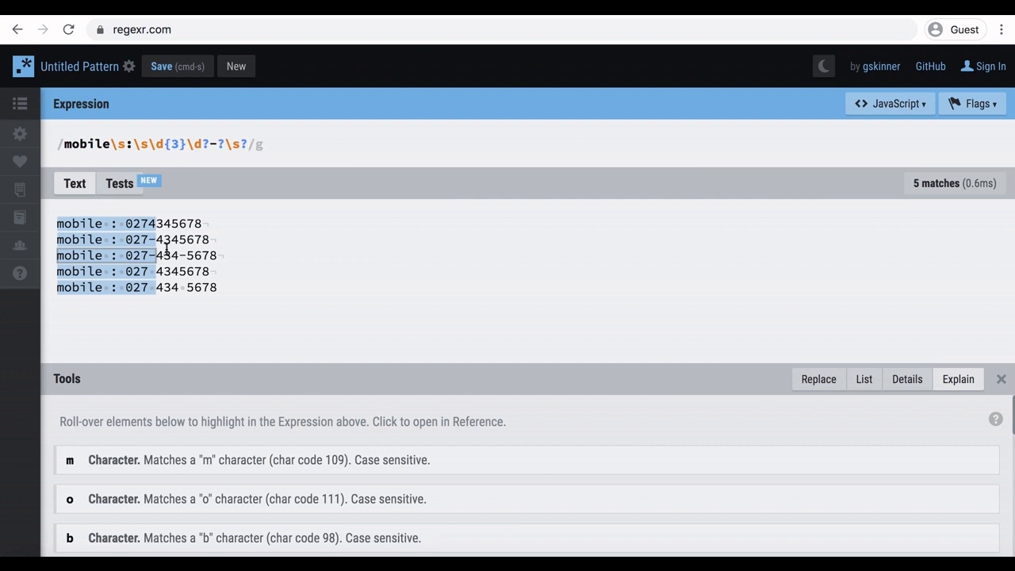
pyautogui.moveTo(161, 287)
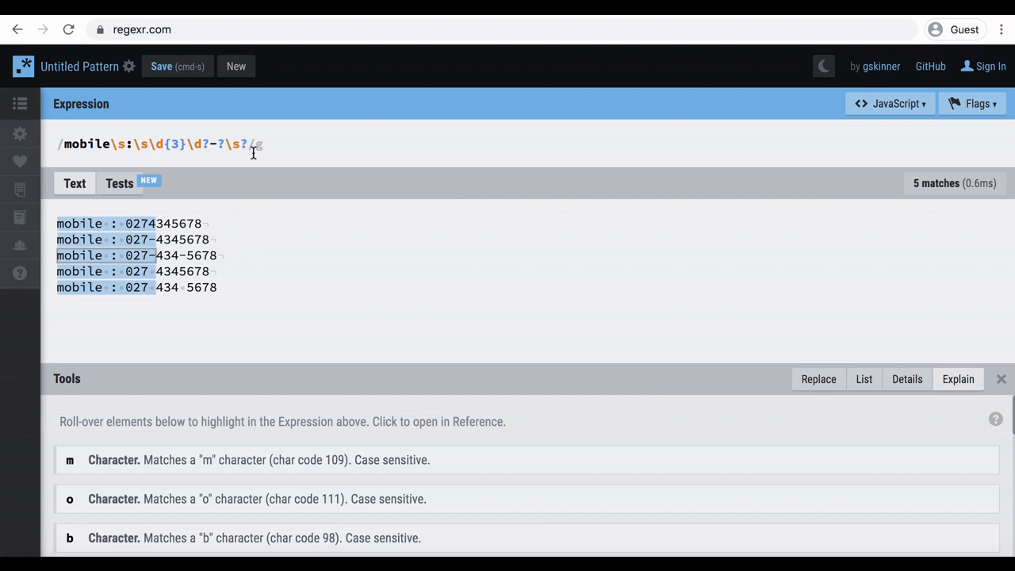
# Append \d{3}\d?-?\s? to match the second digit group and its optional separator
pyautogui.write('\\d{3')
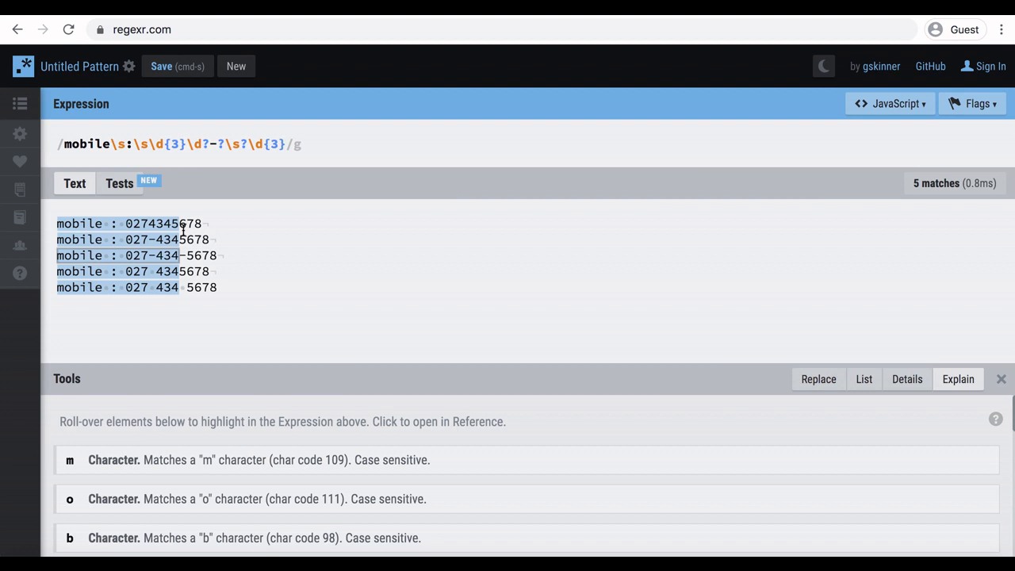
pyautogui.moveTo(339, 208)
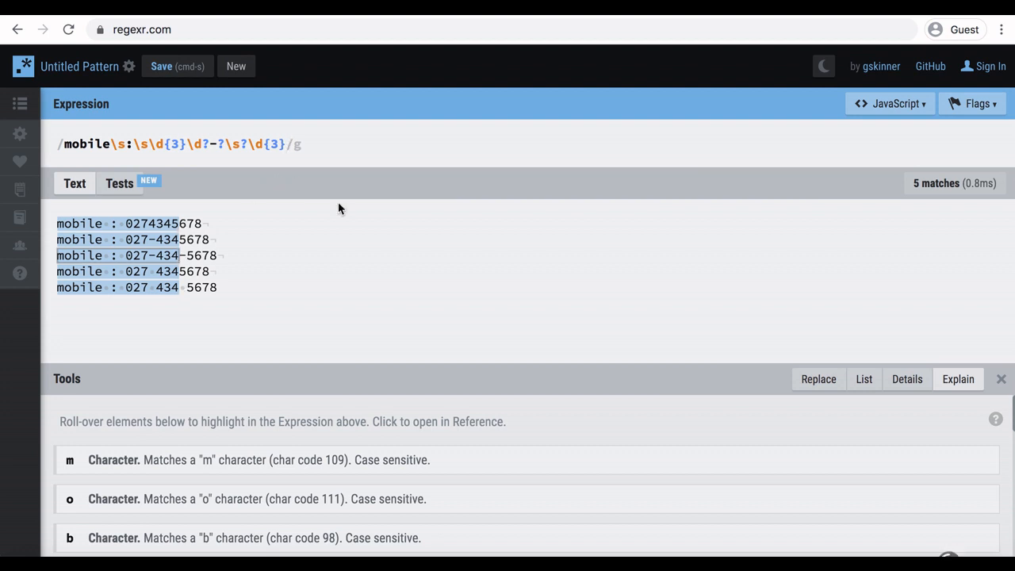
pyautogui.write('\\d?')
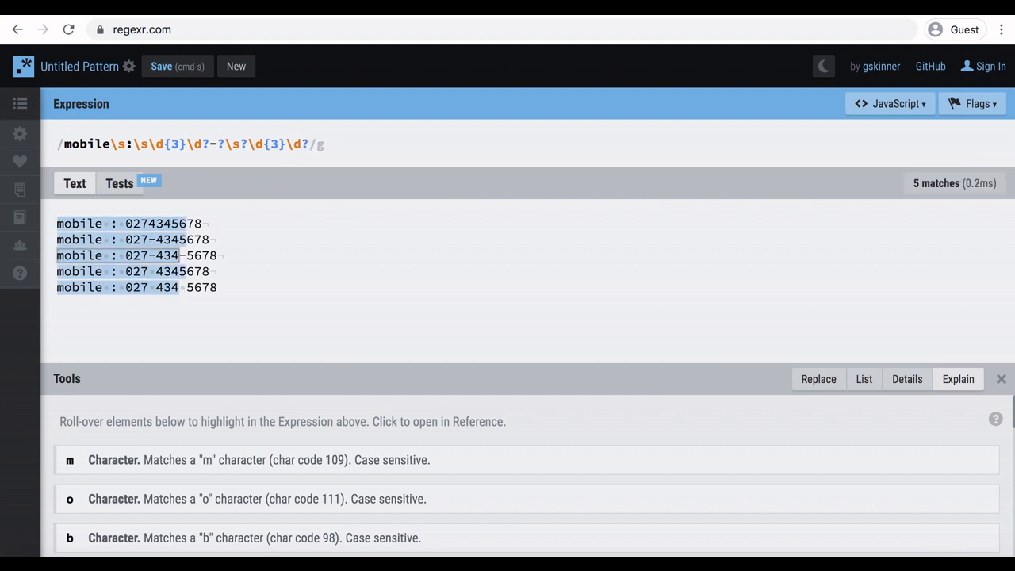
pyautogui.write('-?')
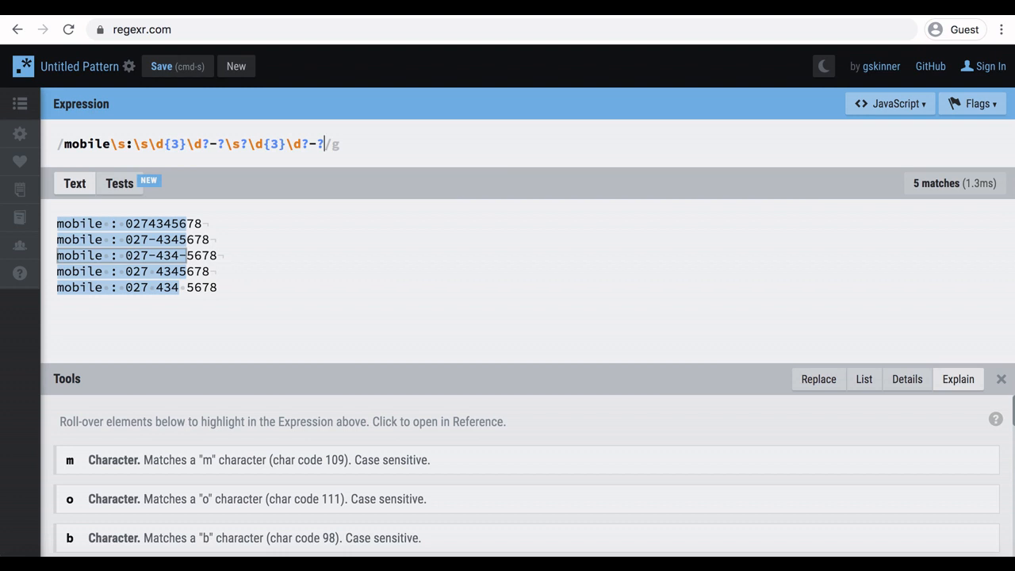
pyautogui.write('\\s?')
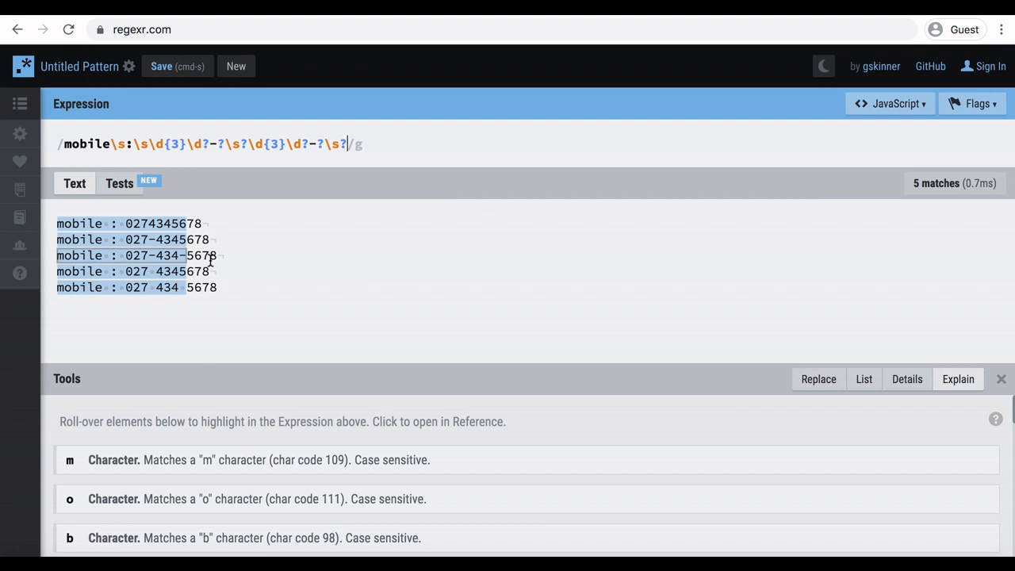
pyautogui.moveTo(195, 256)
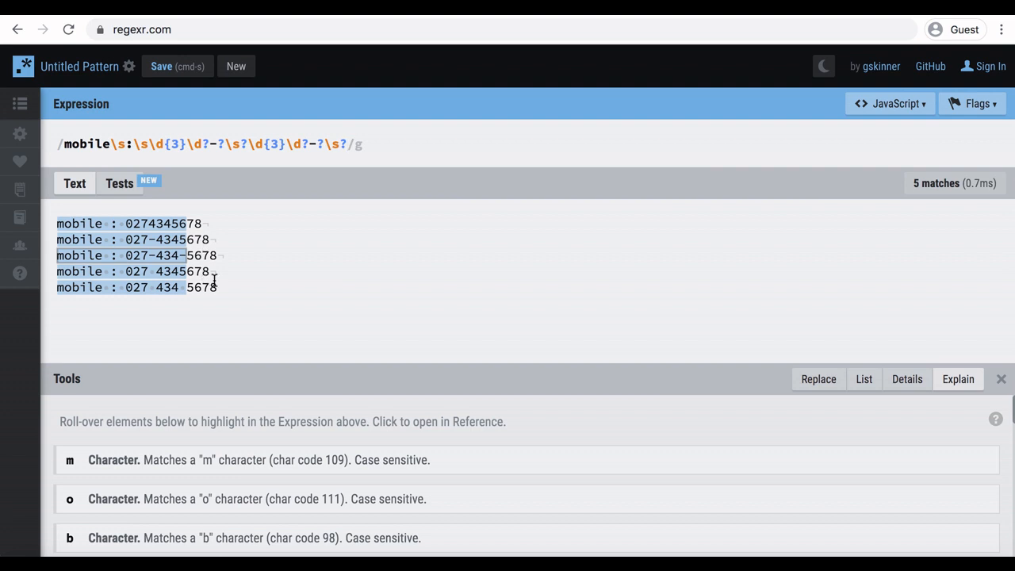
pyautogui.moveTo(244, 296)
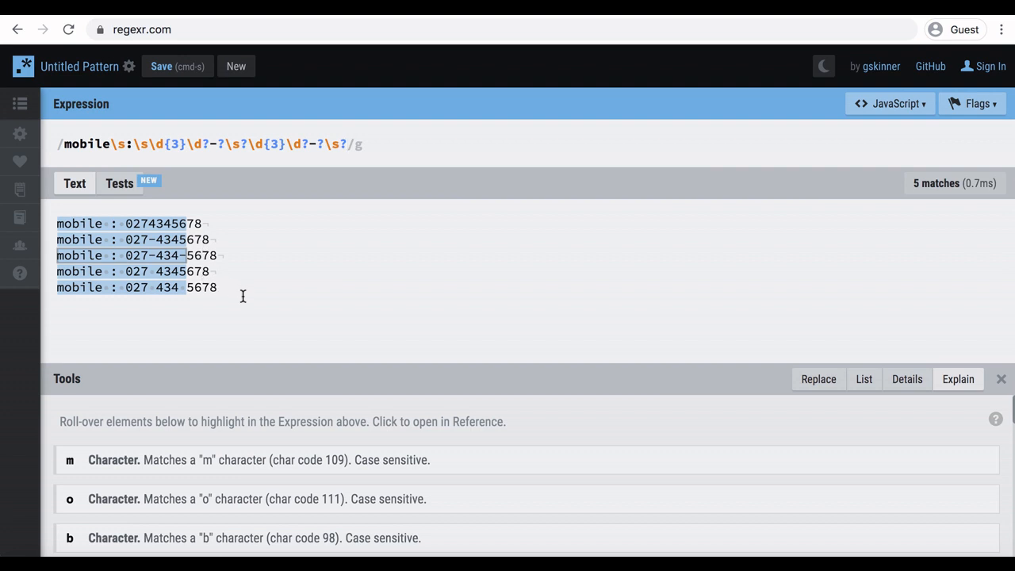
pyautogui.moveTo(302, 249)
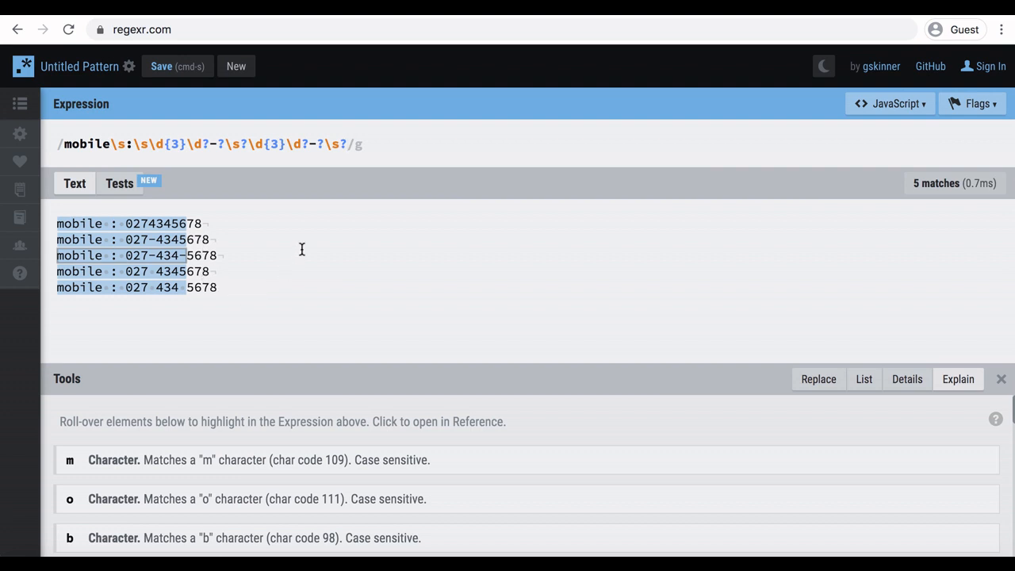
pyautogui.moveTo(333, 144)
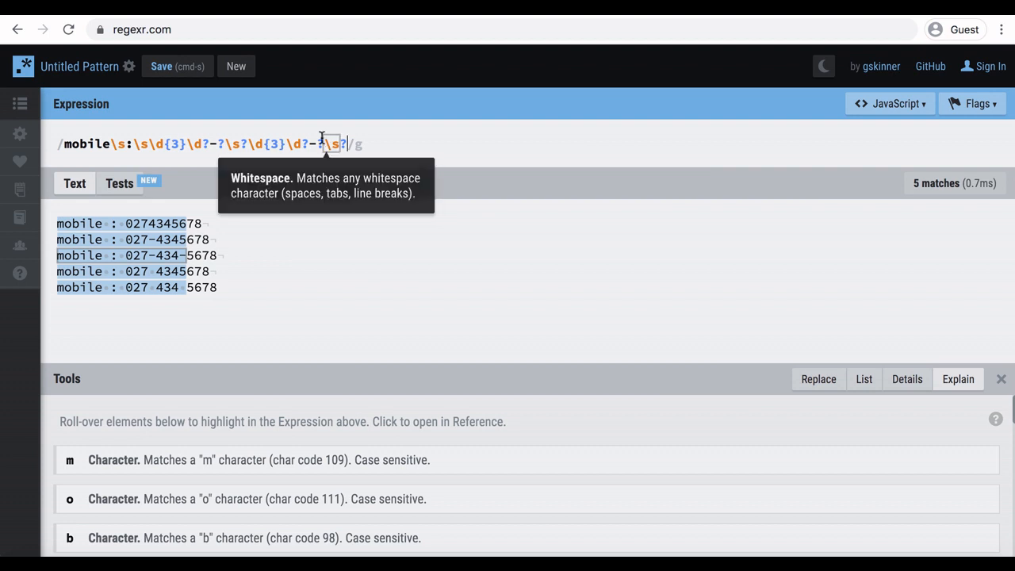
pyautogui.moveTo(347, 143)
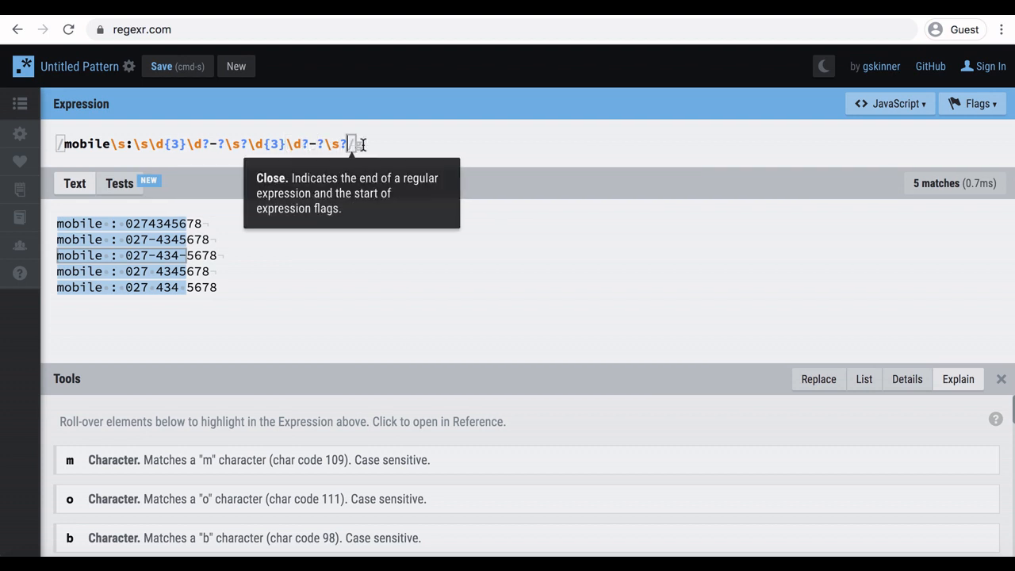
pyautogui.moveTo(436, 227)
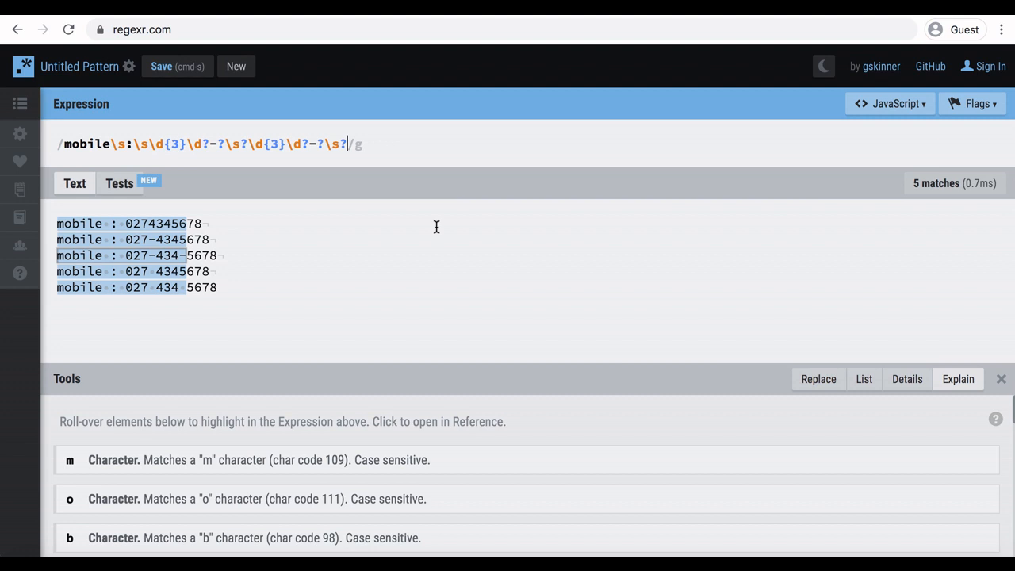
# Append \d{4} so all five lines match through their final four digits
pyautogui.write('\\d')
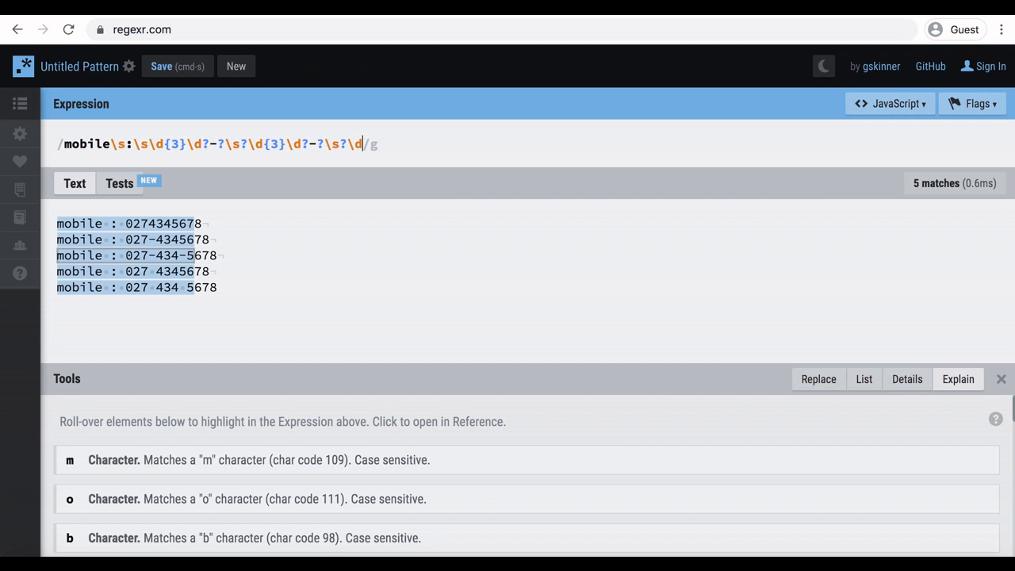
pyautogui.write('{')
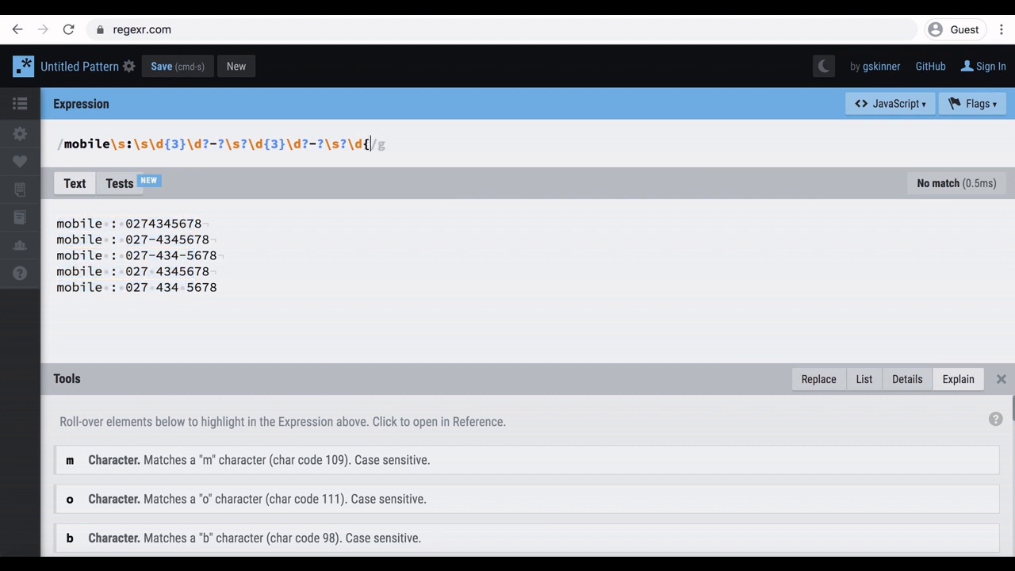
pyautogui.write('3')
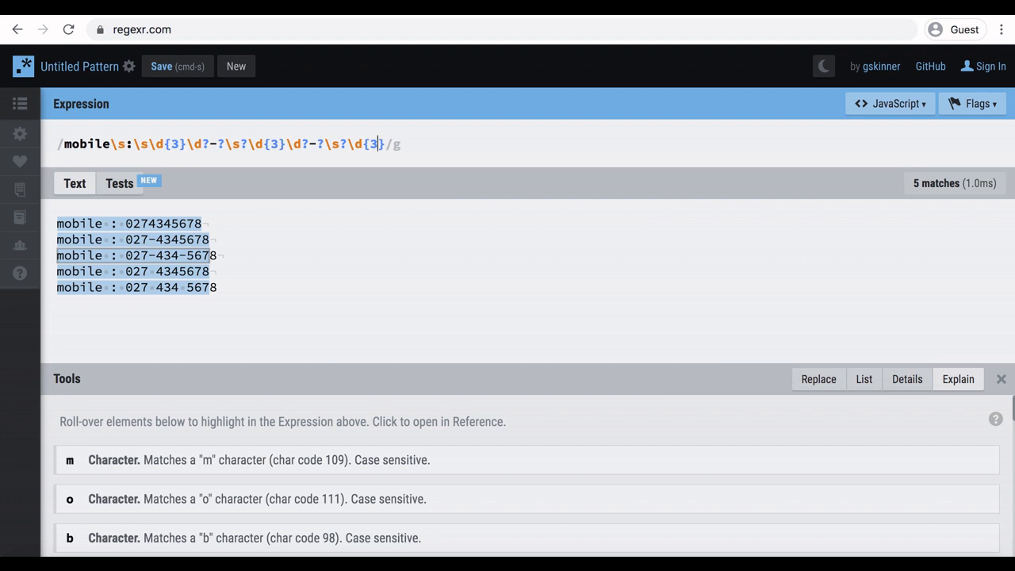
pyautogui.write('4')
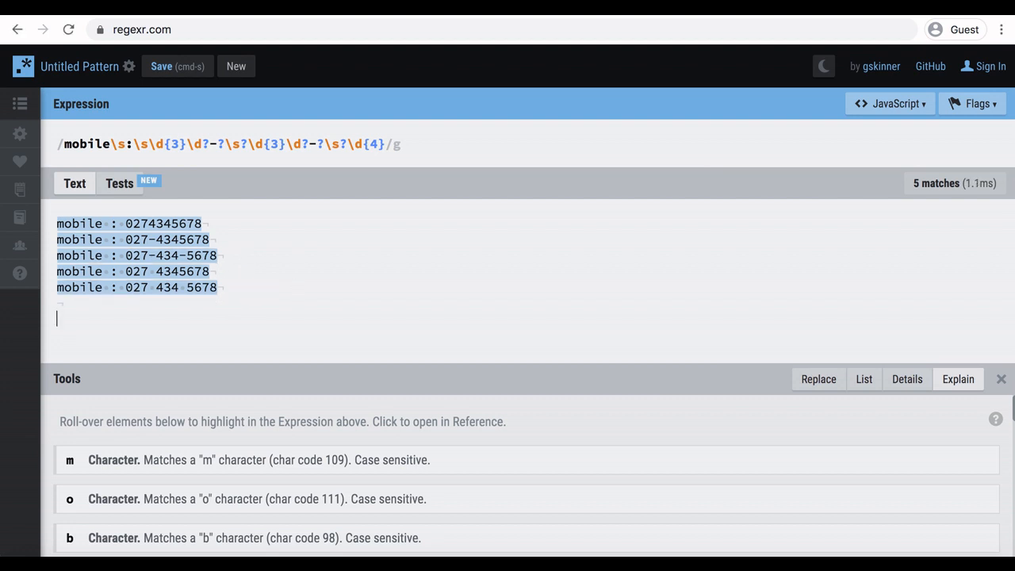
pyautogui.write('mobile :')
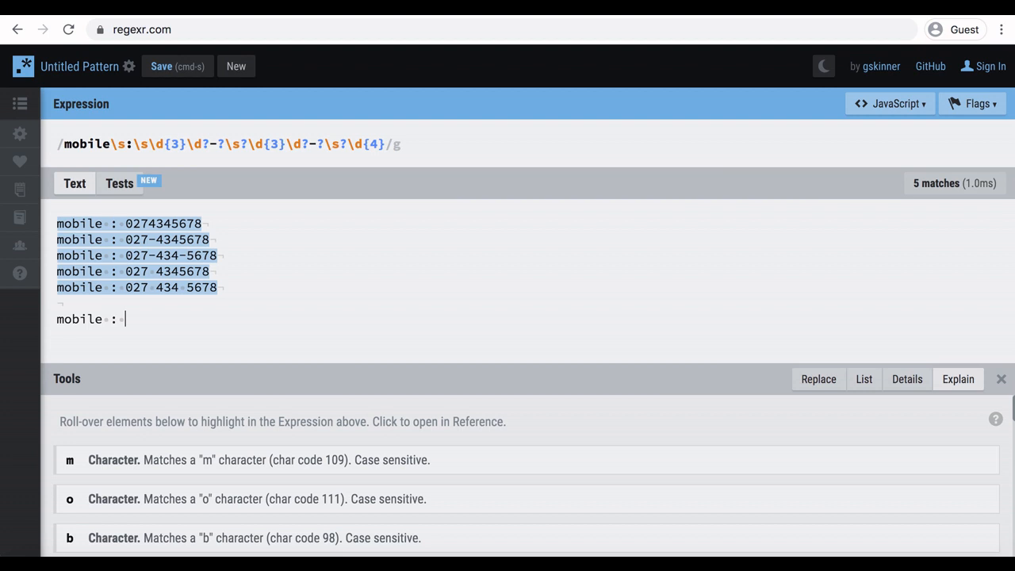
pyautogui.write('23')
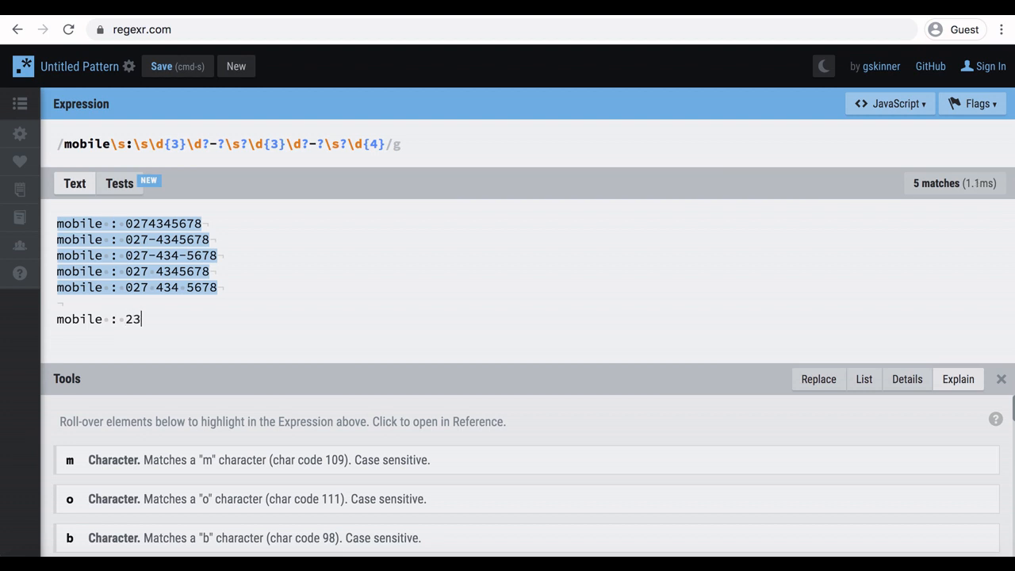
pyautogui.write('4-235-')
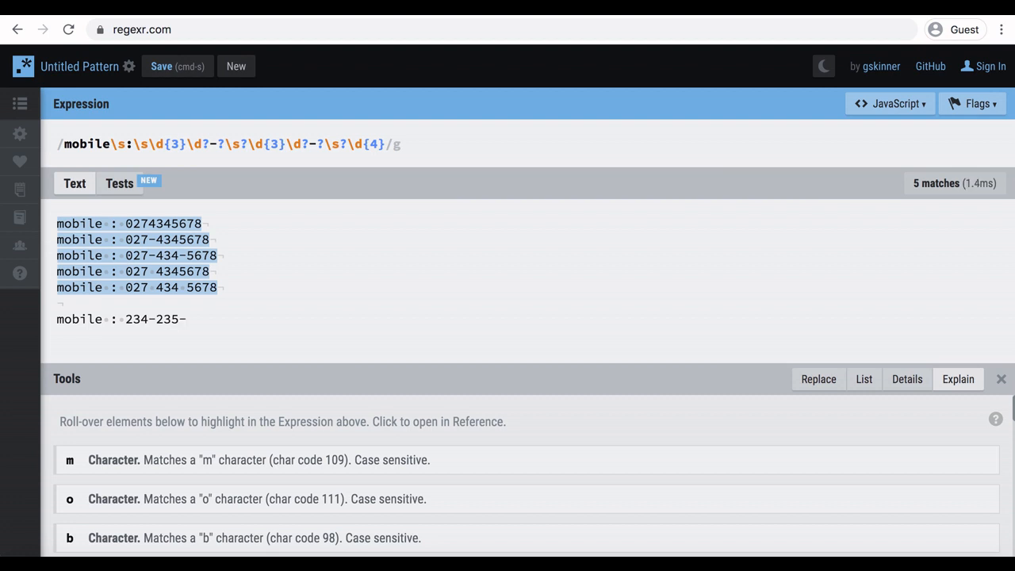
pyautogui.write('1234')
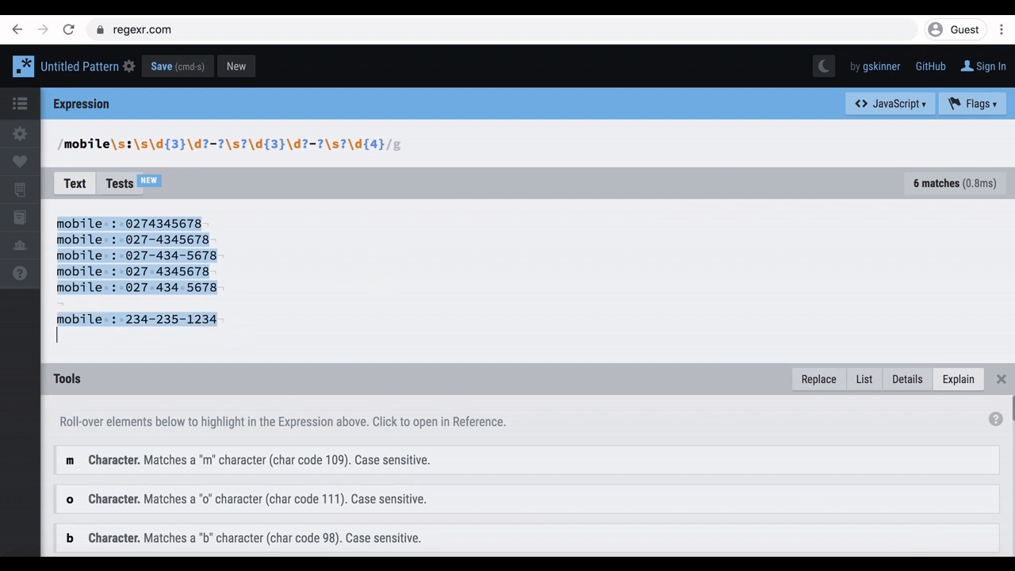
pyautogui.write('mobile :')
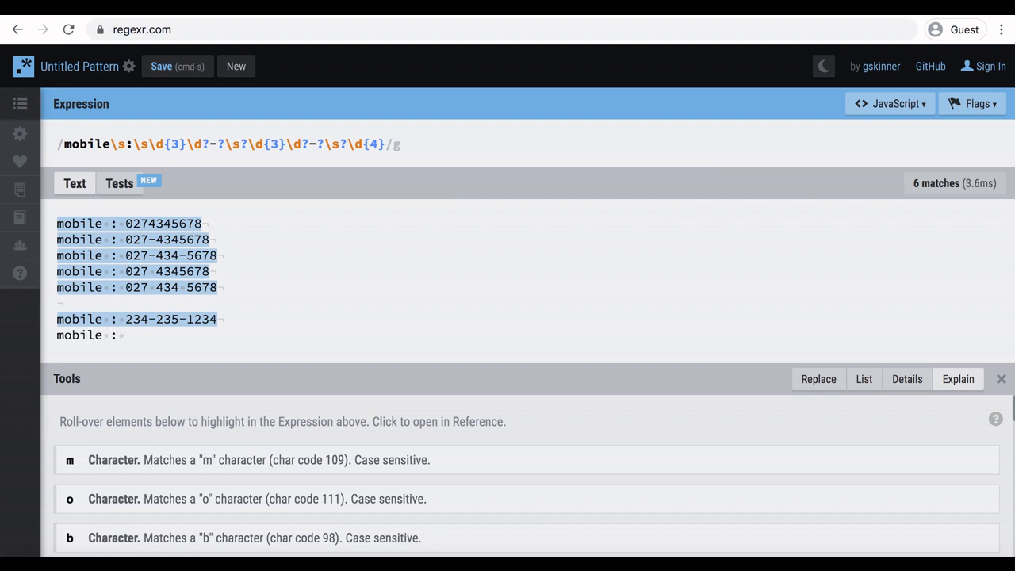
pyautogui.write('234 e')
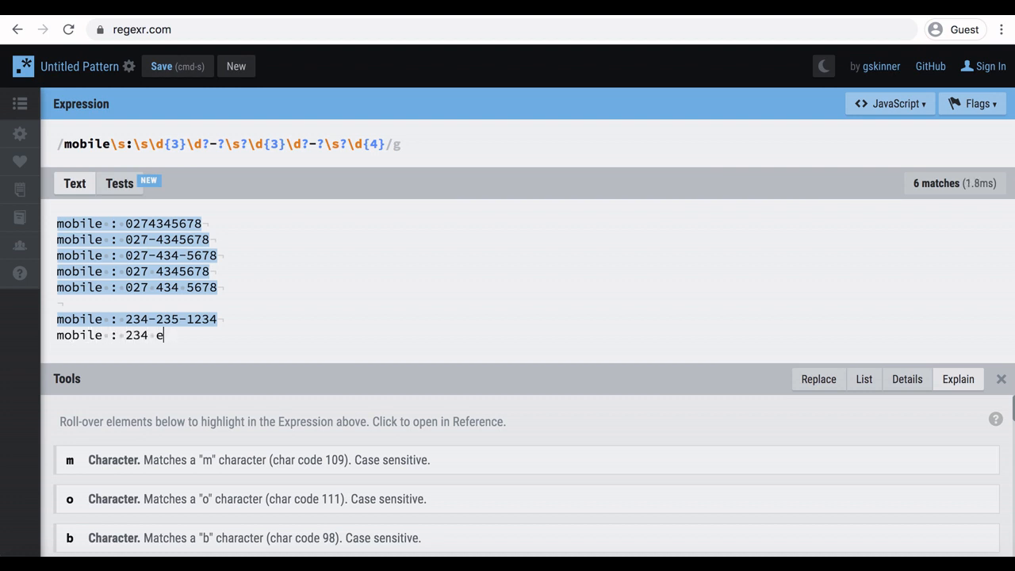
pyautogui.write('345 1234')
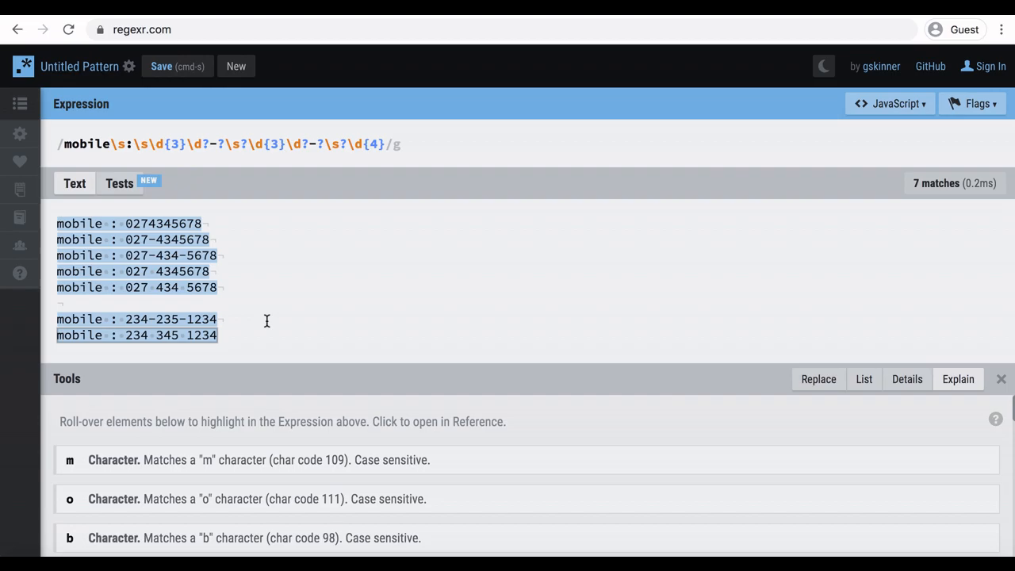
# Create a blank pattern and type abcpqrabcxyzabc as its test text
pyautogui.click(236, 66)
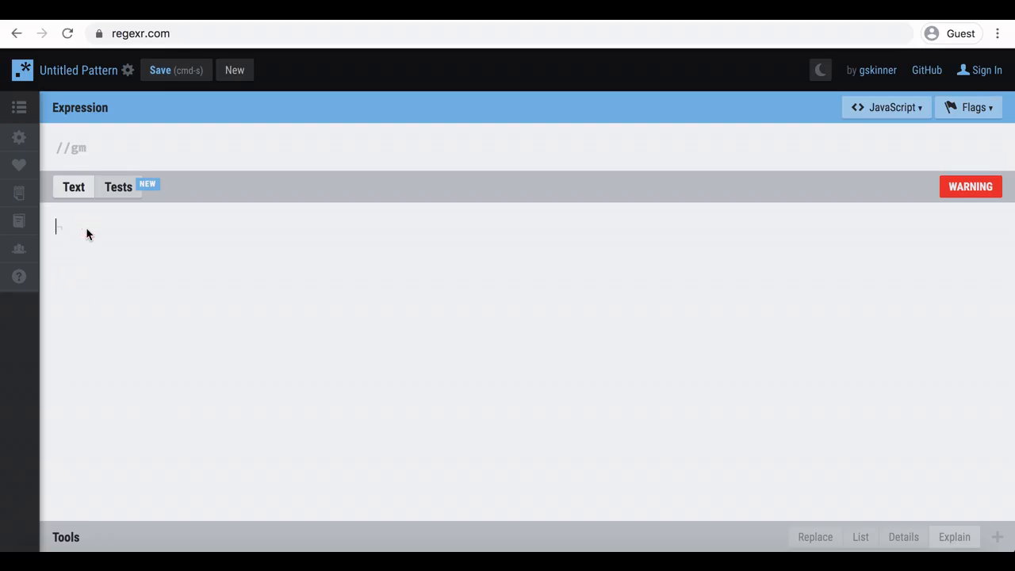
pyautogui.write('a')
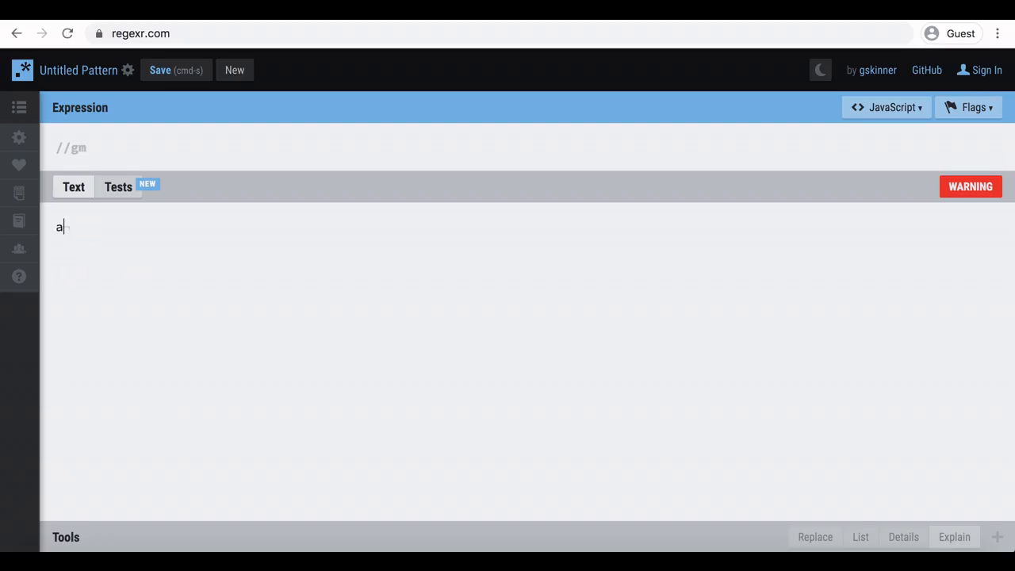
pyautogui.write('bc')
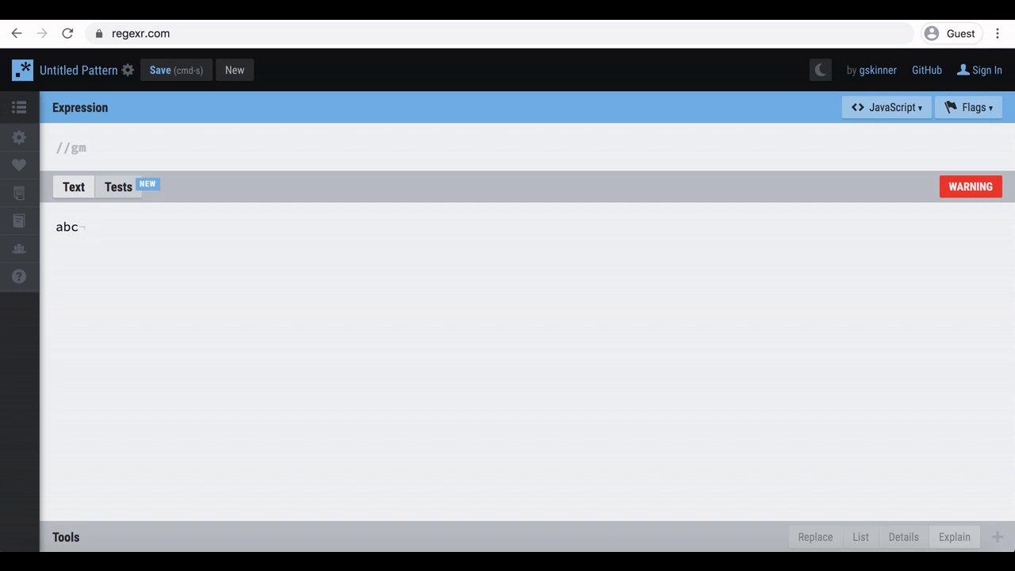
pyautogui.write('pqrx')
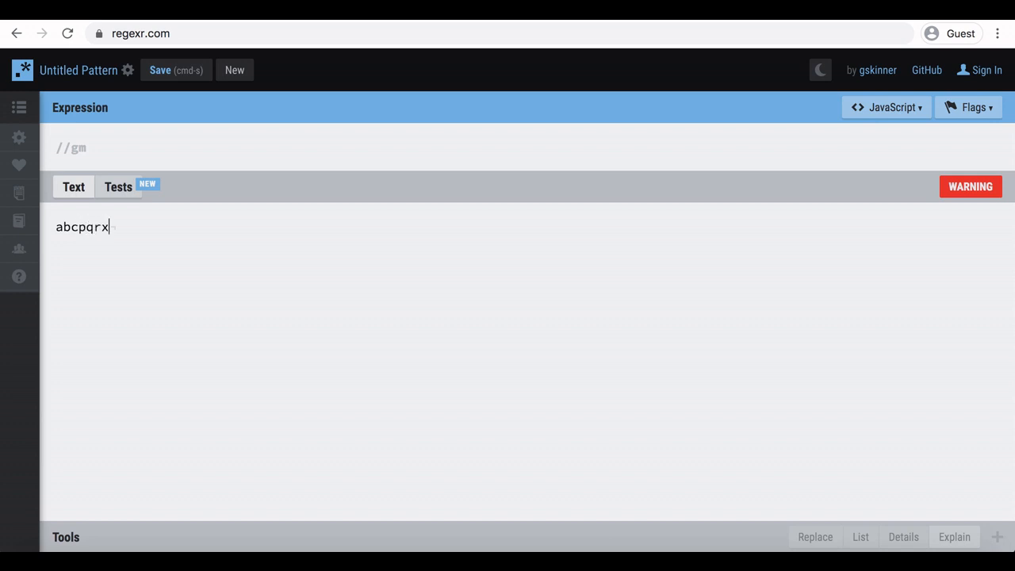
pyautogui.write('yz')
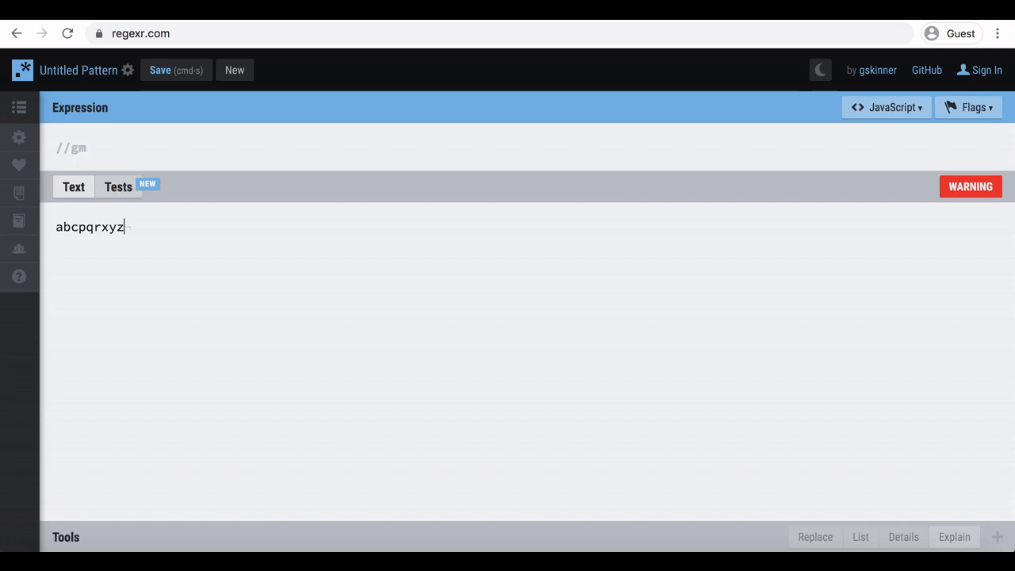
pyautogui.write('abc')
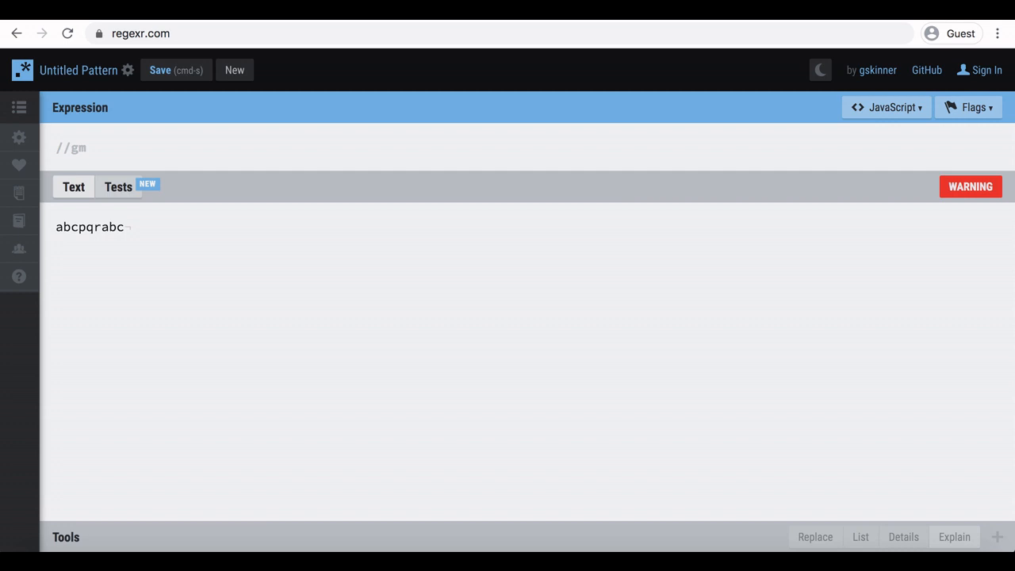
pyautogui.write('xyz')
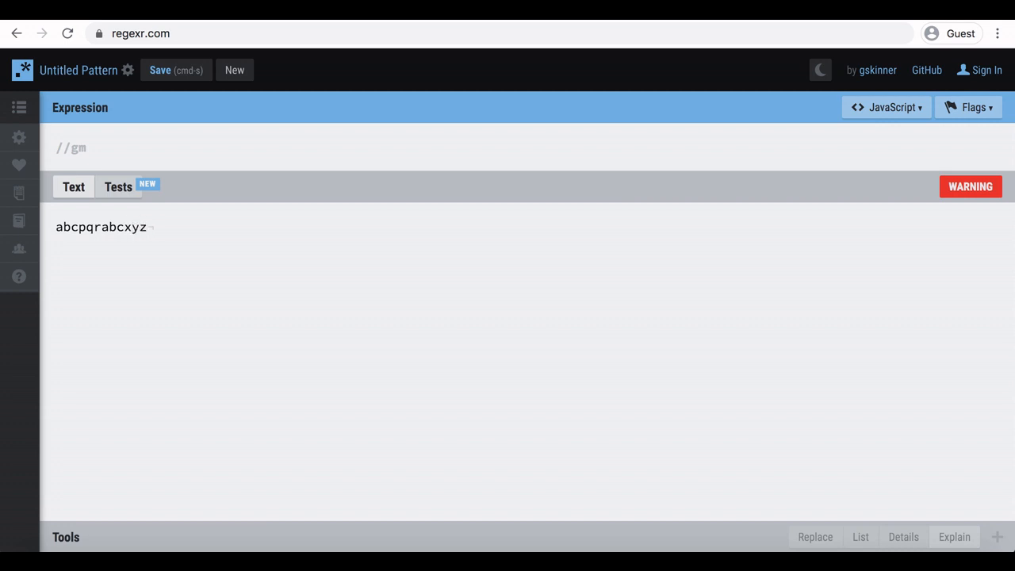
pyautogui.write('abc')
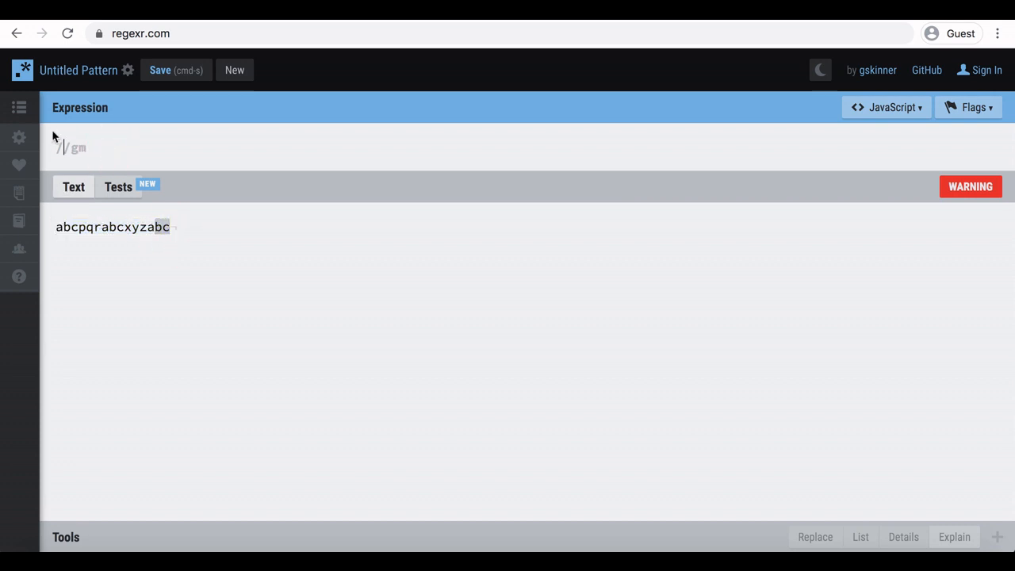
# Match abc unanchored, then add ^ and $ anchors to compare the matches
pyautogui.write('abc')
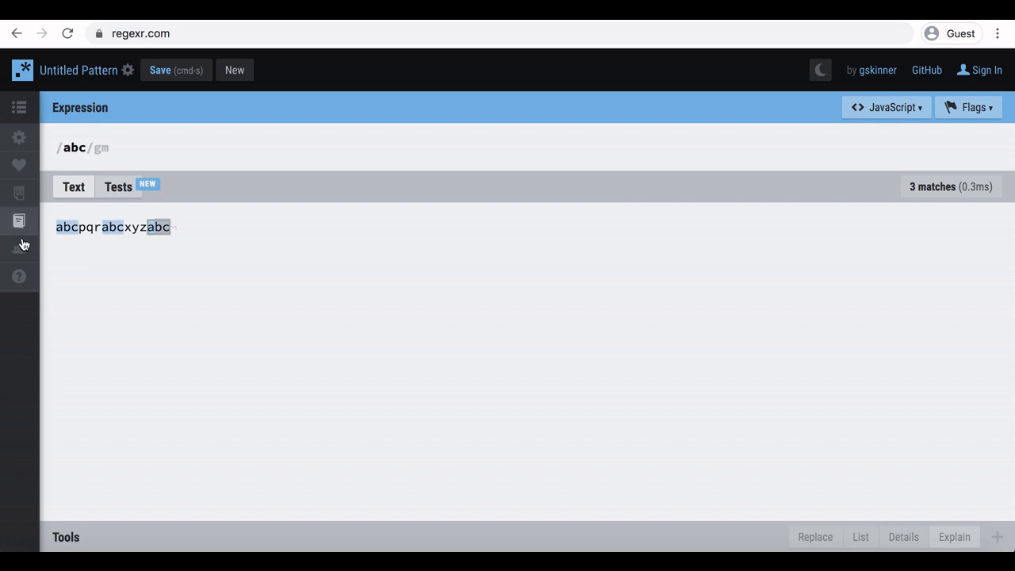
pyautogui.moveTo(119, 227)
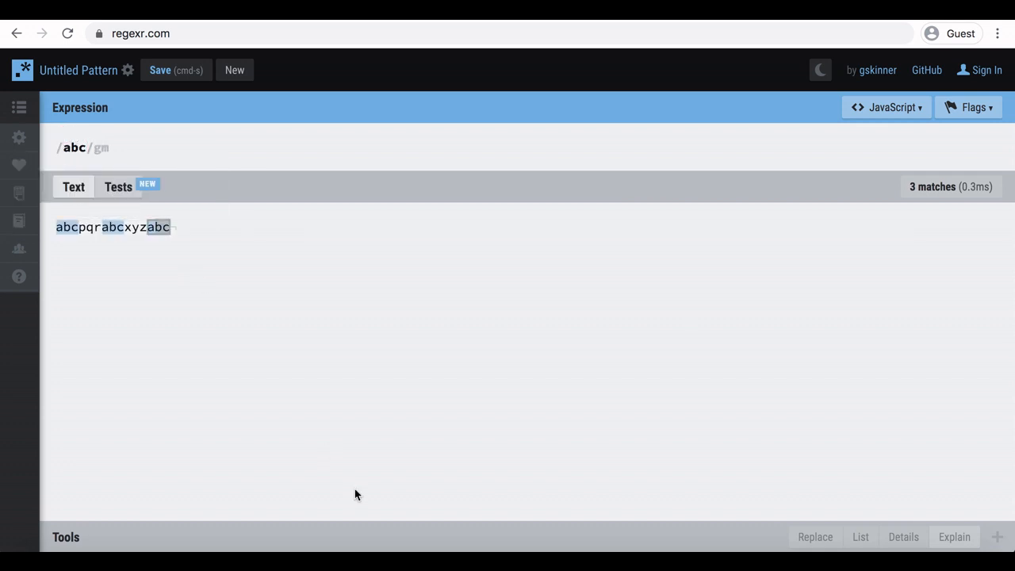
pyautogui.write('^')
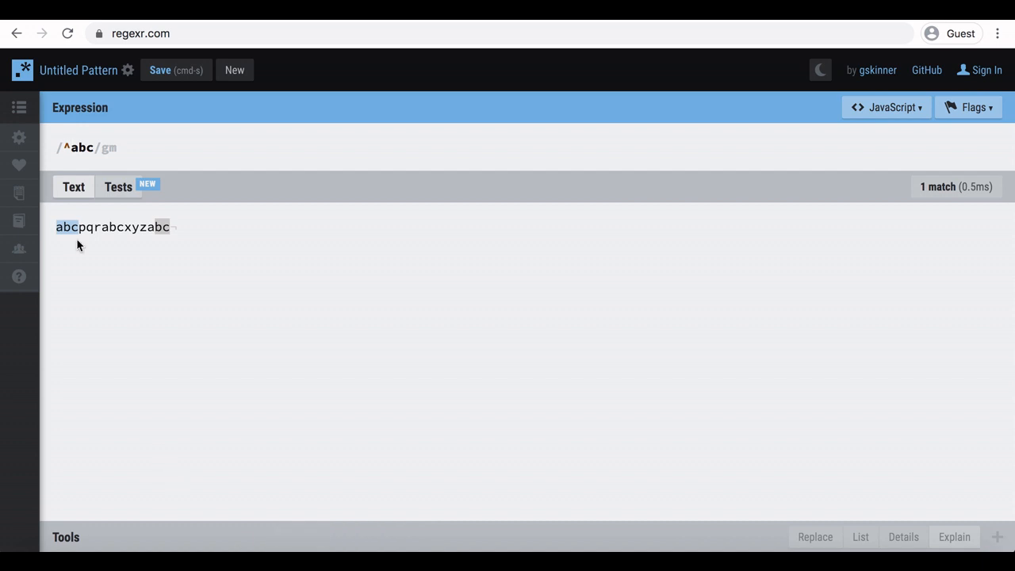
pyautogui.moveTo(42, 226)
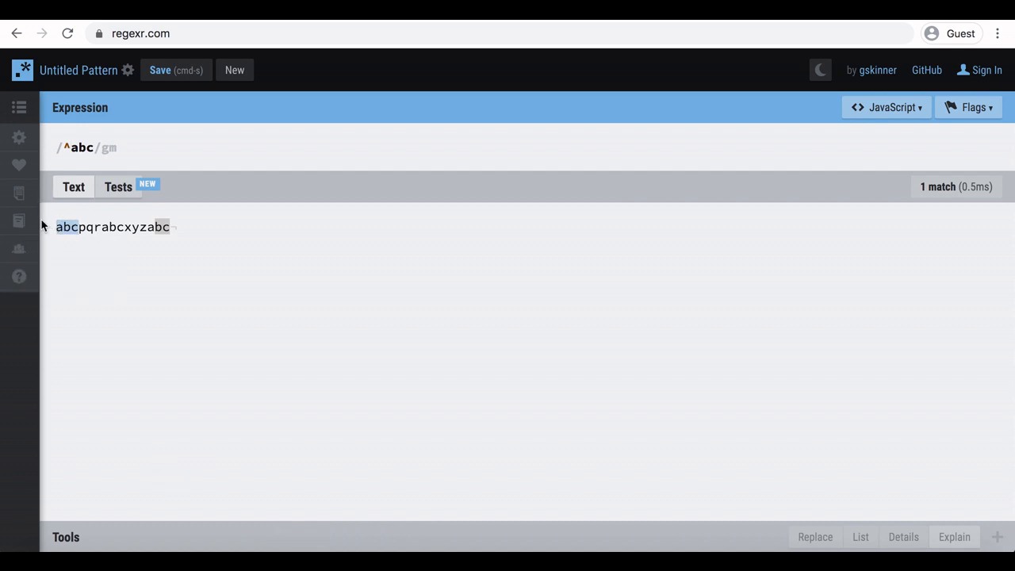
pyautogui.moveTo(68, 147)
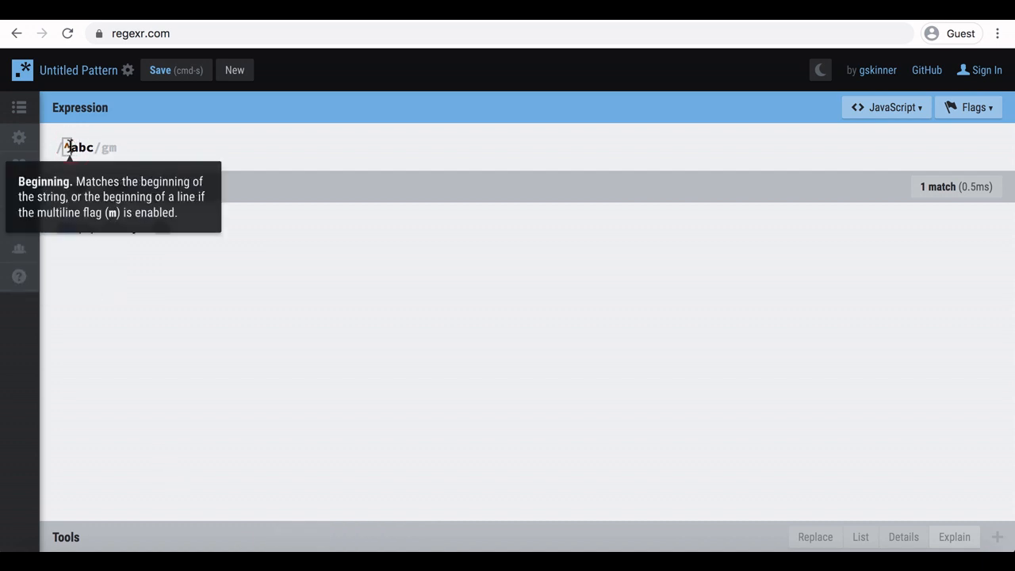
pyautogui.moveTo(87, 147)
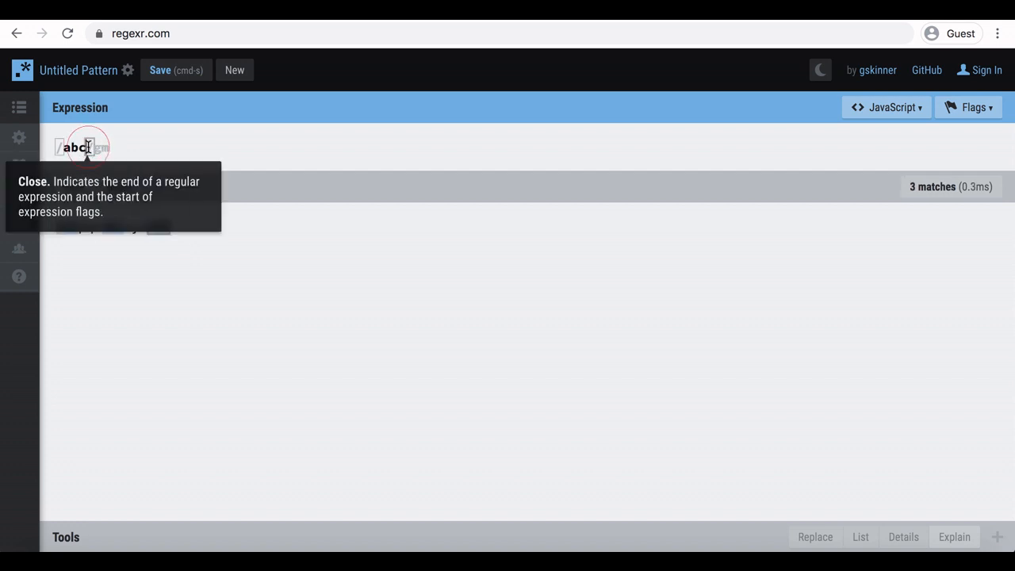
pyautogui.write('$')
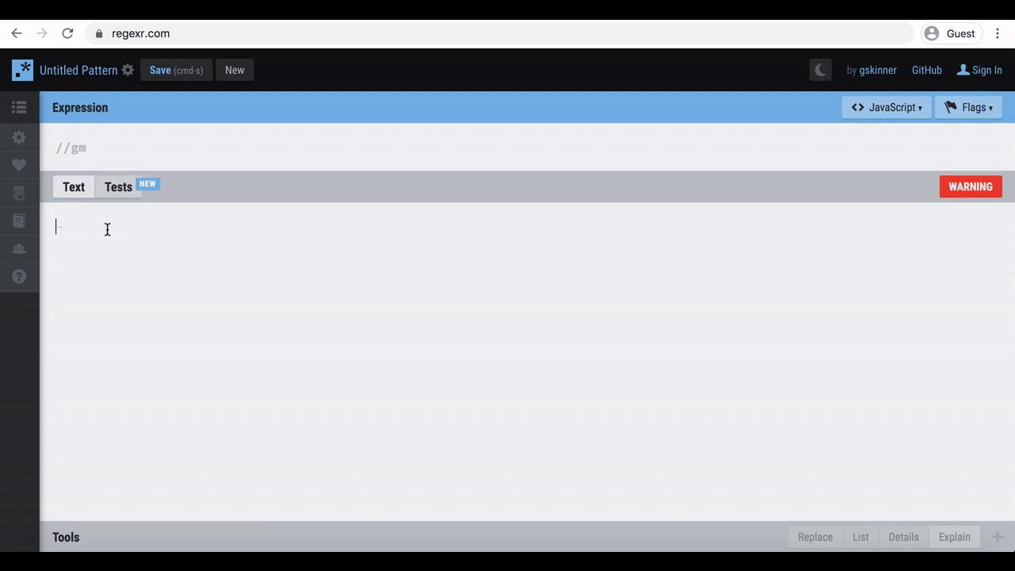
pyautogui.write('abcd')
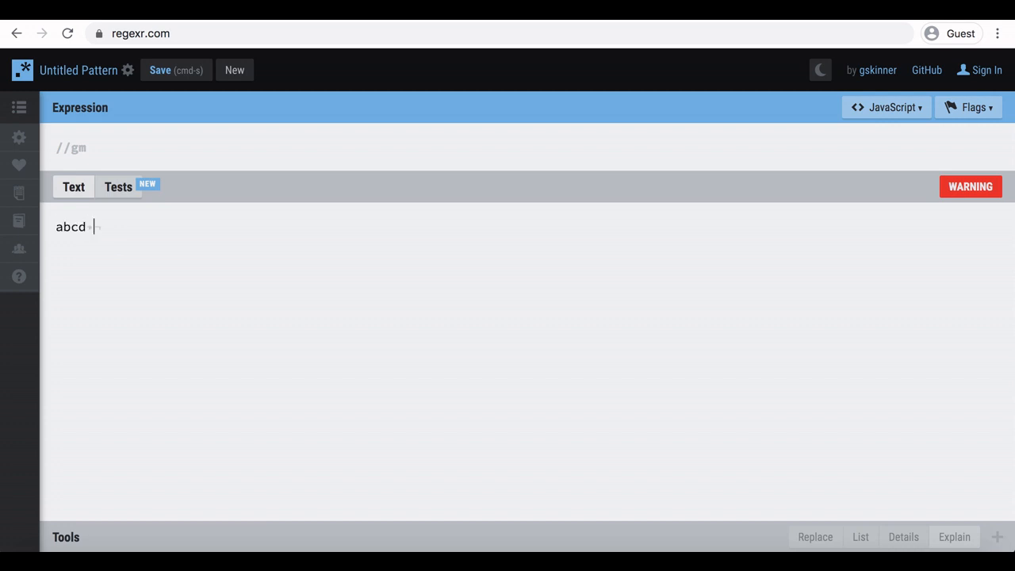
pyautogui.write('1234')
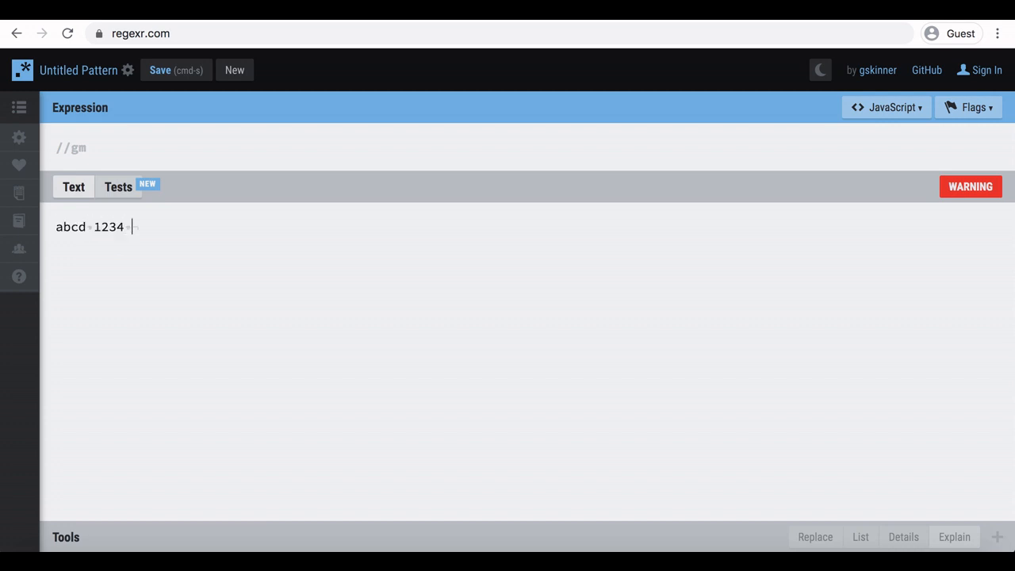
pyautogui.write('pqr')
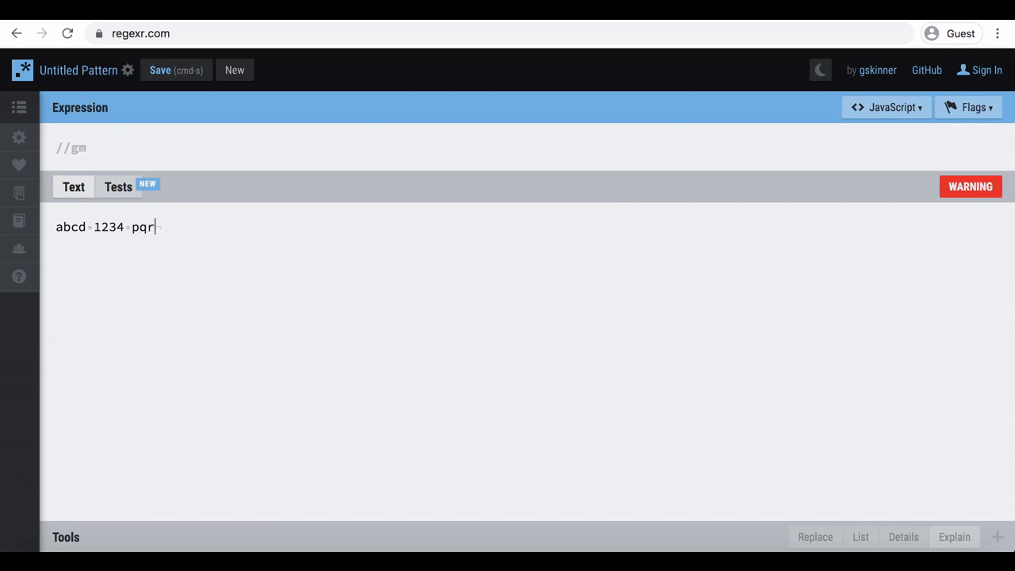
pyautogui.write('s')
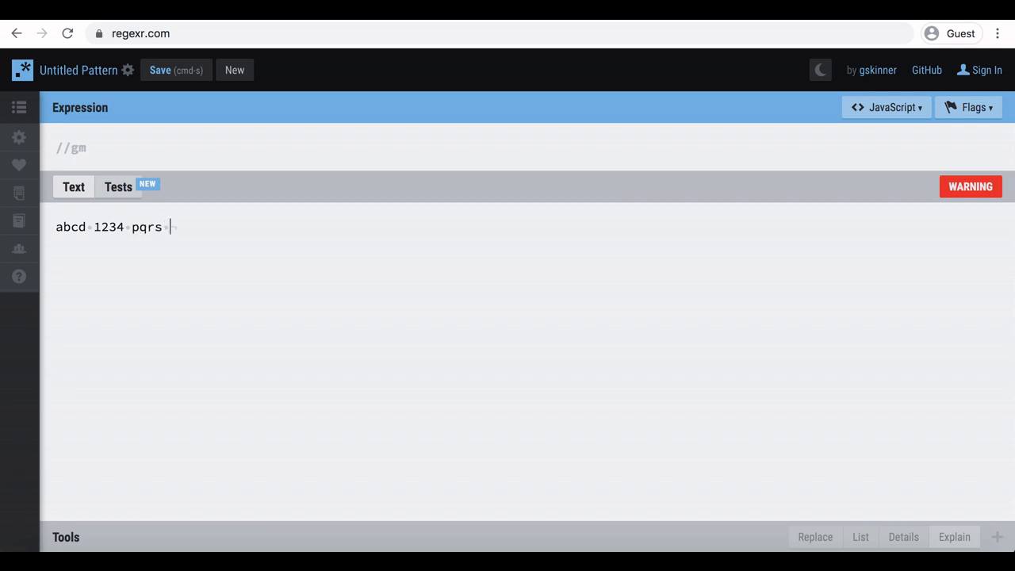
pyautogui.write('7')
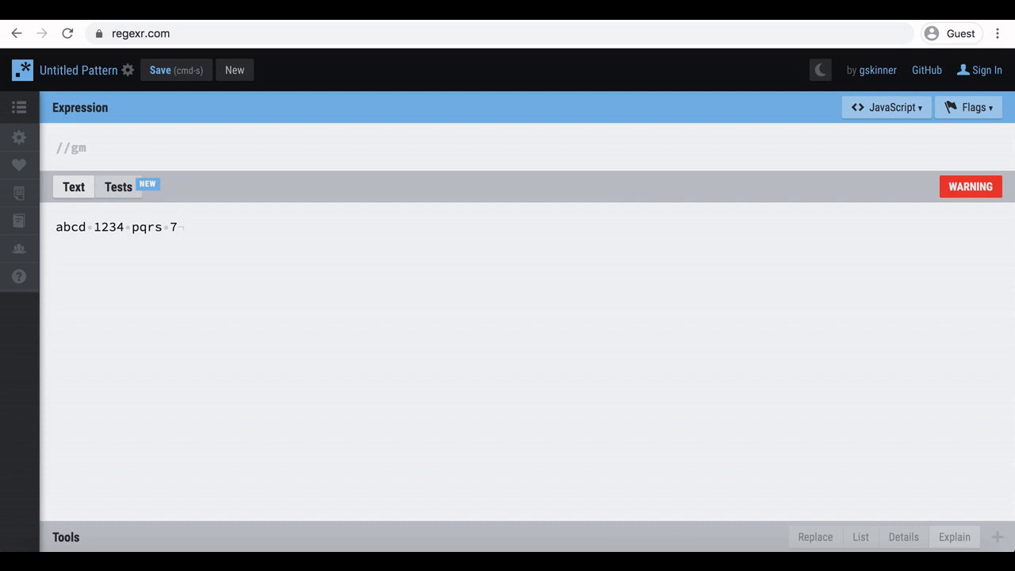
pyautogui.write('342')
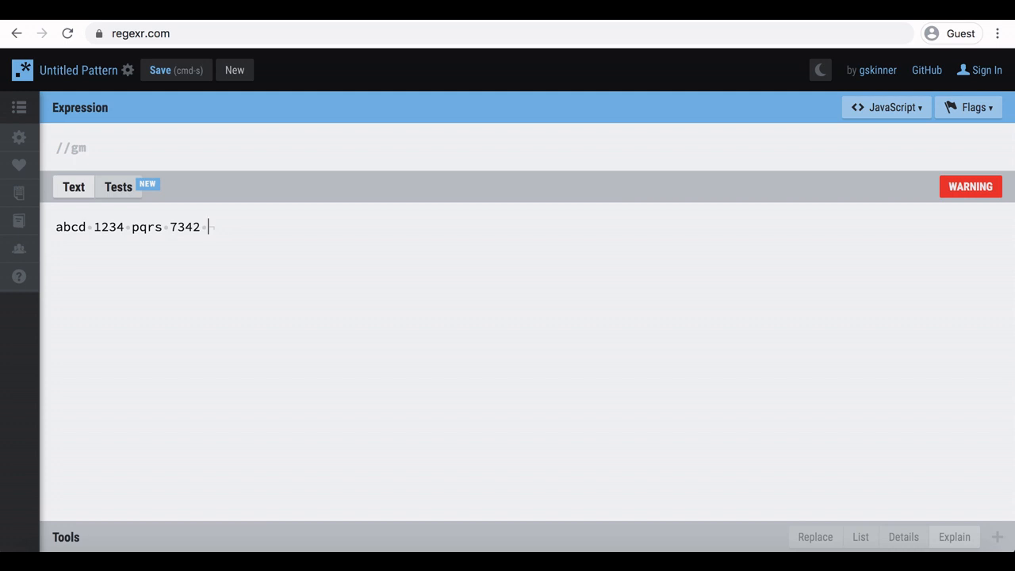
pyautogui.write('@')
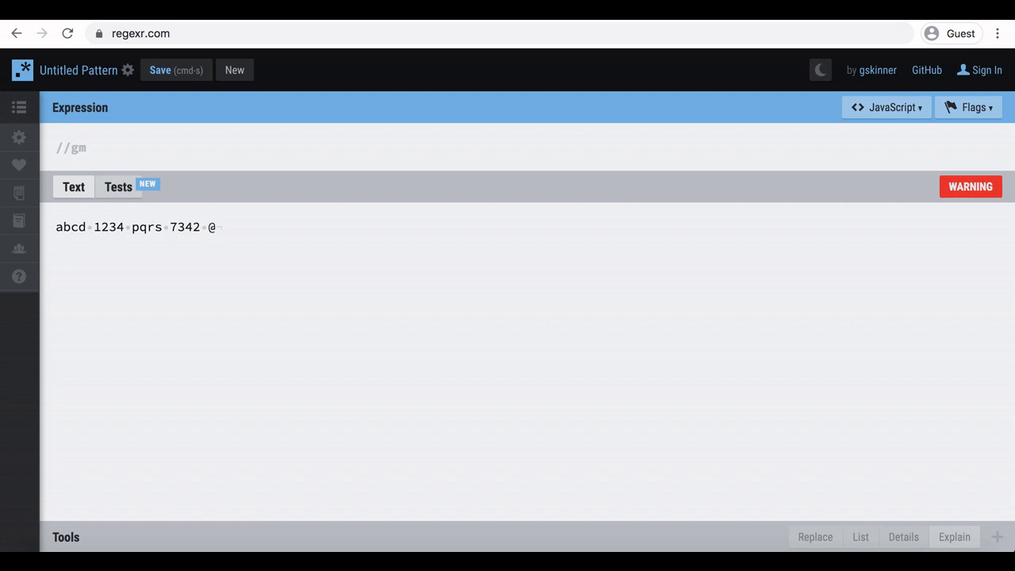
pyautogui.write('test')
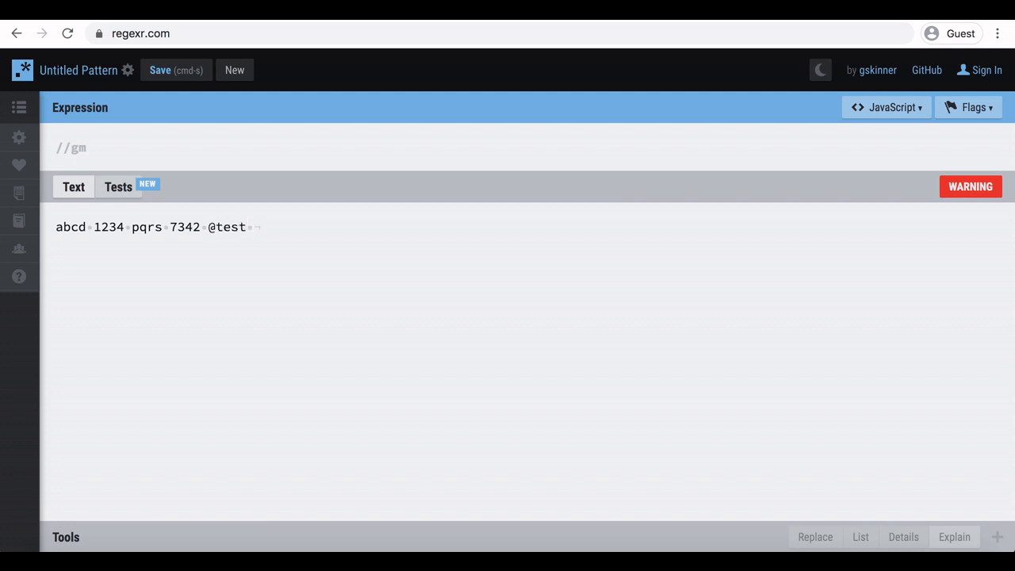
pyautogui.write('##')
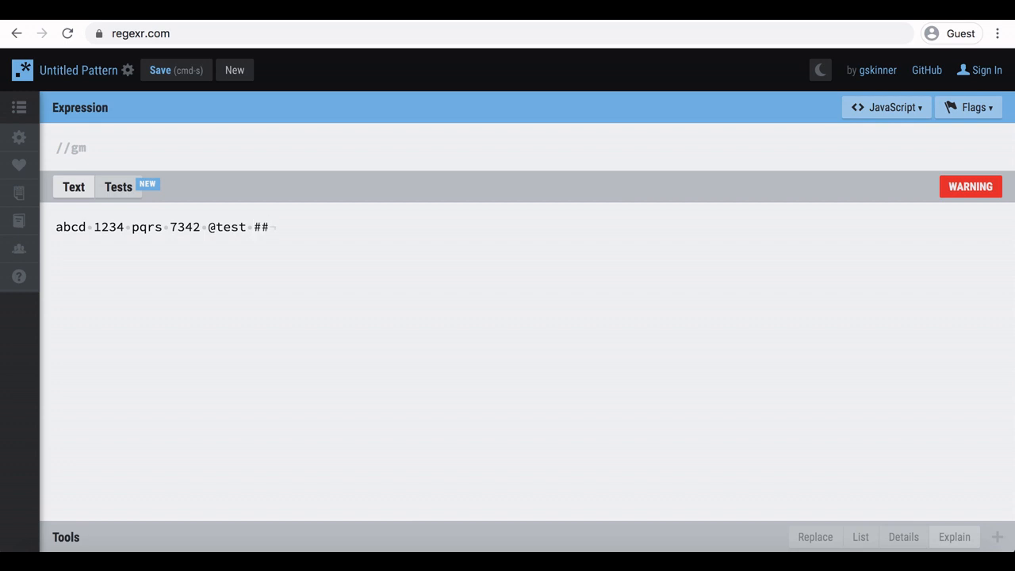
pyautogui.write('number')
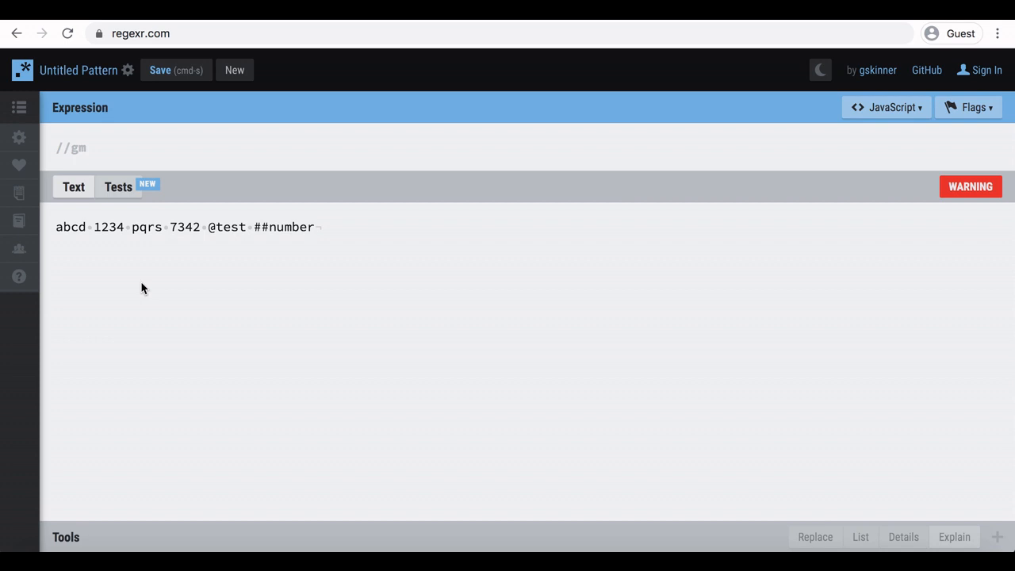
pyautogui.click(62, 148)
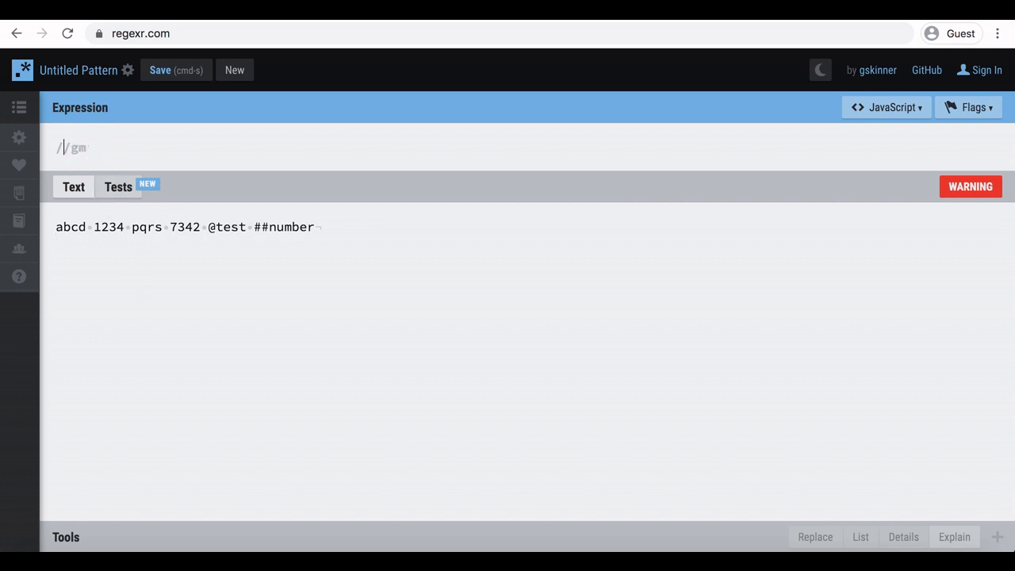
# Try \w, \d and \s, view the Flags list, then edit the expression to \D
pyautogui.write('\\w')
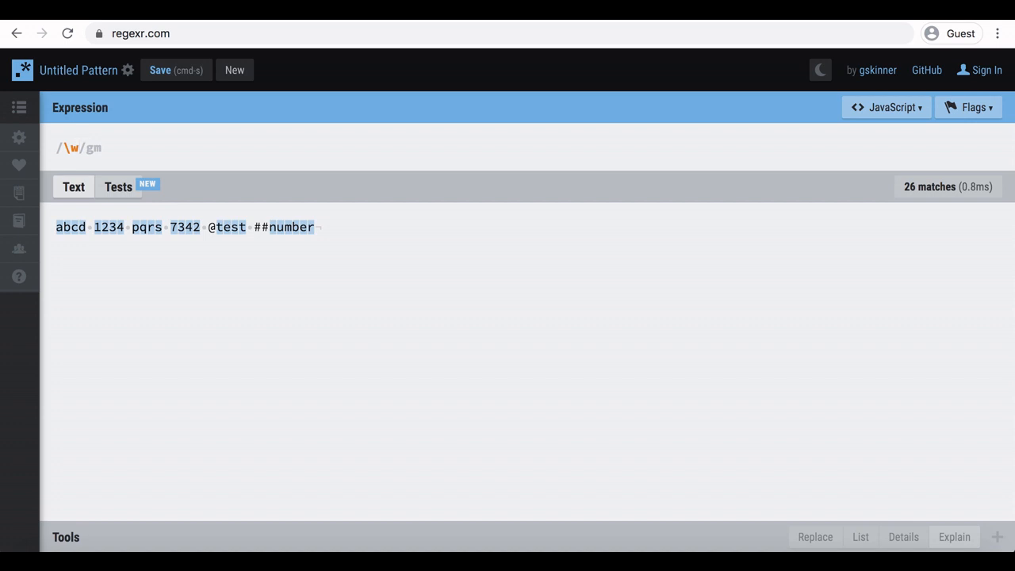
pyautogui.write('d')
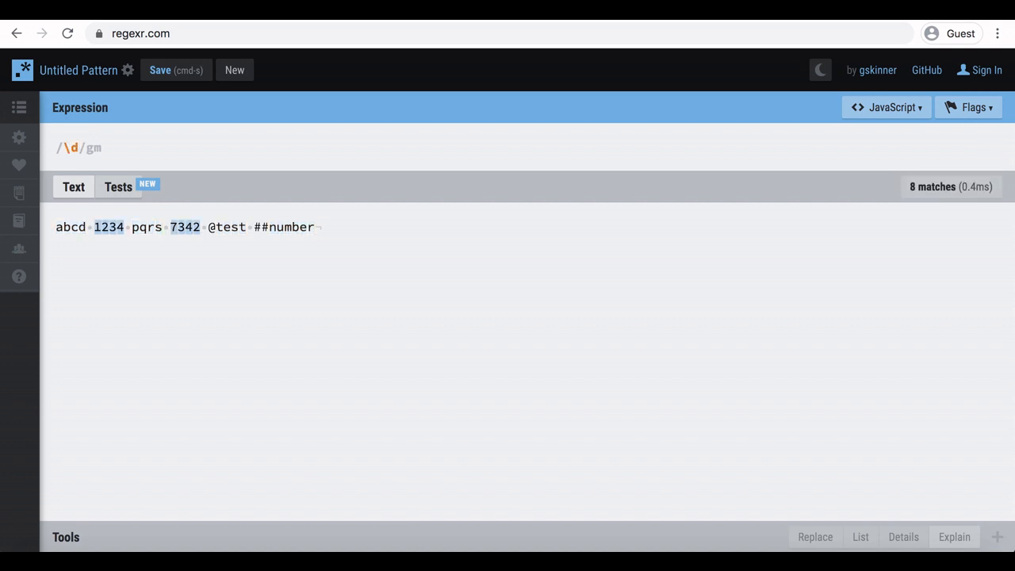
pyautogui.write('\\s')
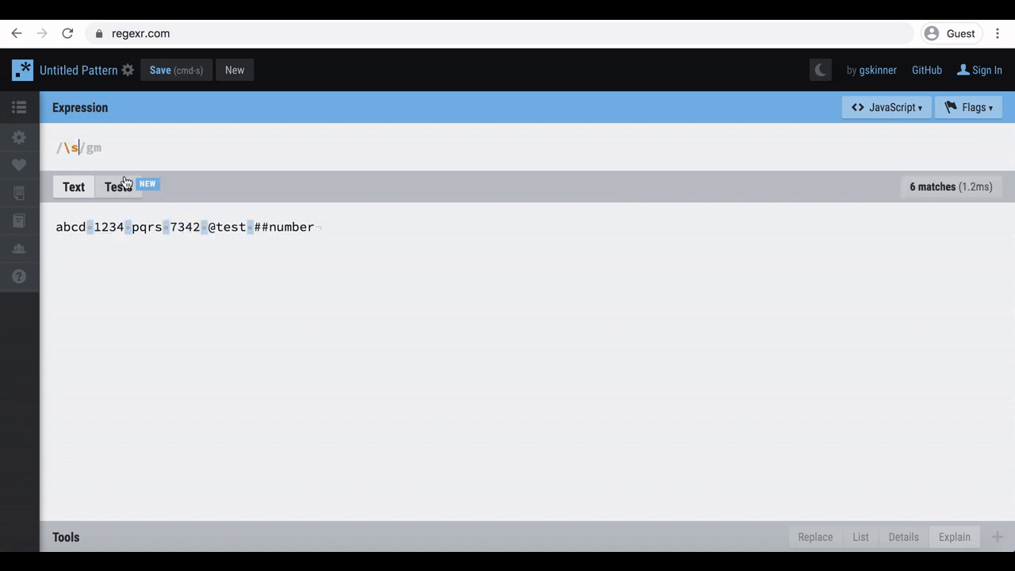
pyautogui.click(967, 107)
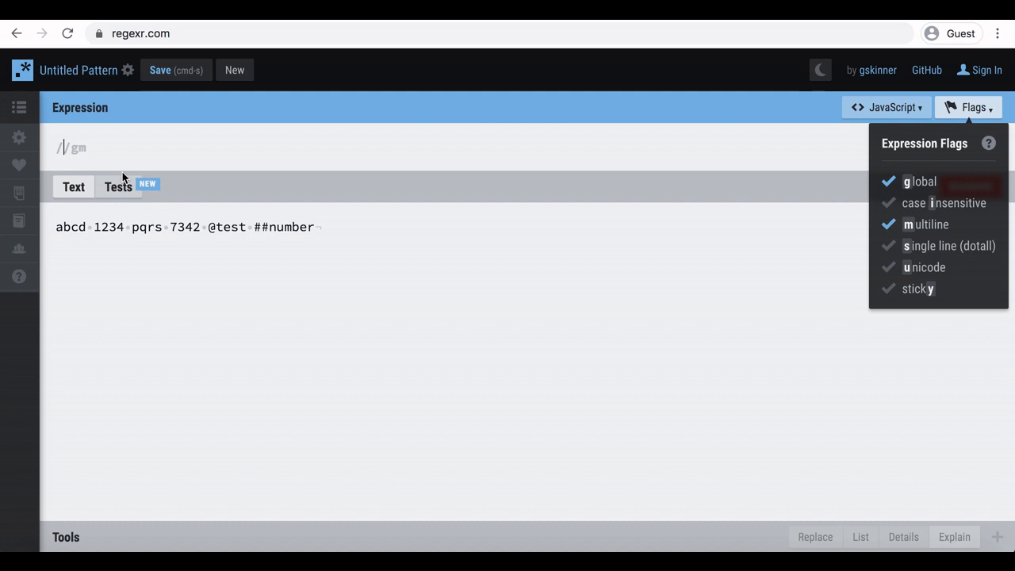
pyautogui.moveTo(224, 187)
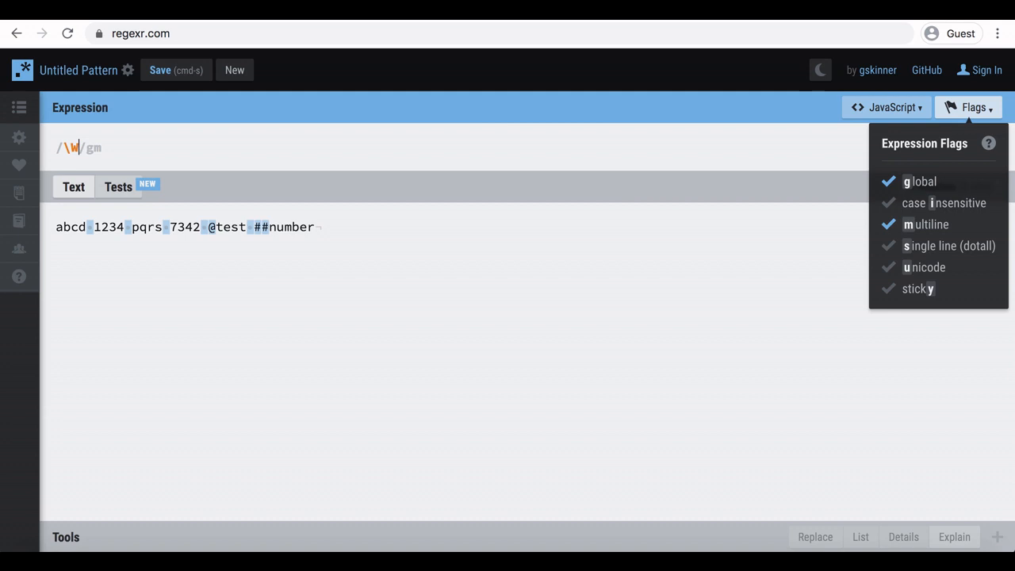
pyautogui.moveTo(253, 250)
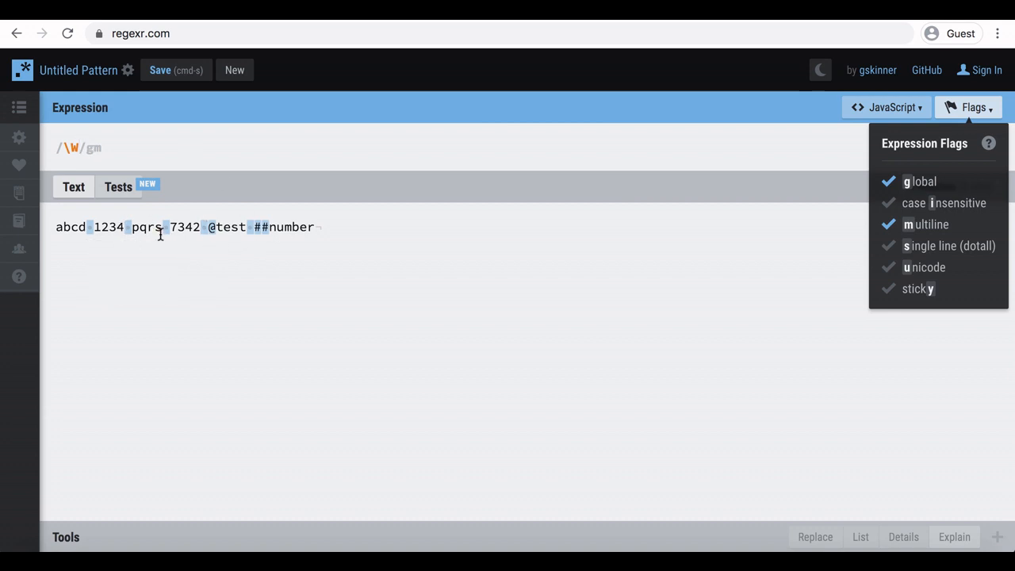
pyautogui.moveTo(315, 231)
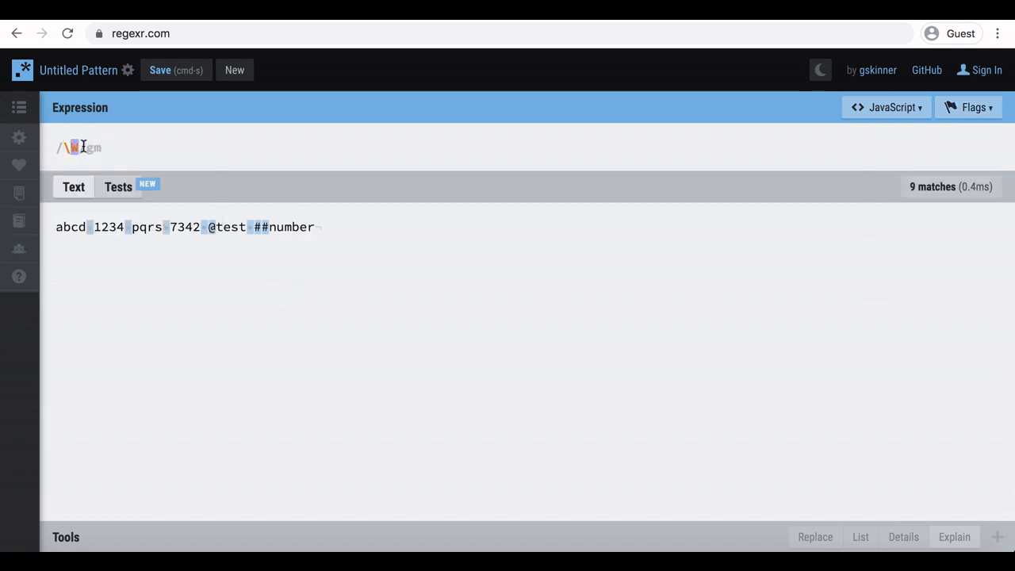
pyautogui.press('Backspace')
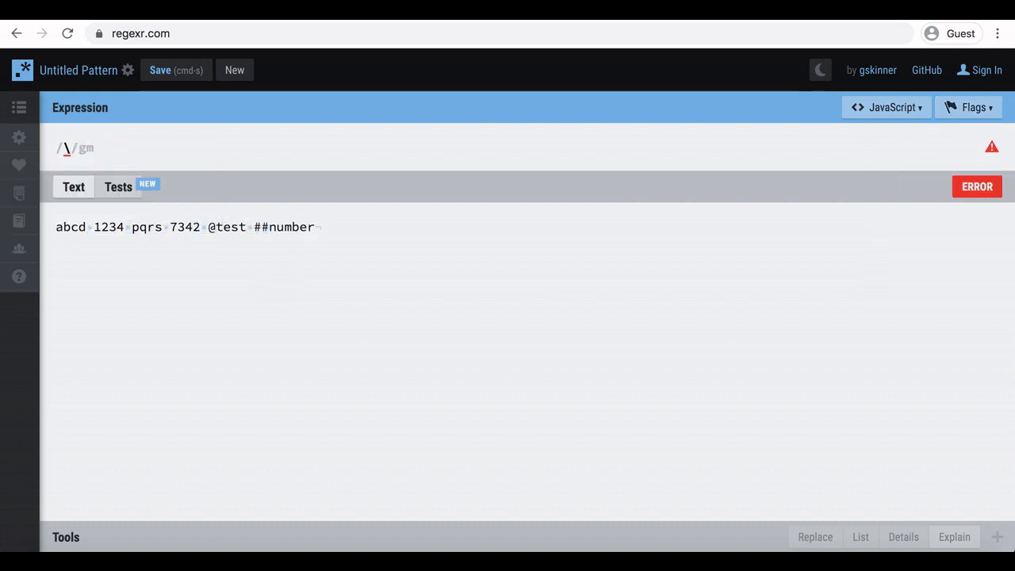
pyautogui.write('d')
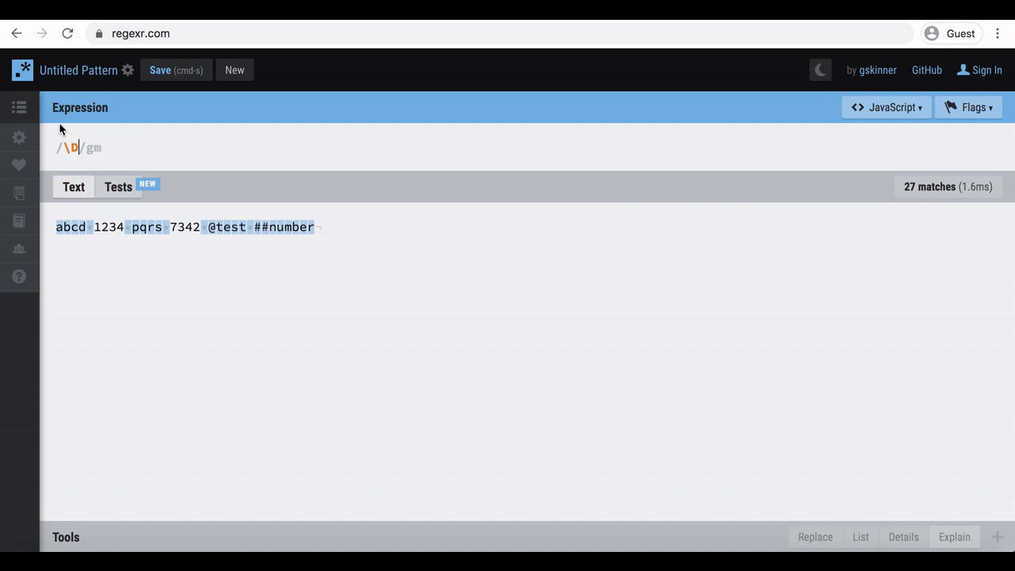
pyautogui.moveTo(93, 215)
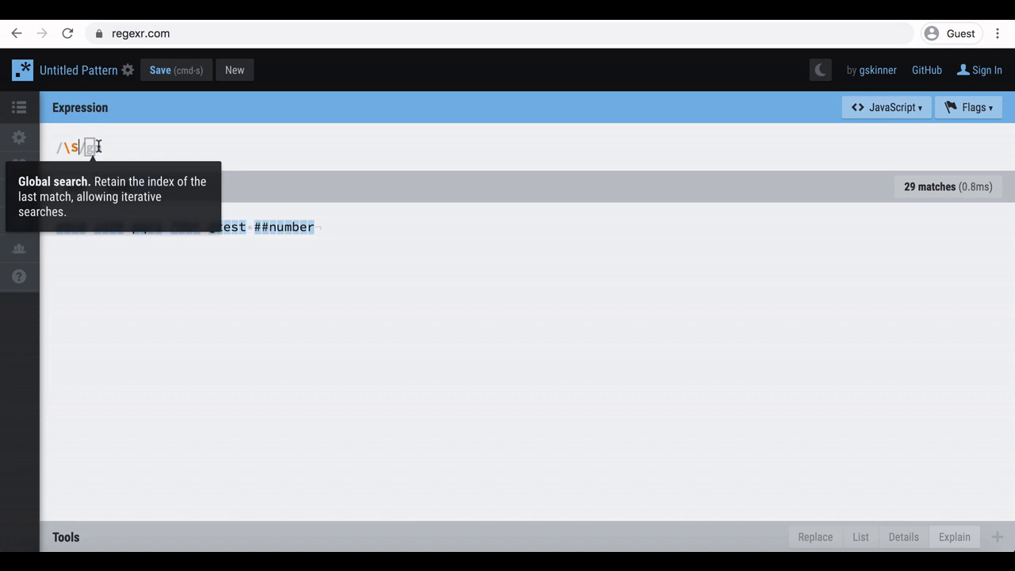
pyautogui.moveTo(212, 349)
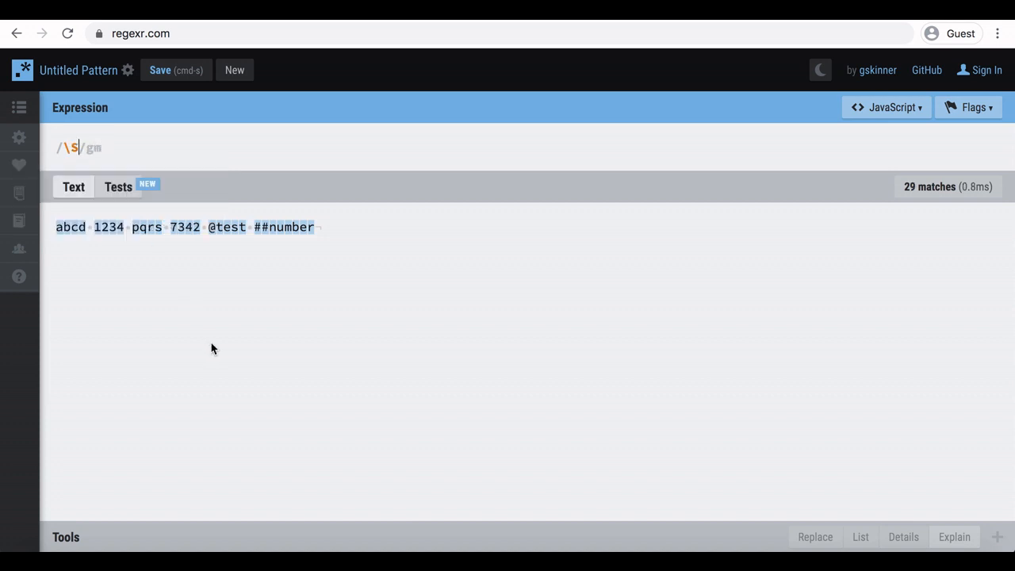
pyautogui.moveTo(773, 430)
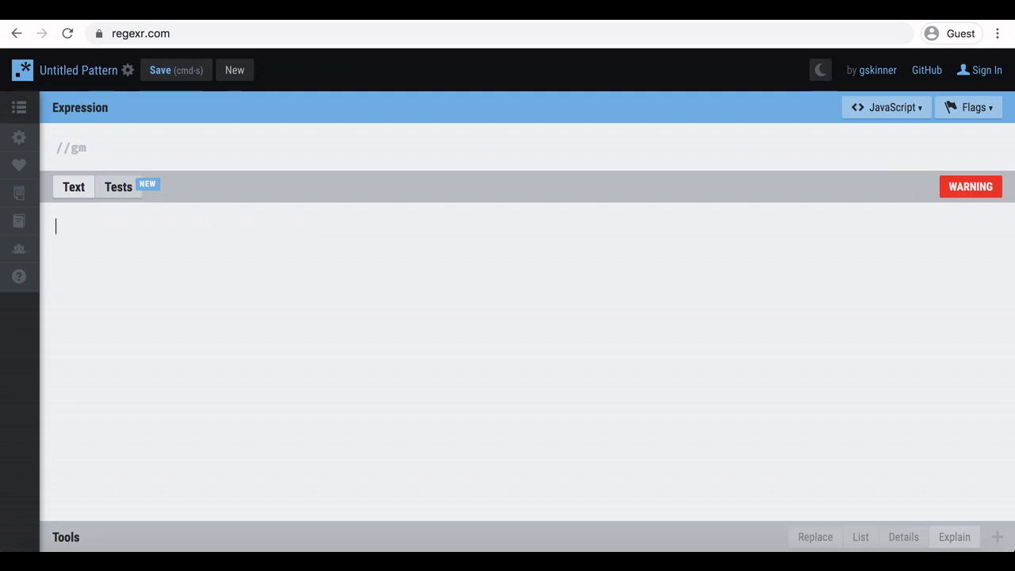
# Match line abc 123 efg 321 hij 123 klm 321 literally, then insert '(' before 123
pyautogui.write('abc 123 efg 321 hij 123 klm 321')
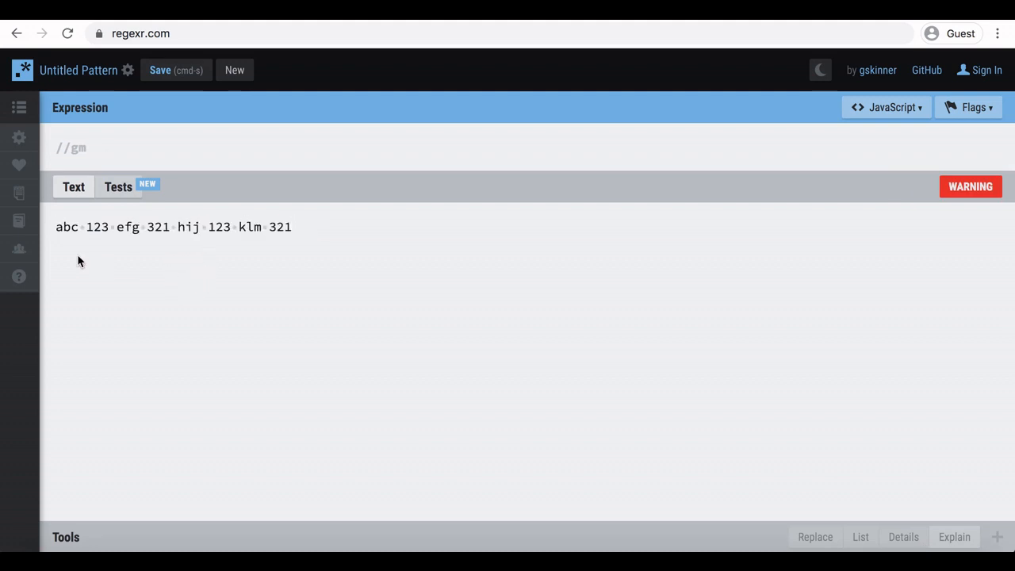
pyautogui.moveTo(116, 289)
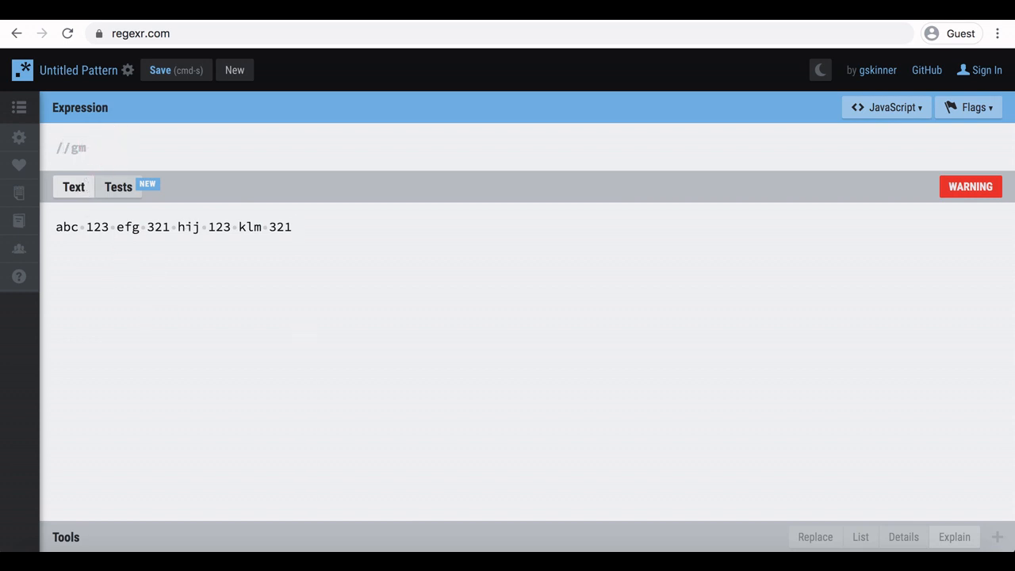
pyautogui.write('abc')
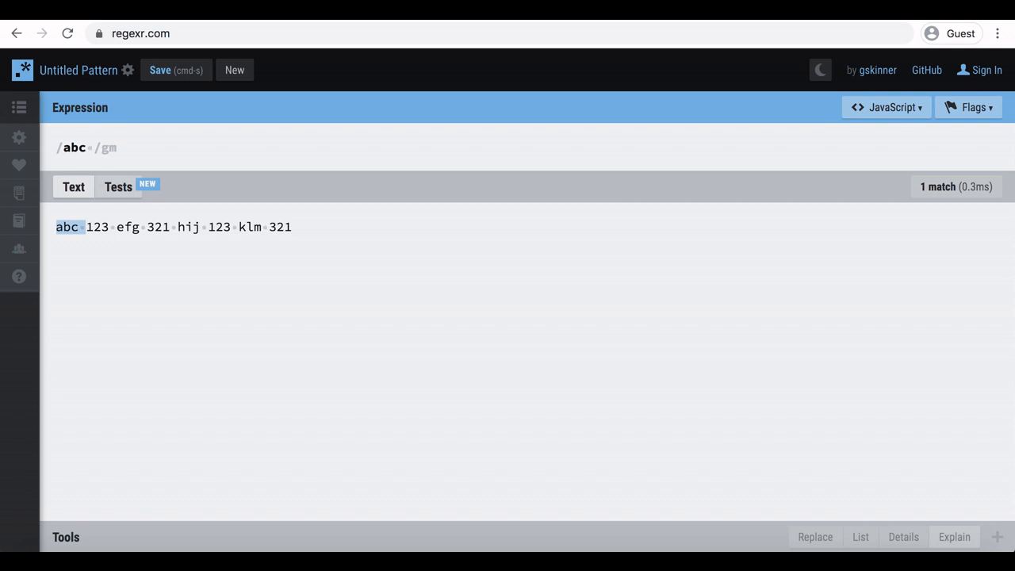
pyautogui.write('123 ef')
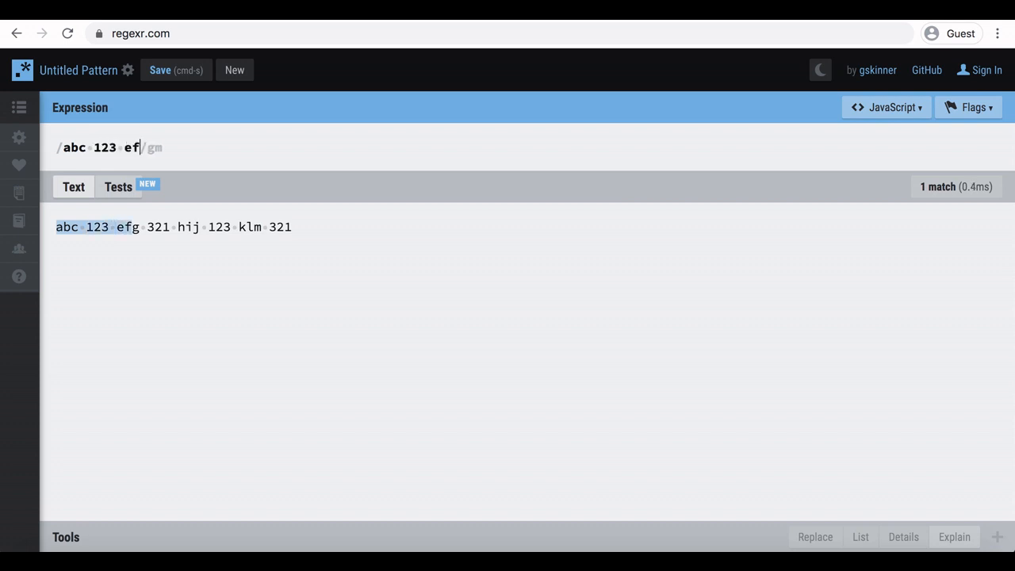
pyautogui.write('g 3')
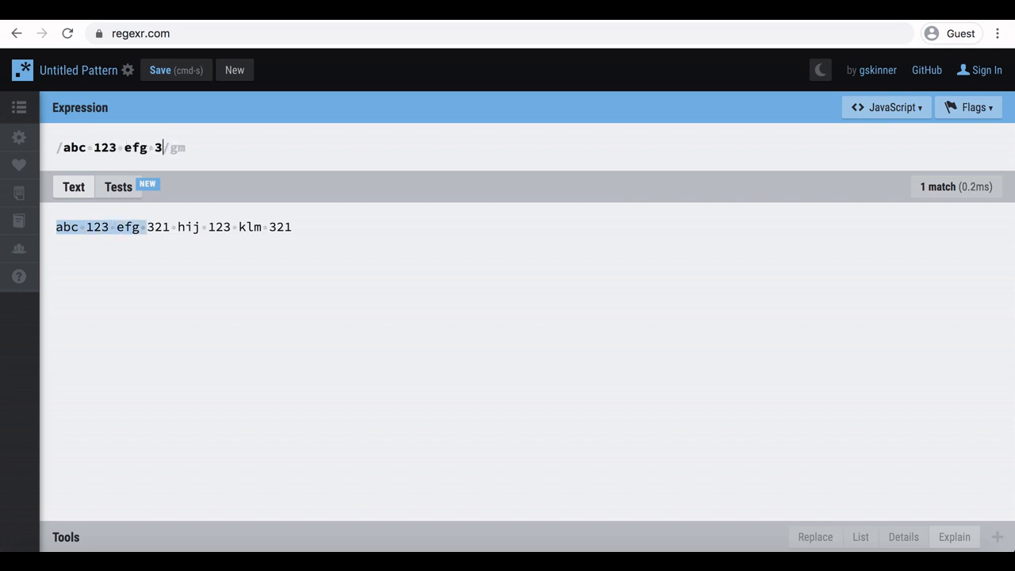
pyautogui.write('21')
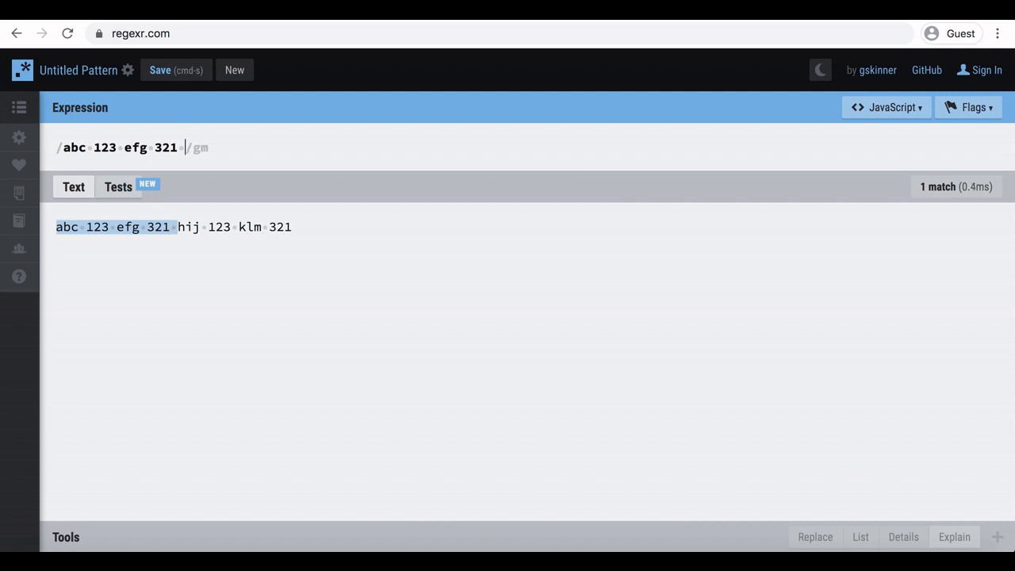
pyautogui.write('hij')
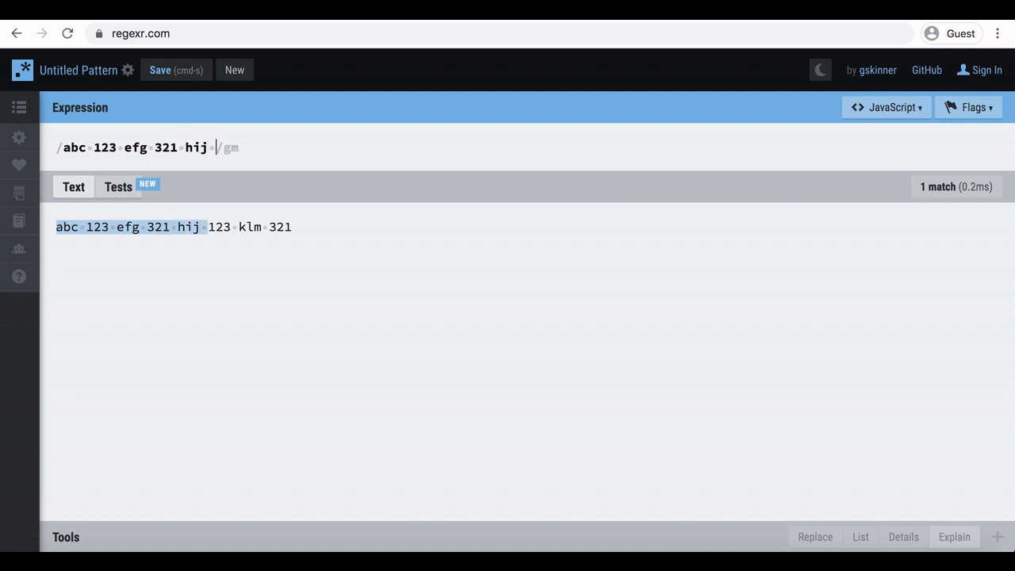
pyautogui.write('123')
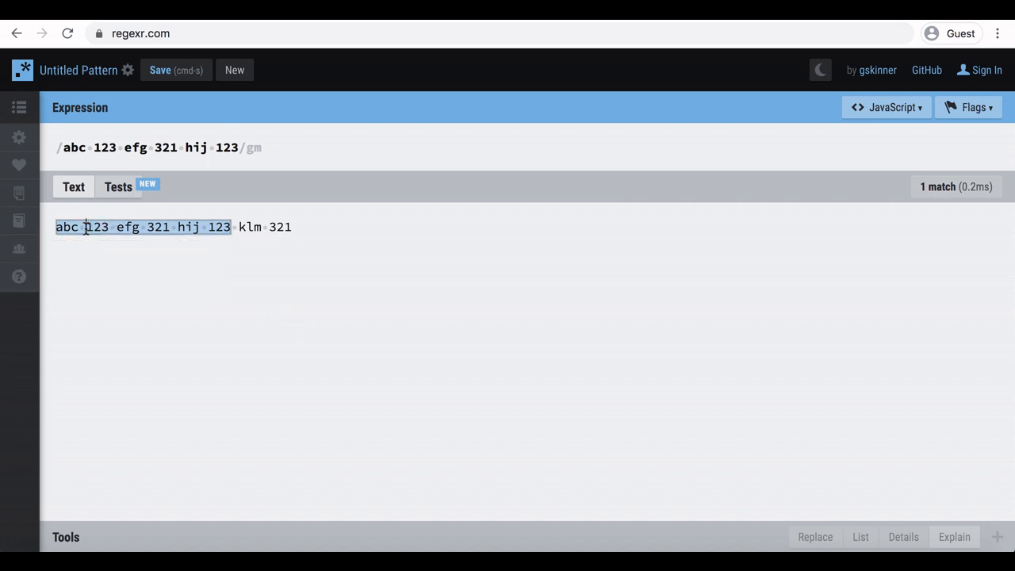
pyautogui.moveTo(87, 227)
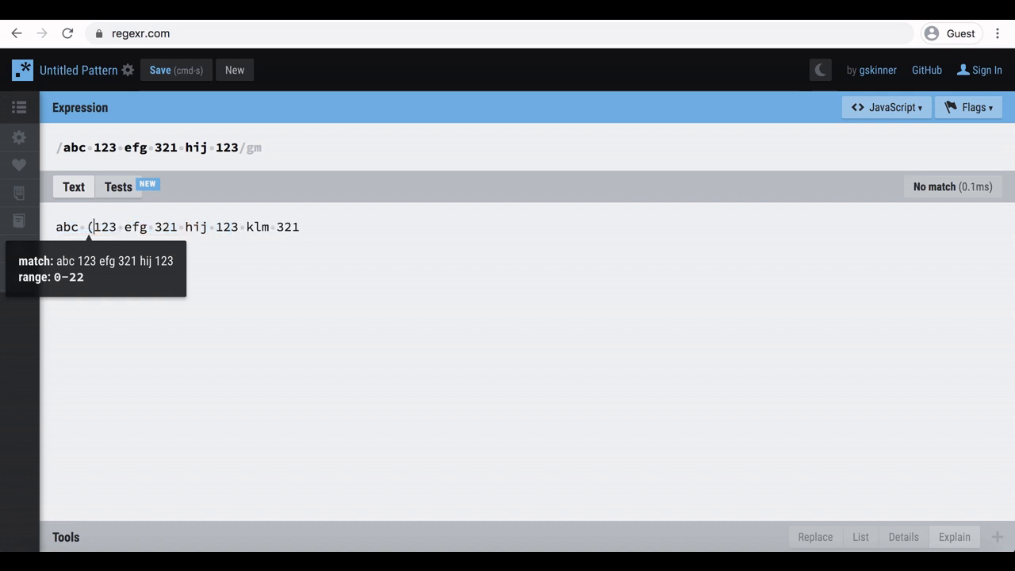
pyautogui.moveTo(117, 227)
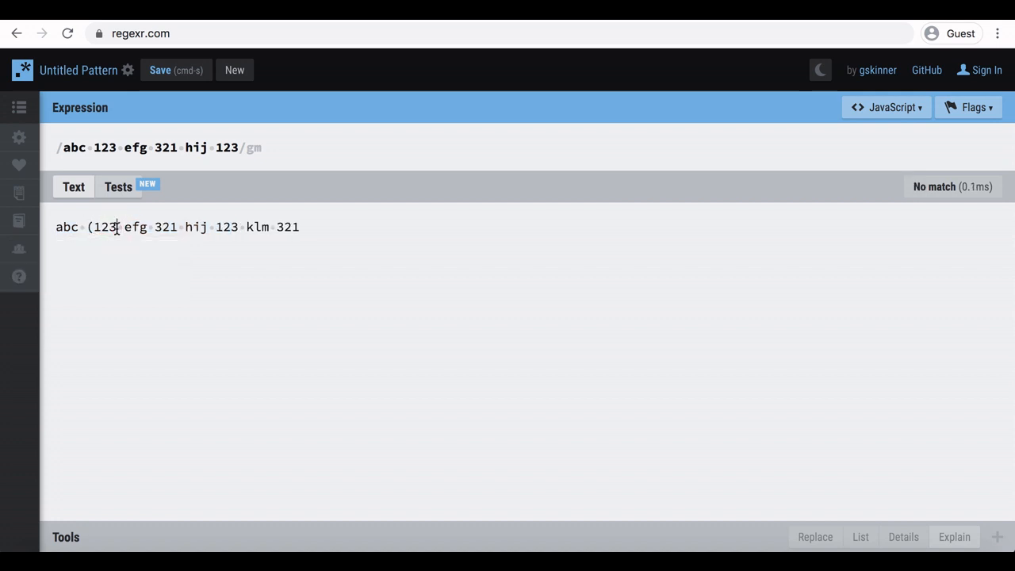
pyautogui.write(')')
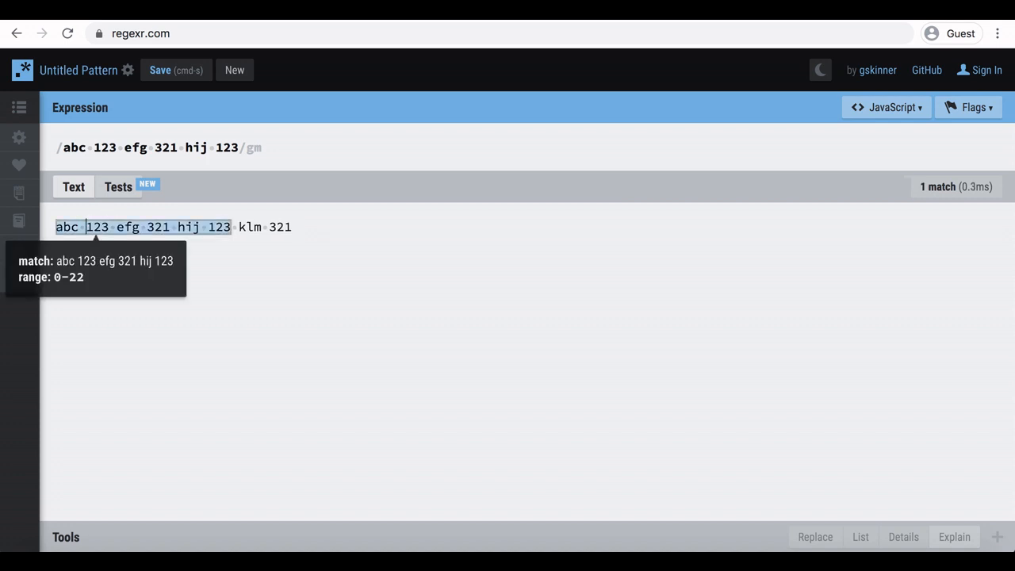
pyautogui.moveTo(169, 211)
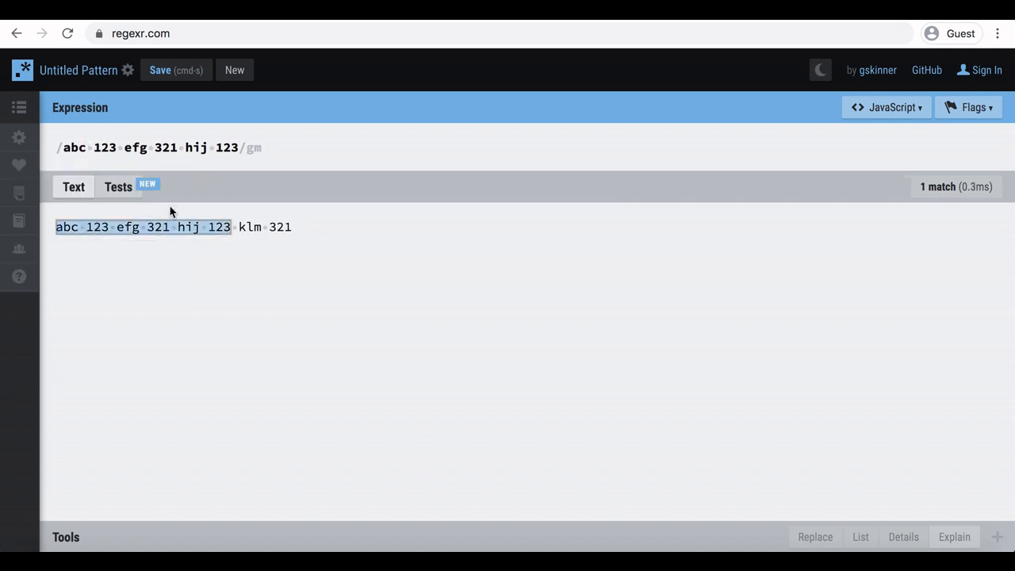
pyautogui.write('(')
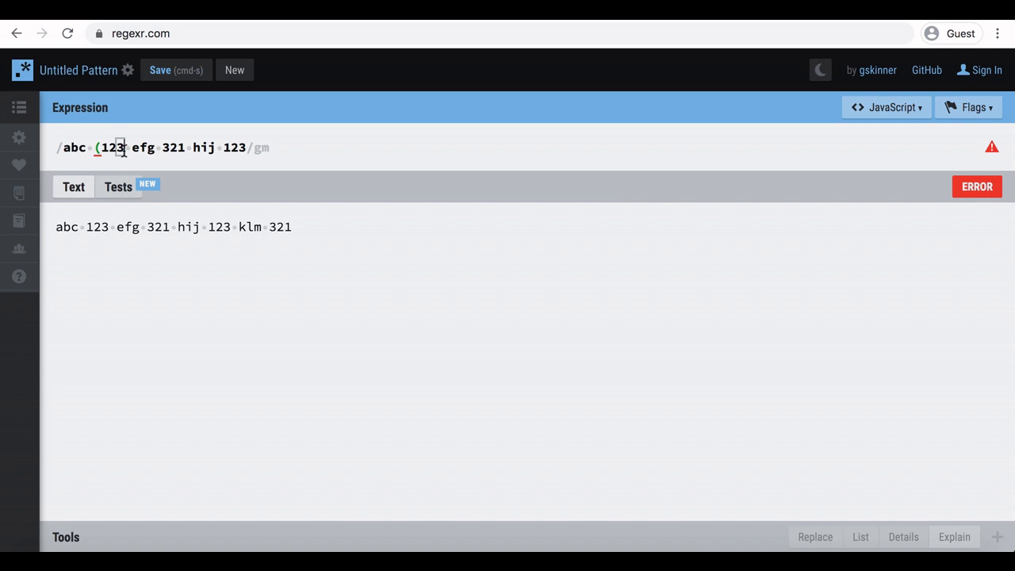
# Complete abc (123) efg (321) hij \1 klm \2, fix a group number, then clear both fields
pyautogui.write(')')
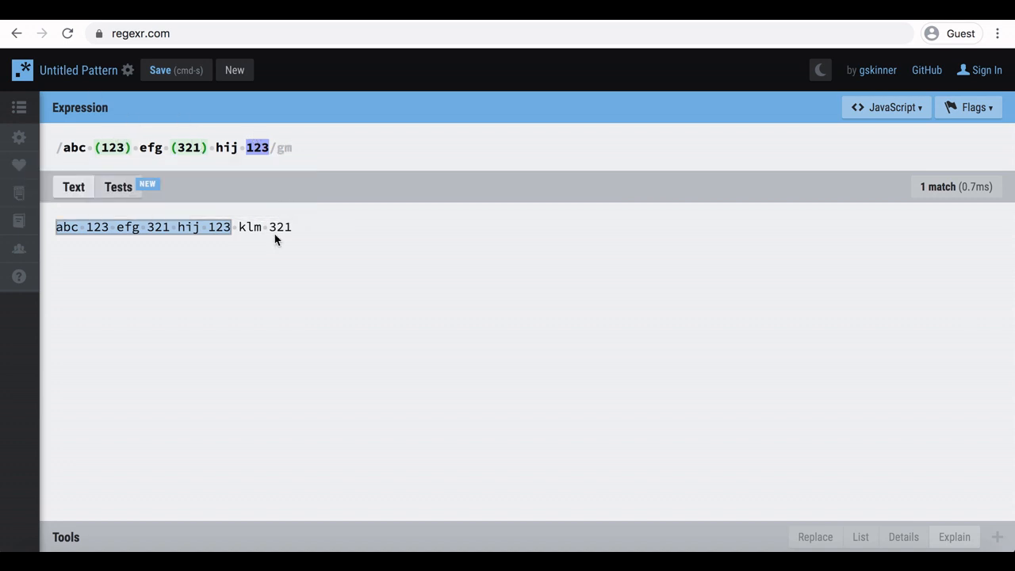
pyautogui.write('\\1')
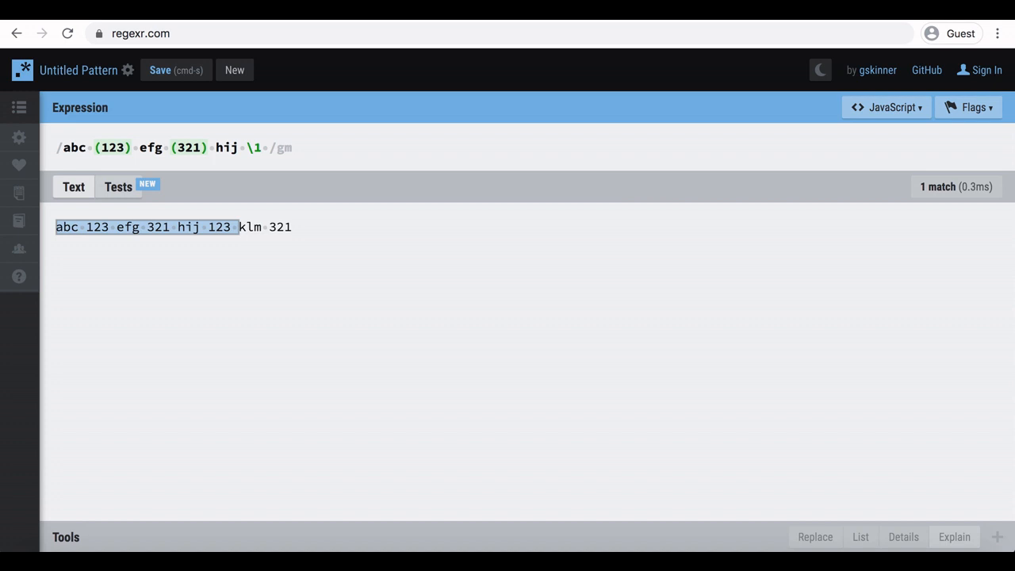
pyautogui.write('klm')
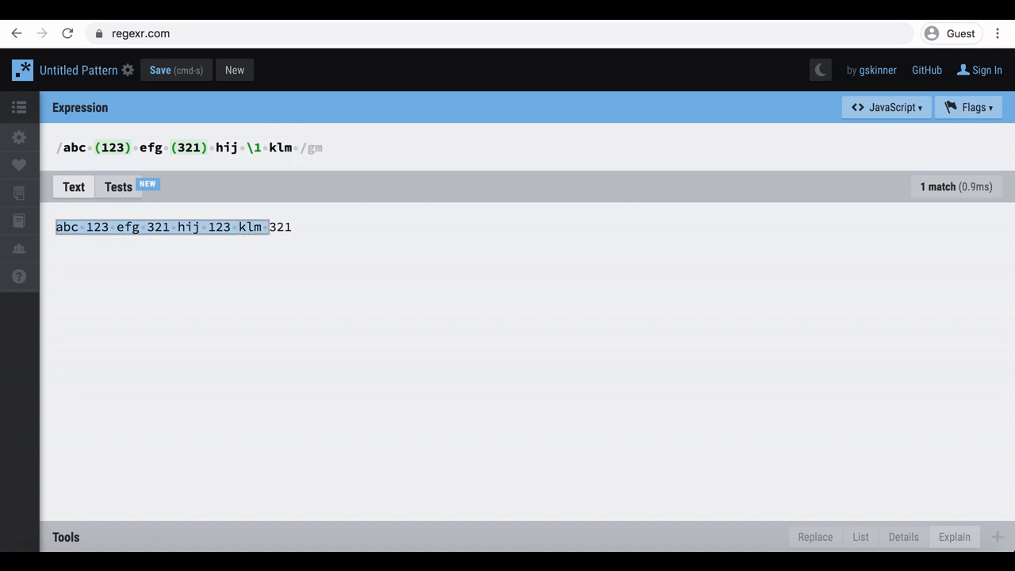
pyautogui.write('\\2')
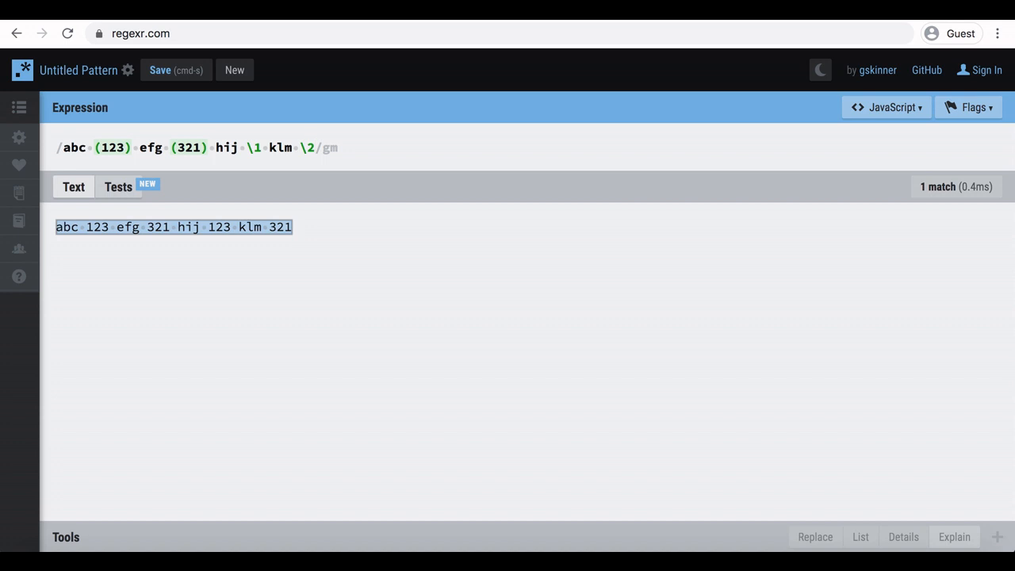
pyautogui.write('1')
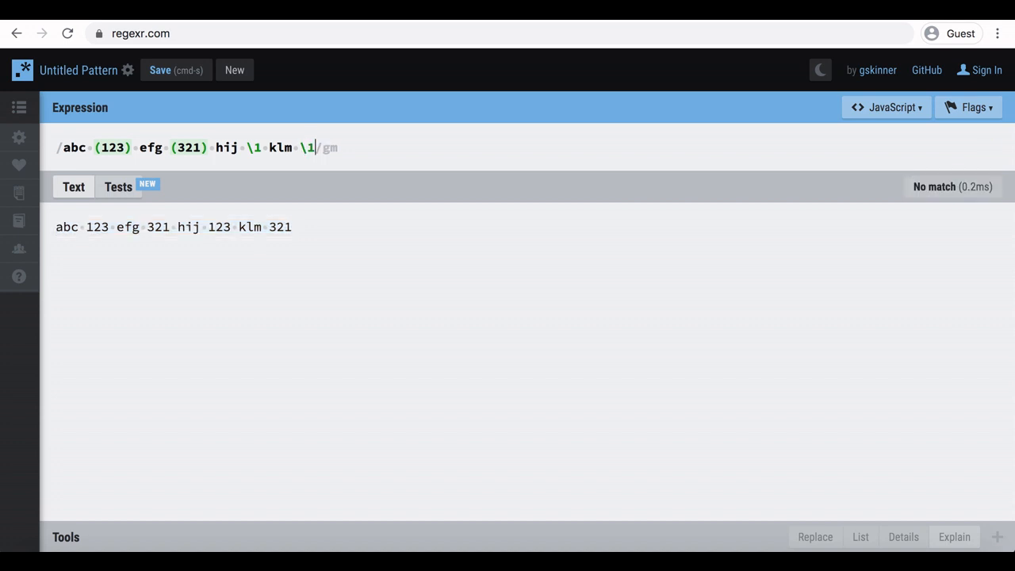
pyautogui.press('Backspace')
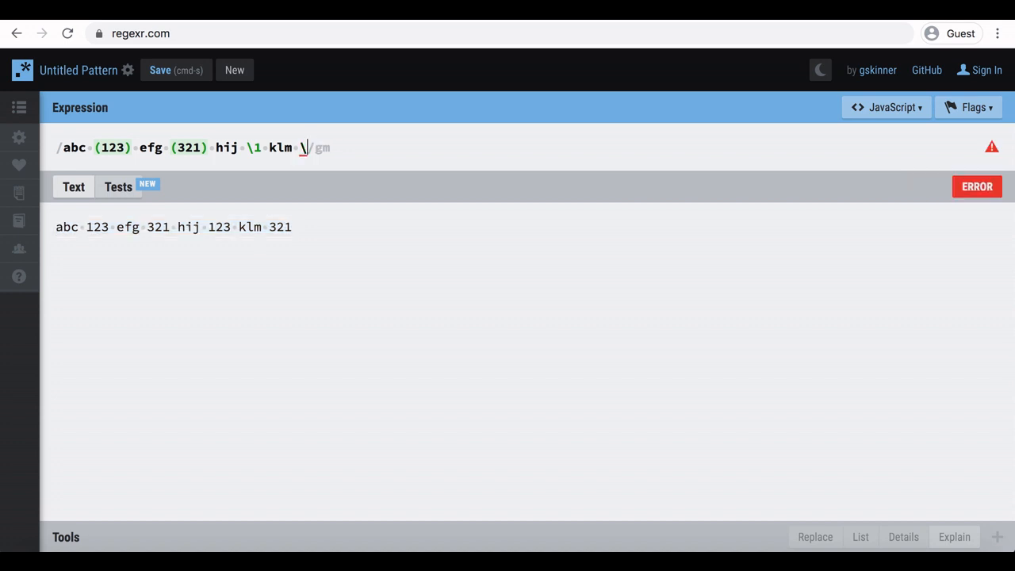
pyautogui.write('2')
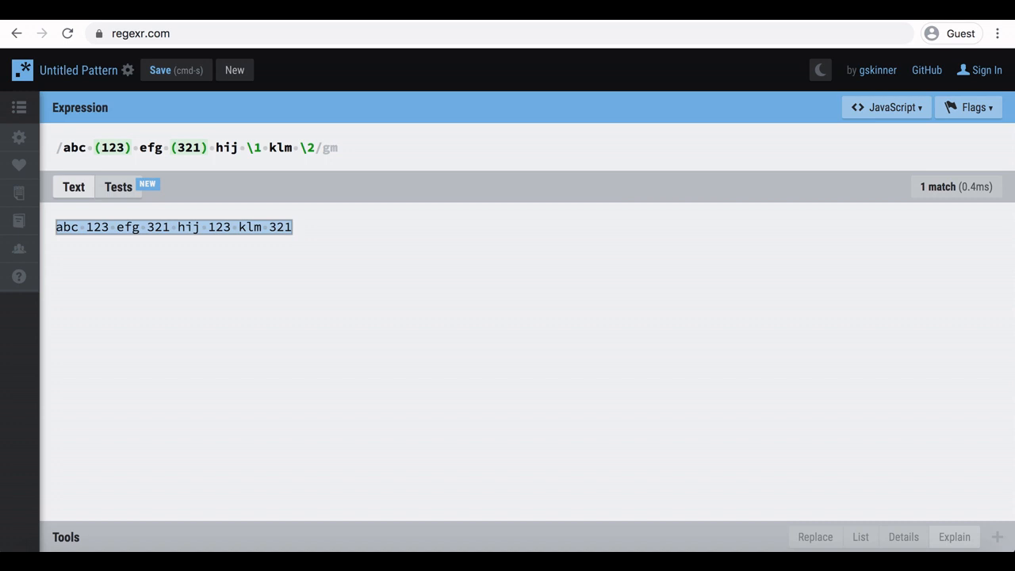
pyautogui.moveTo(550, 441)
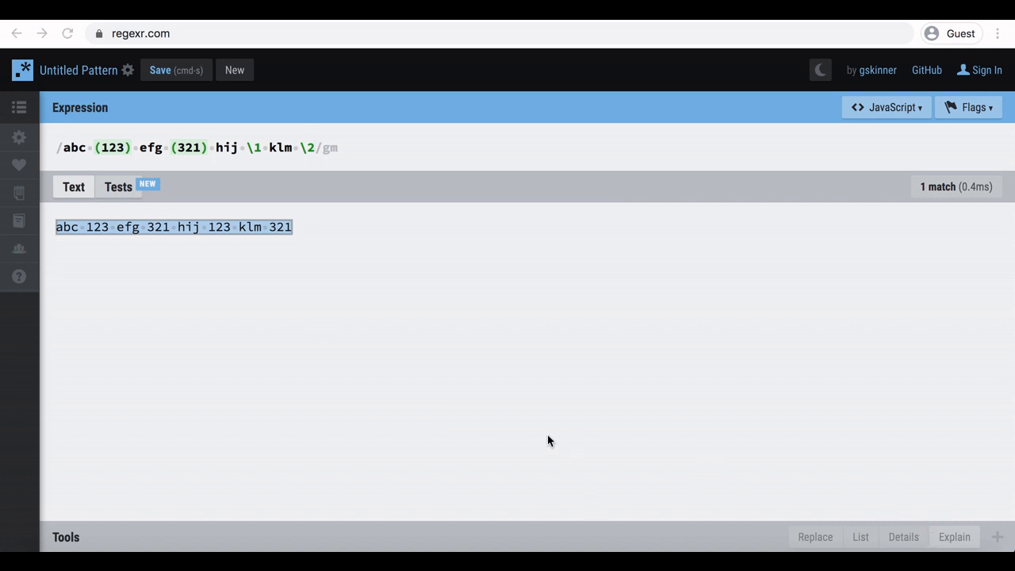
pyautogui.click(295, 227)
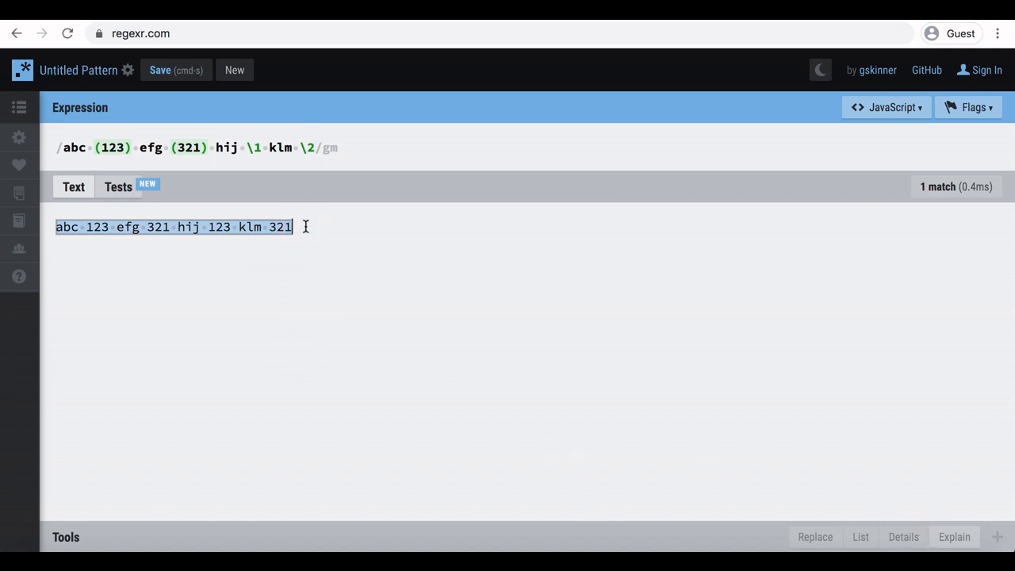
pyautogui.press('Delete')
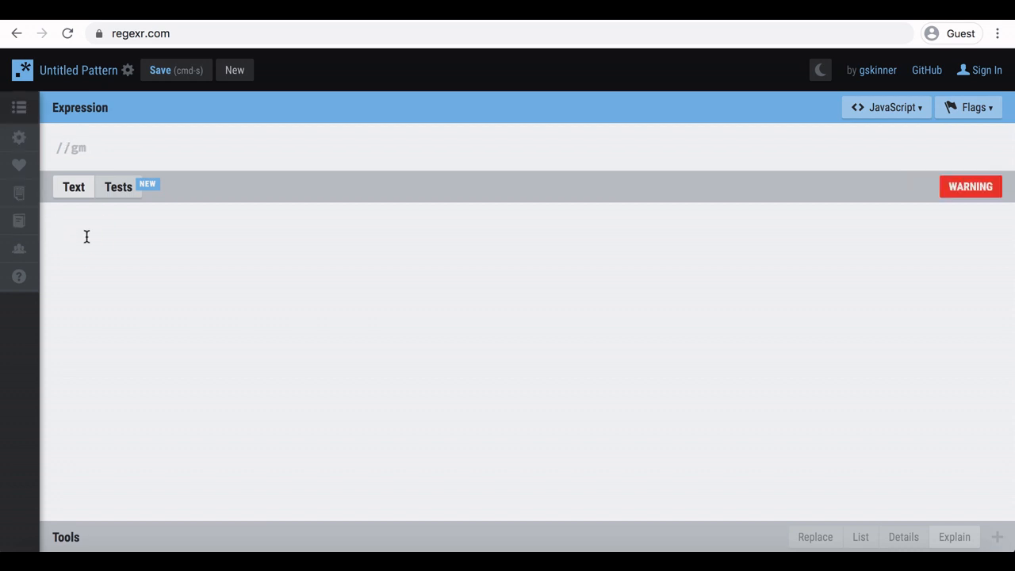
# Enter the test text value123, value 123, value 123 is a value
pyautogui.write('value123')
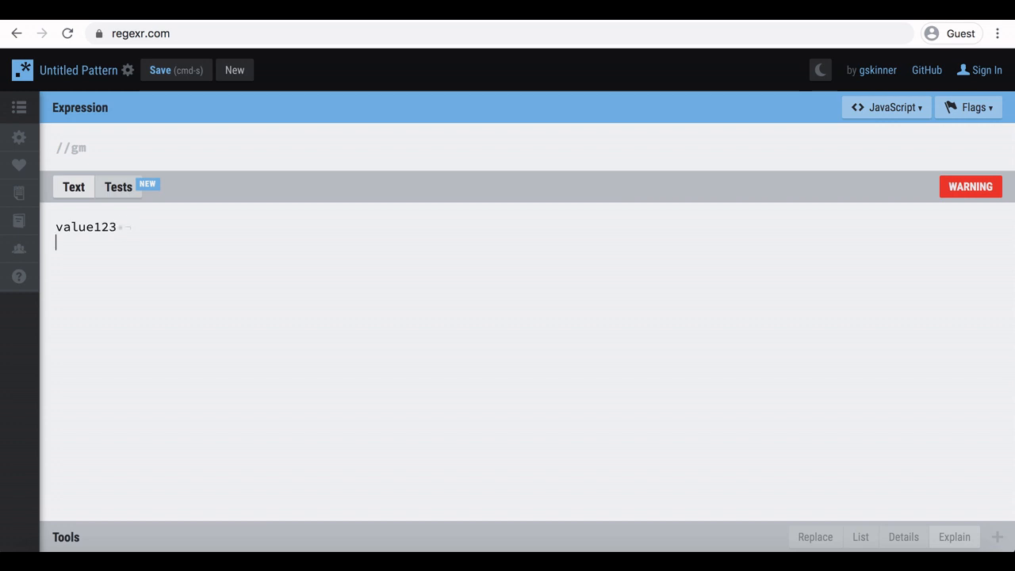
pyautogui.write('value')
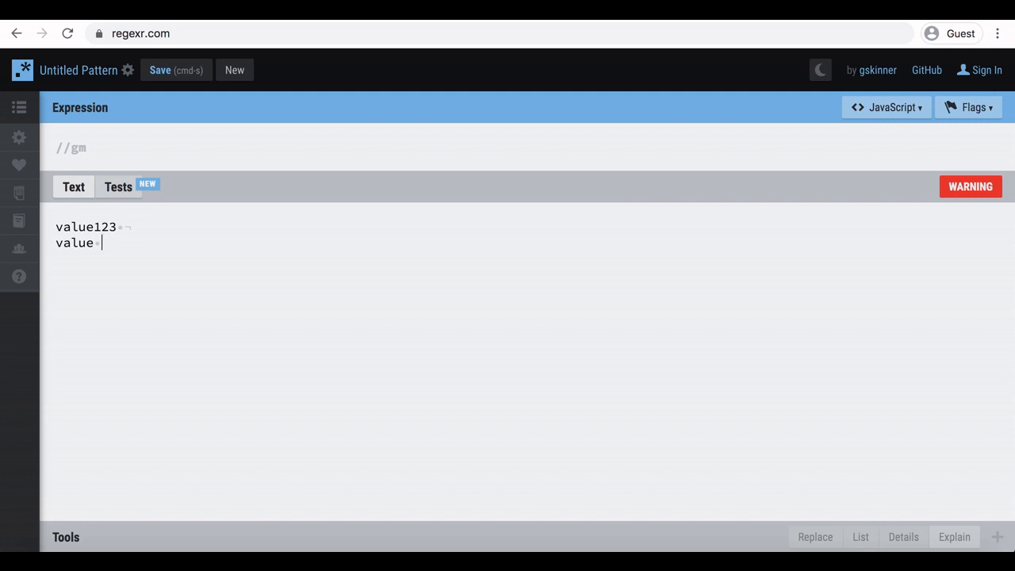
pyautogui.write('12')
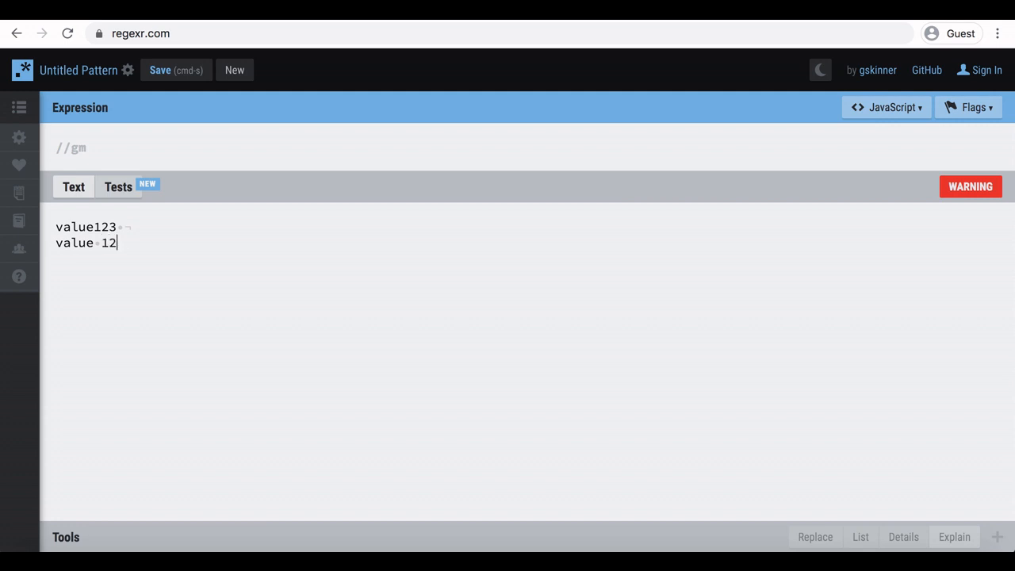
pyautogui.write('3')
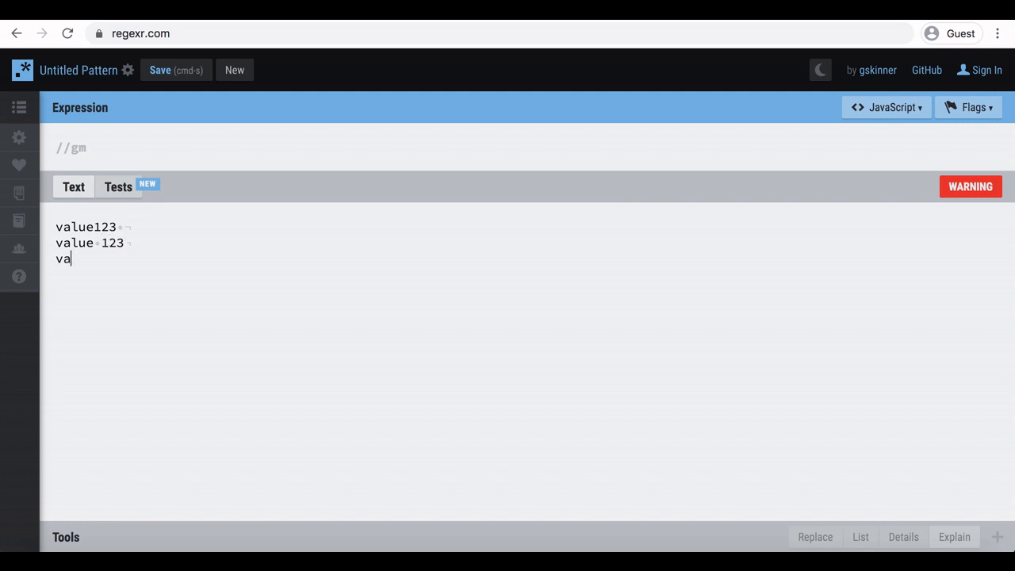
pyautogui.write('lue 1')
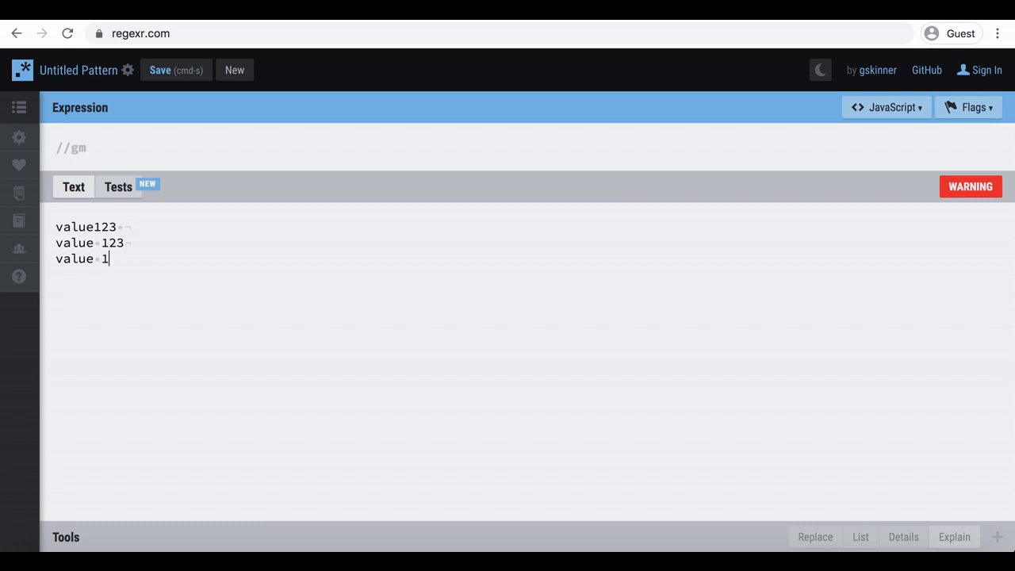
pyautogui.write('23')
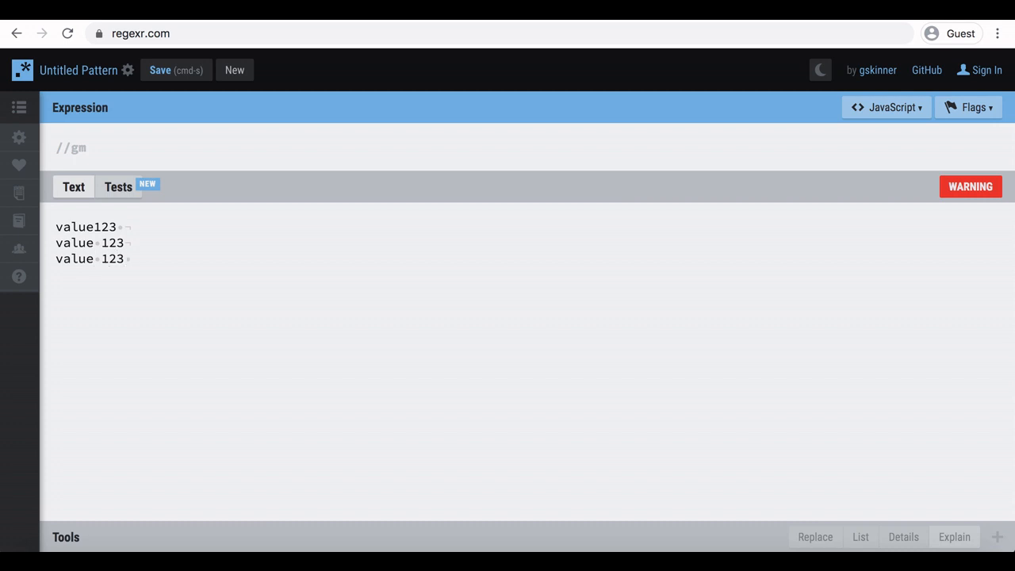
pyautogui.write('is')
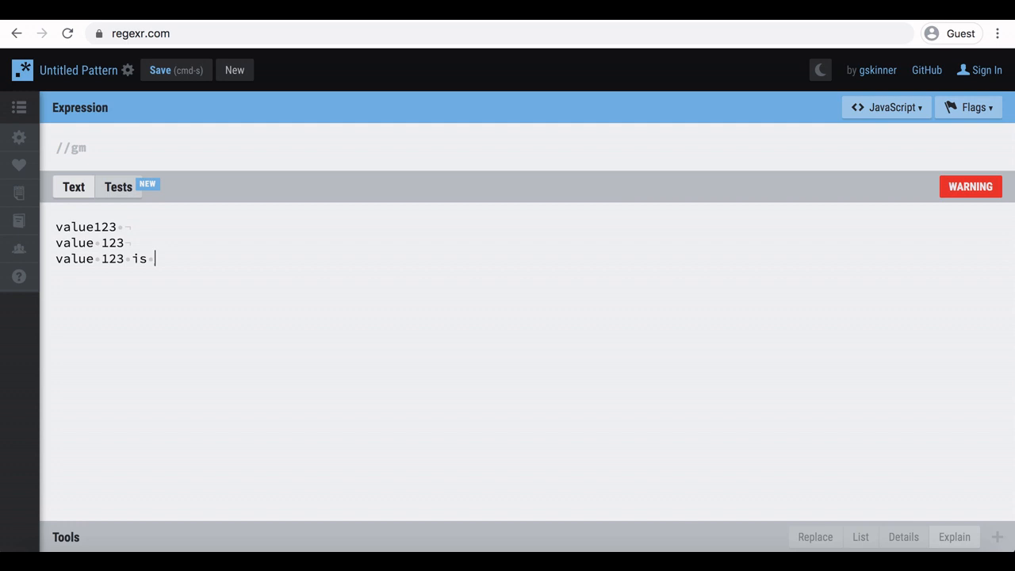
pyautogui.write('a value')
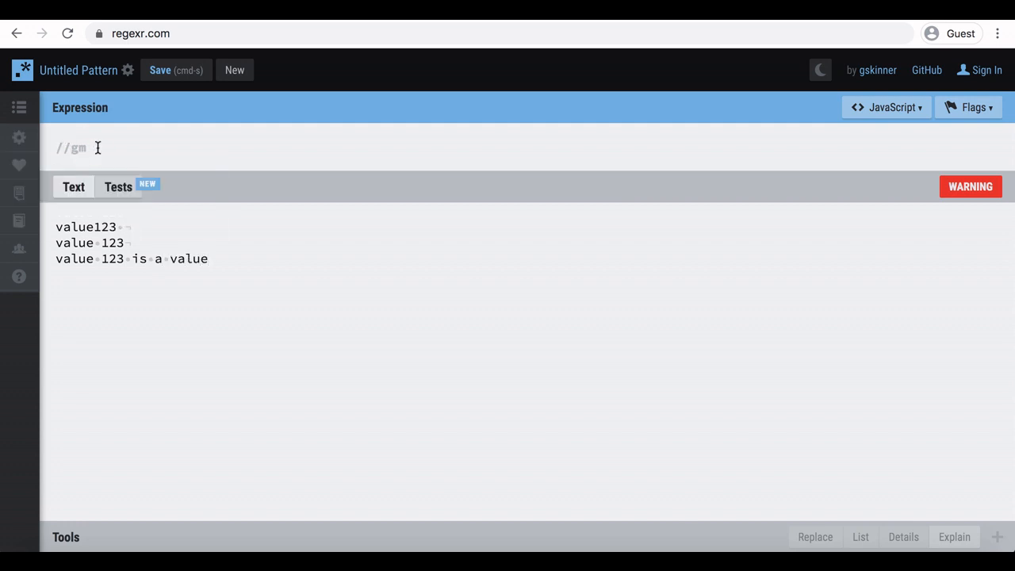
# Enter expression e\b to match only word-ending e's, and finish the text with value123
pyautogui.write('e')
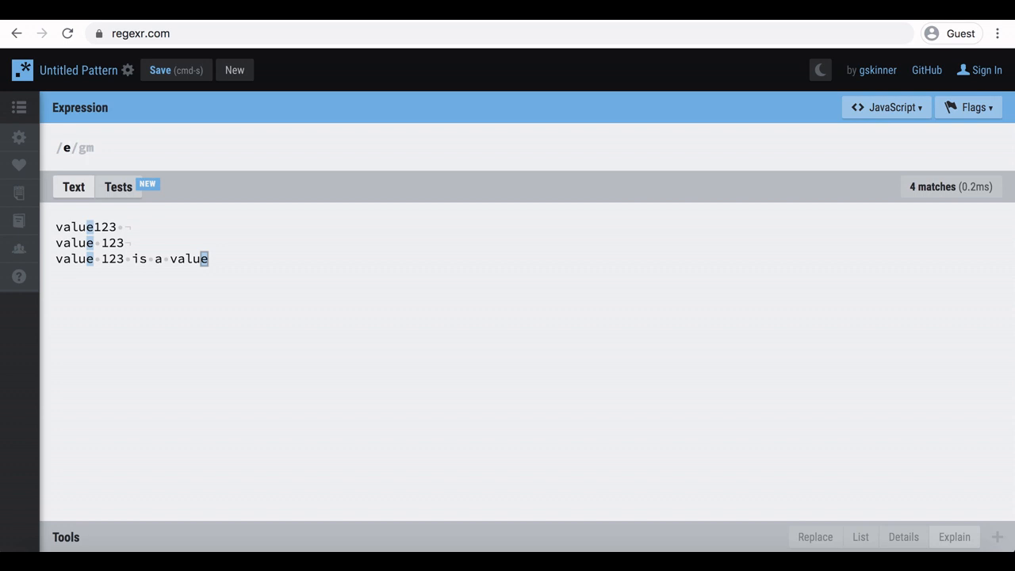
pyautogui.write('\\')
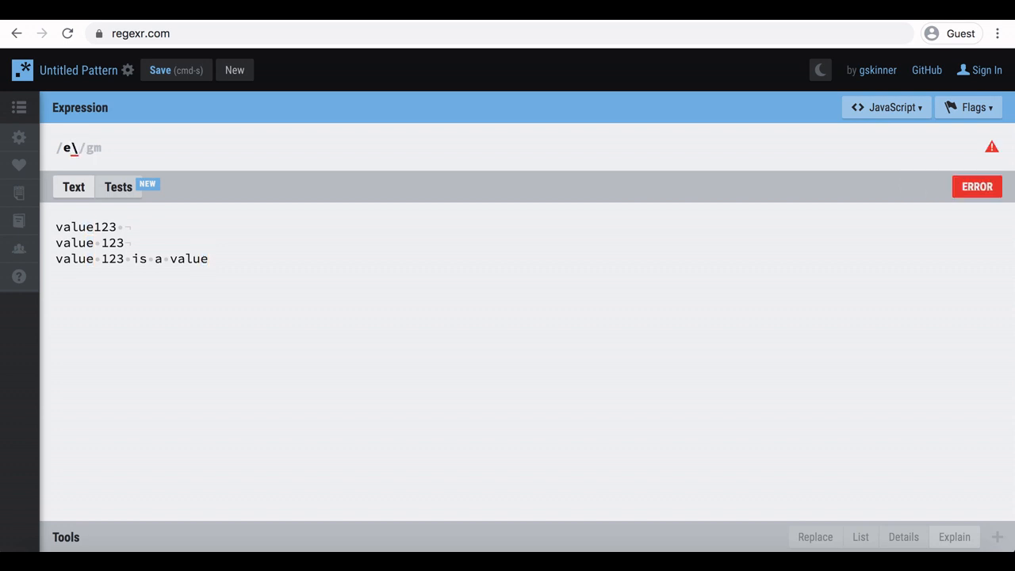
pyautogui.write('b')
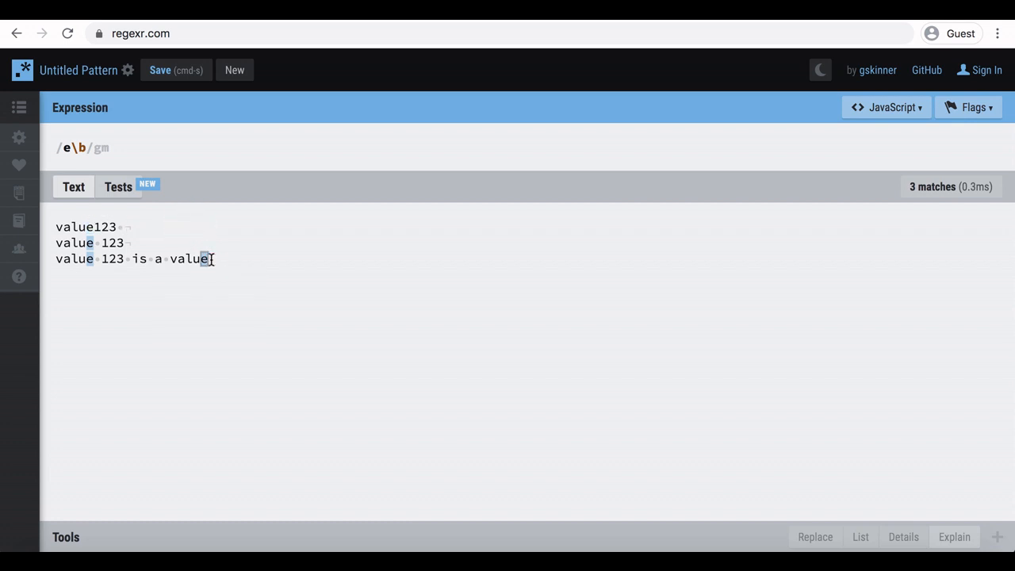
pyautogui.write('123')
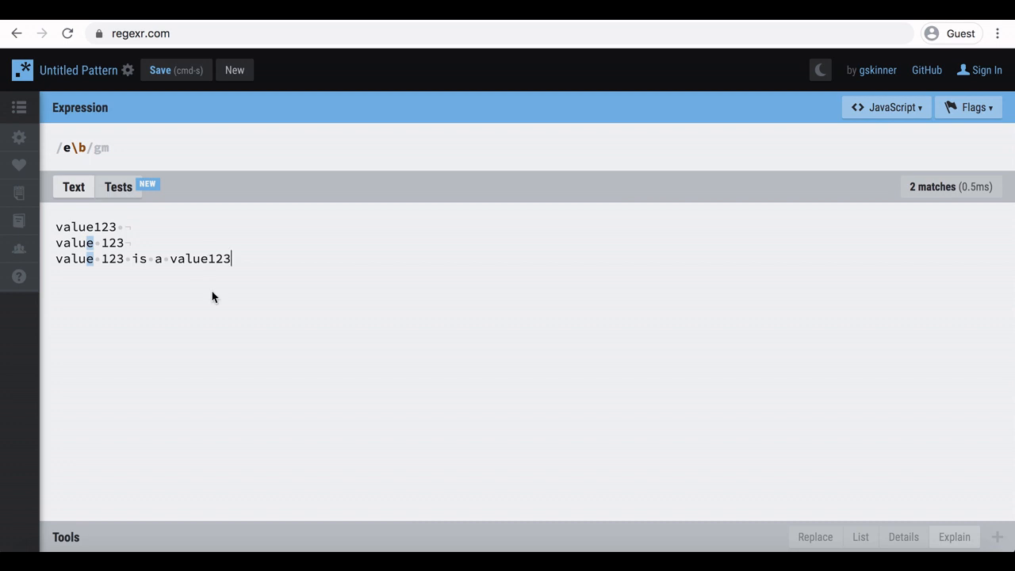
pyautogui.moveTo(928, 546)
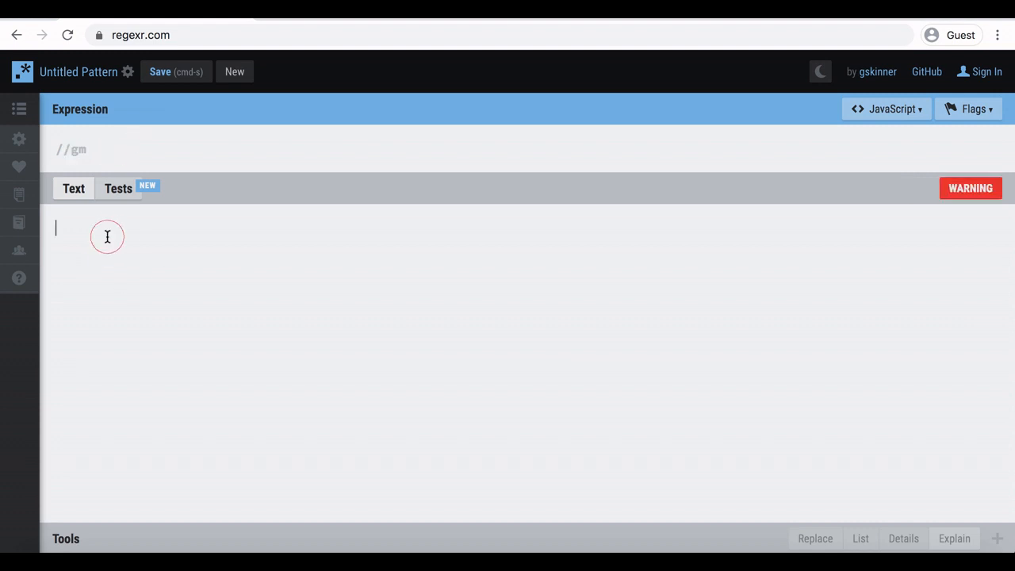
pyautogui.write('p')
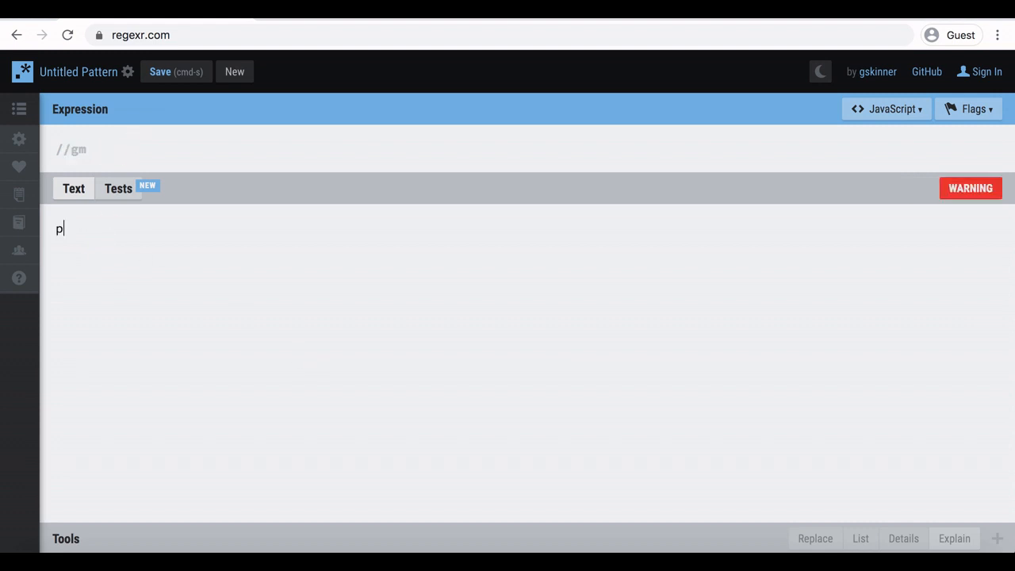
pyautogui.write('aw')
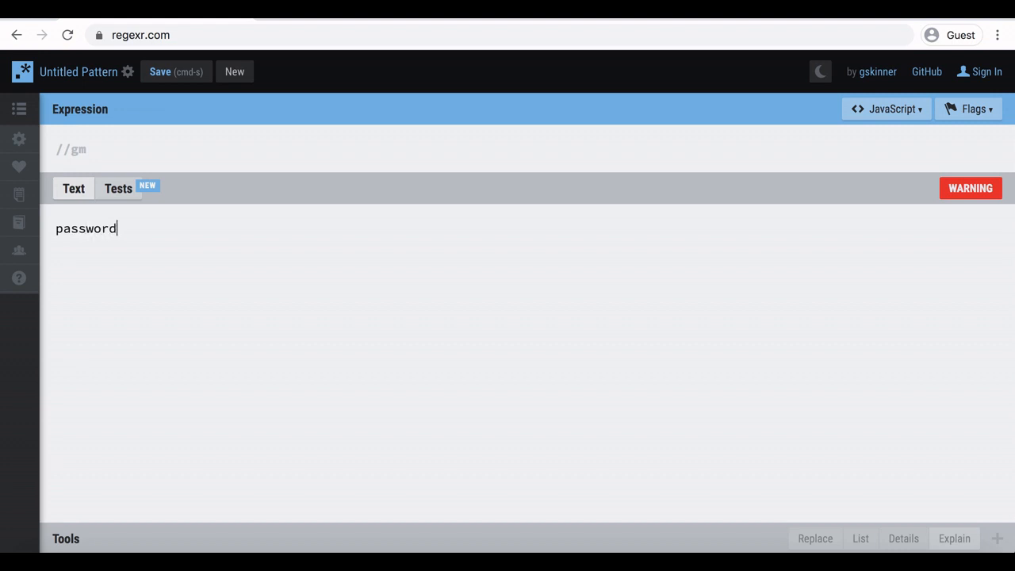
pyautogui.write('_12')
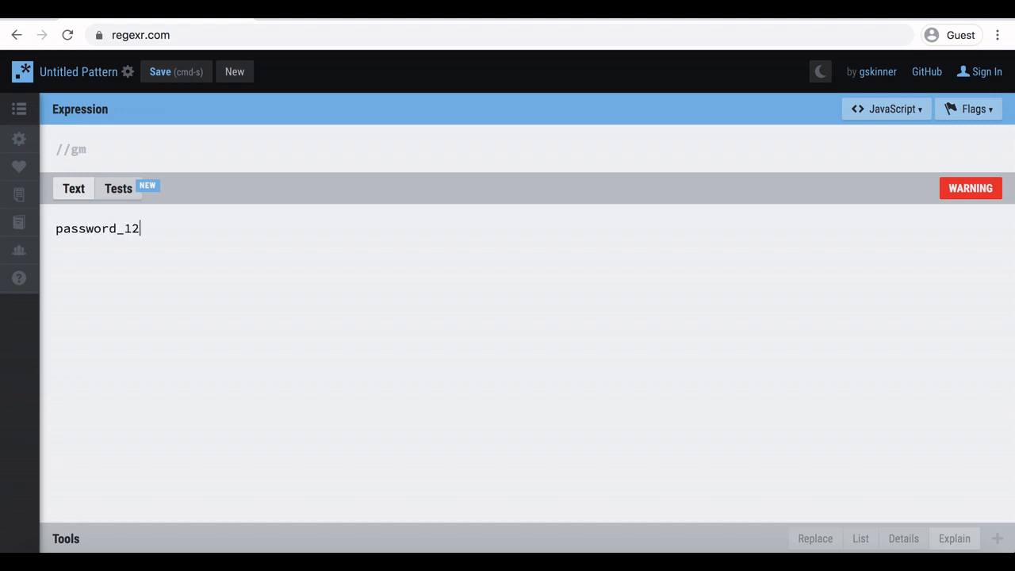
pyautogui.write('3')
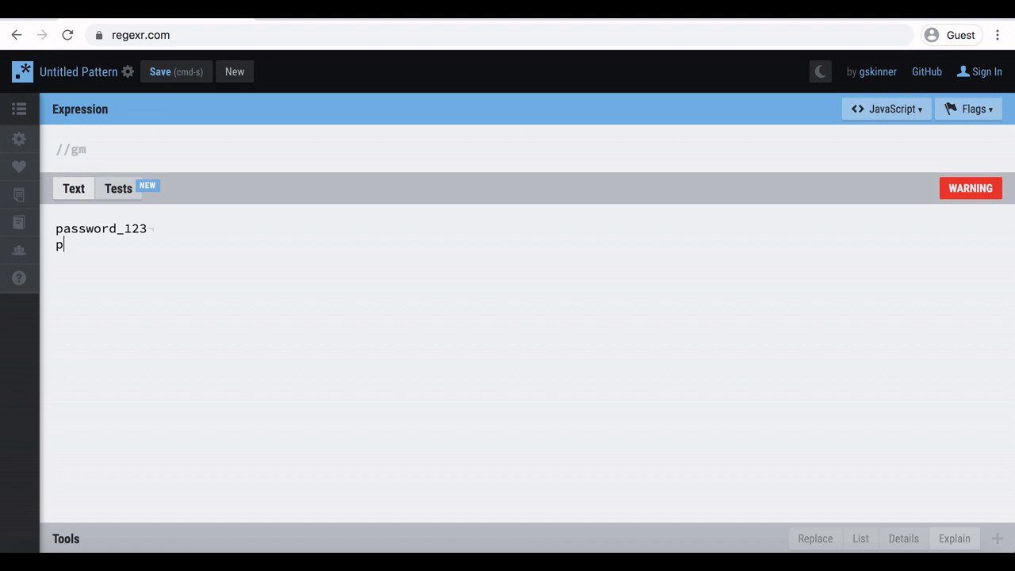
pyautogui.write('assword')
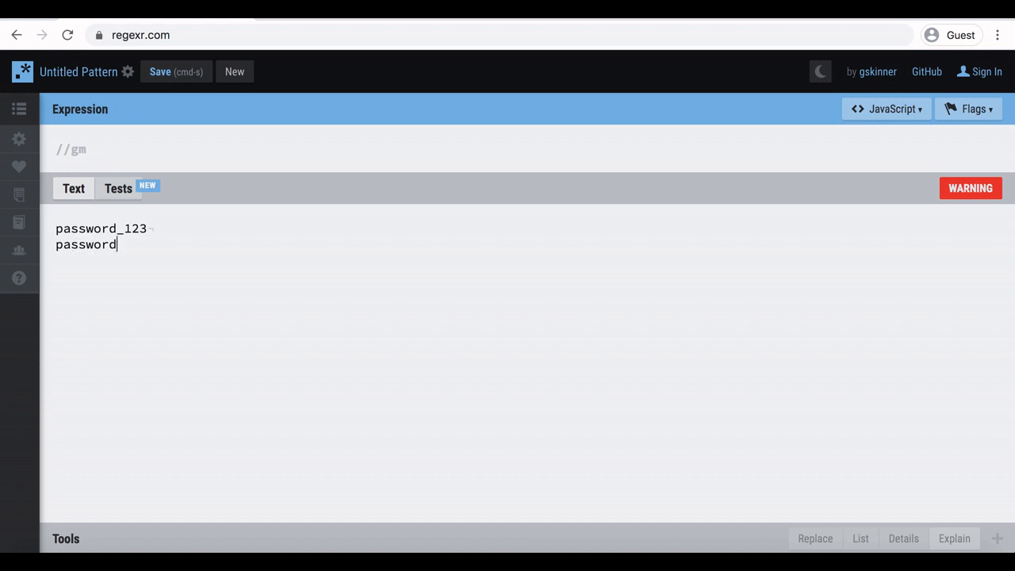
pyautogui.write('@123')
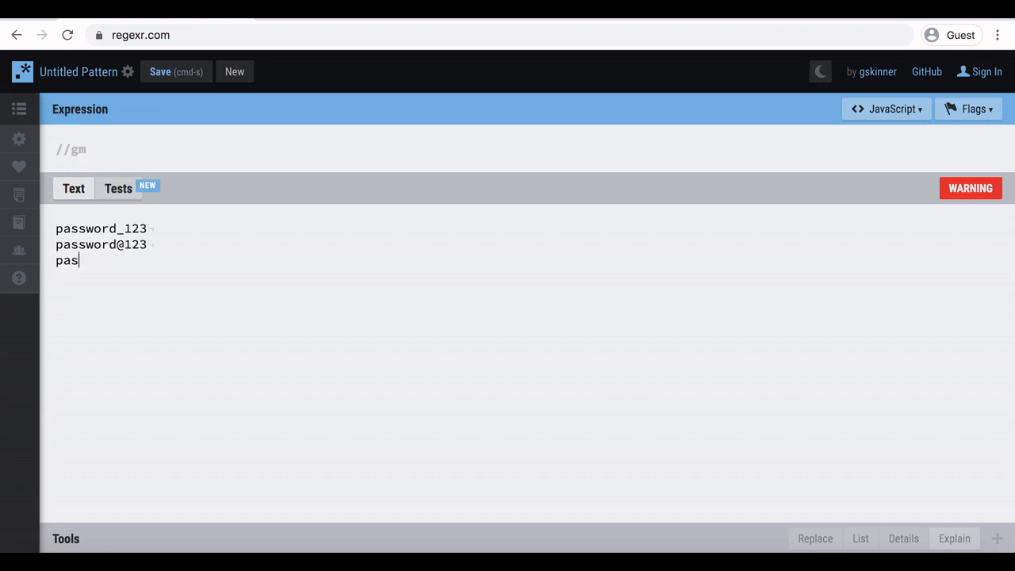
pyautogui.write('sword')
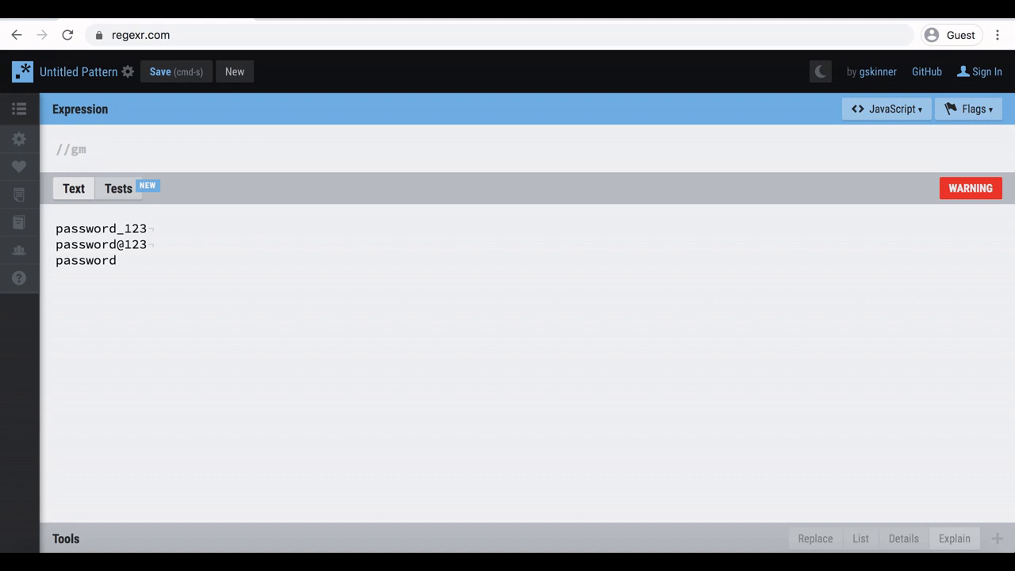
pyautogui.write('-123')
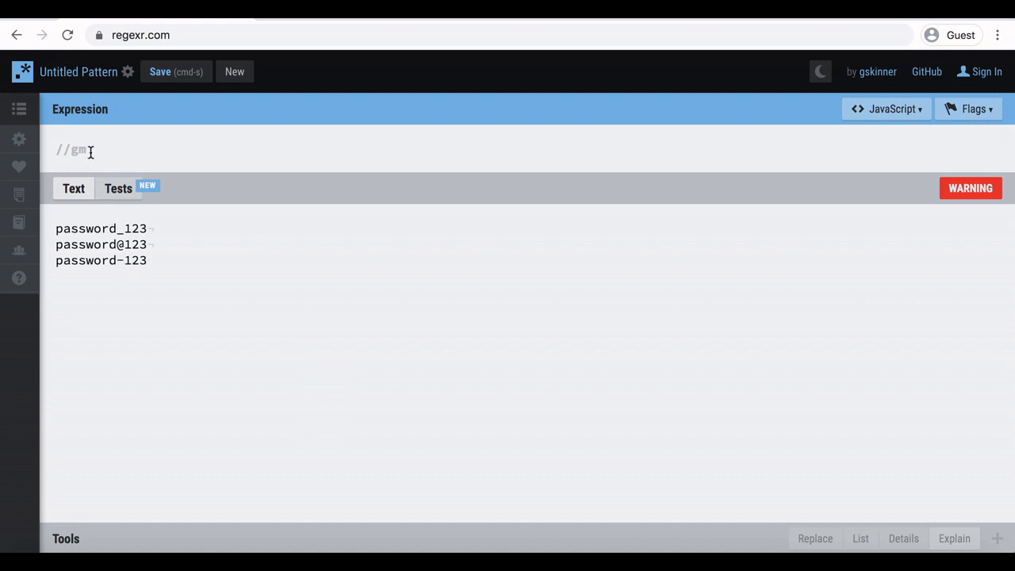
pyautogui.click(968, 109)
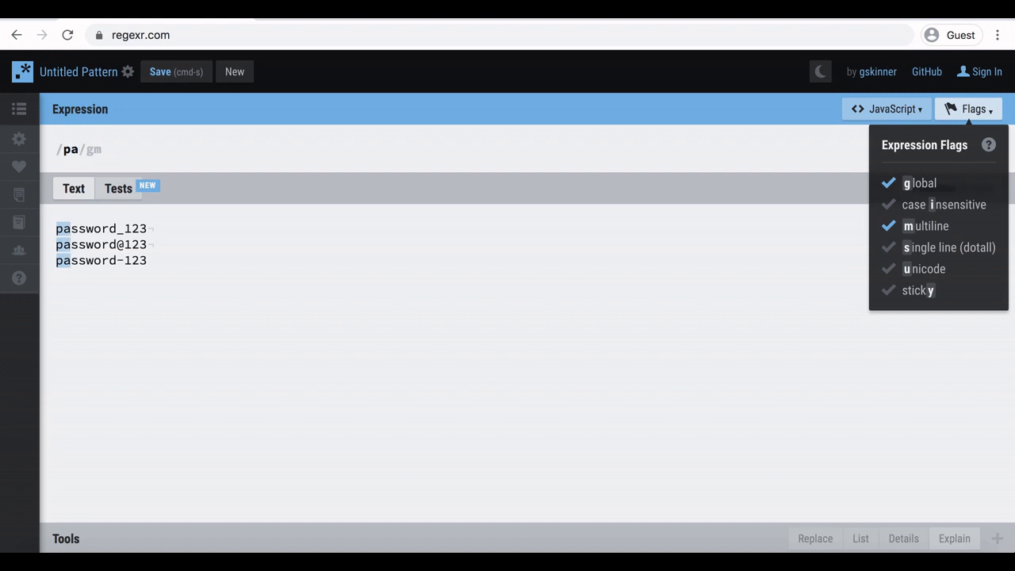
pyautogui.write('ssword')
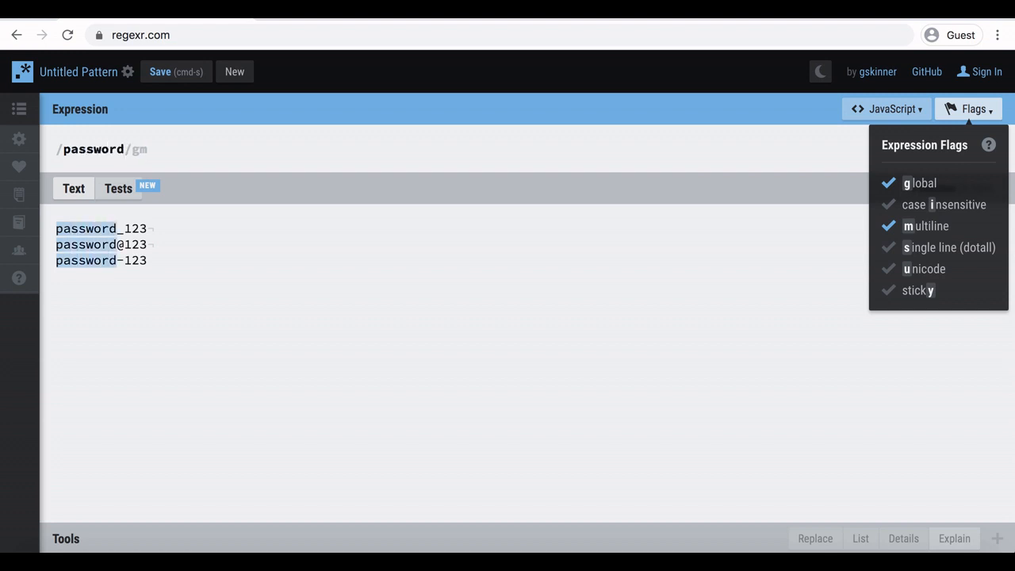
pyautogui.write('_')
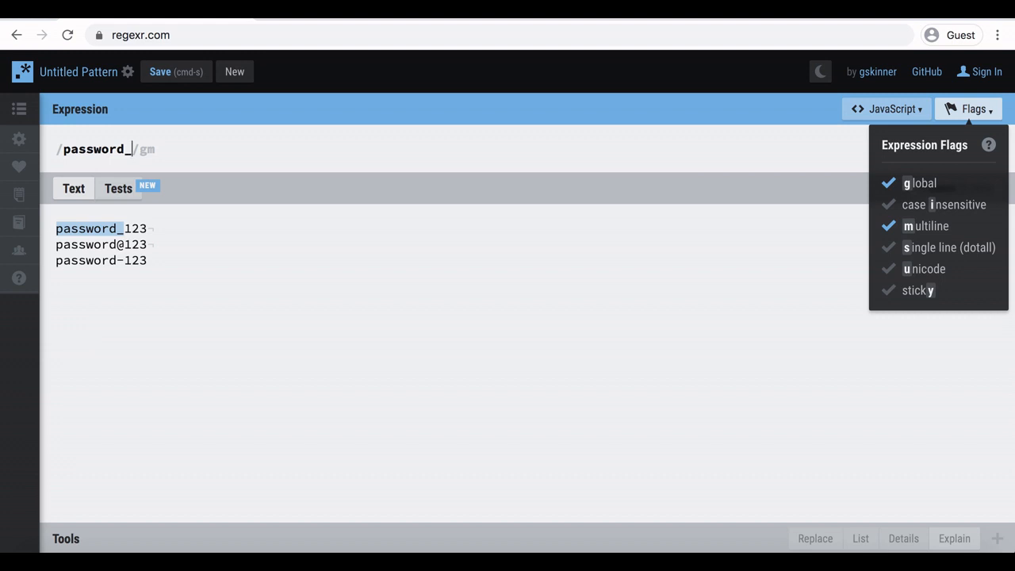
pyautogui.write('123')
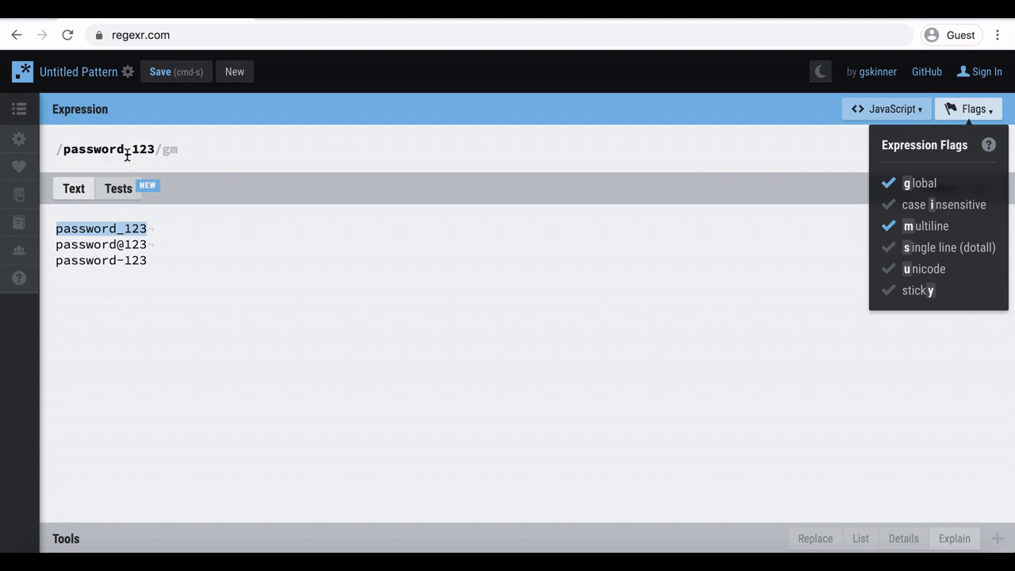
# Replace the underscore with (\w|\W) for 3 matches, then select everything to clear
pyautogui.click(212, 385)
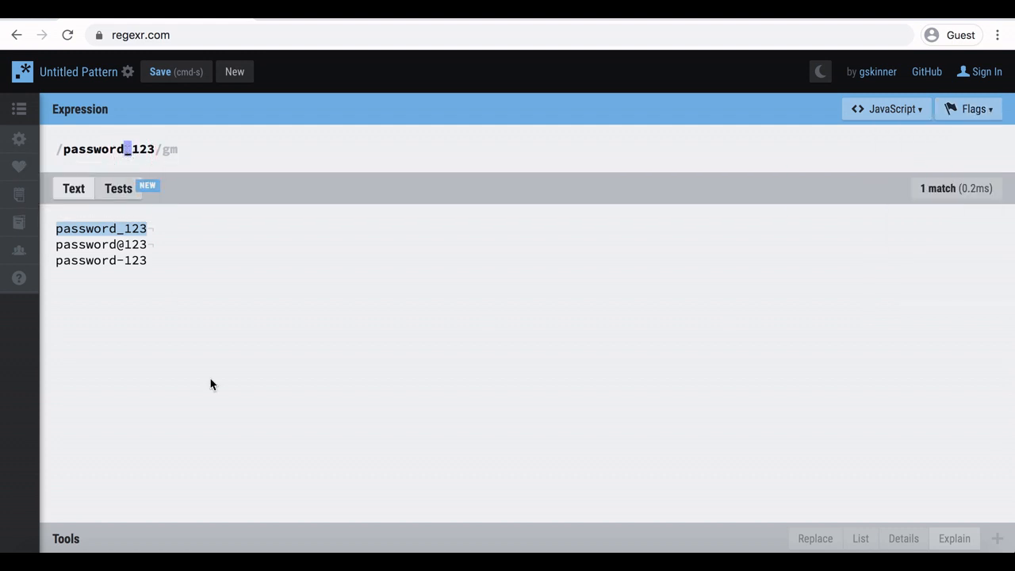
pyautogui.moveTo(262, 482)
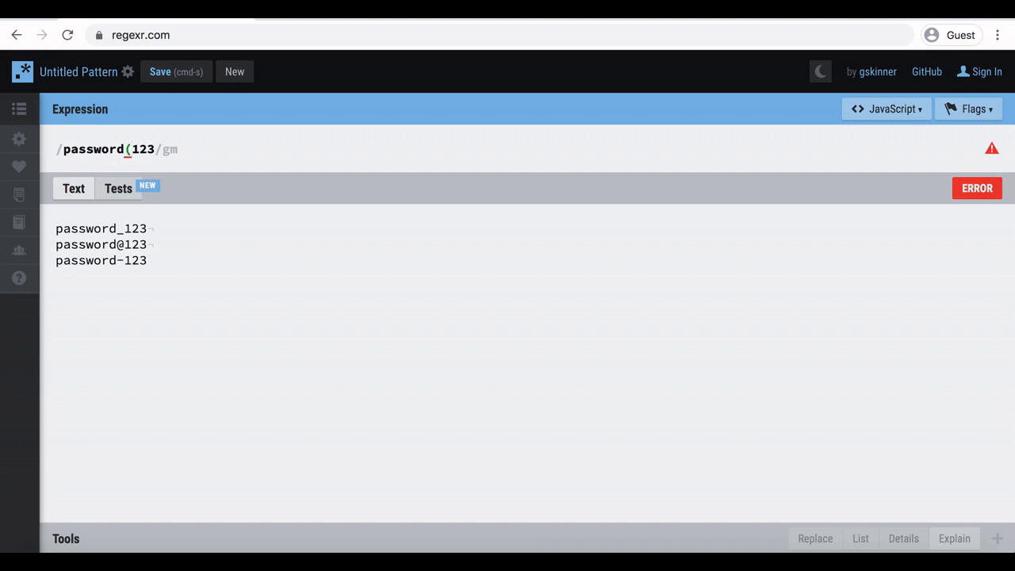
pyautogui.write('\\w)')
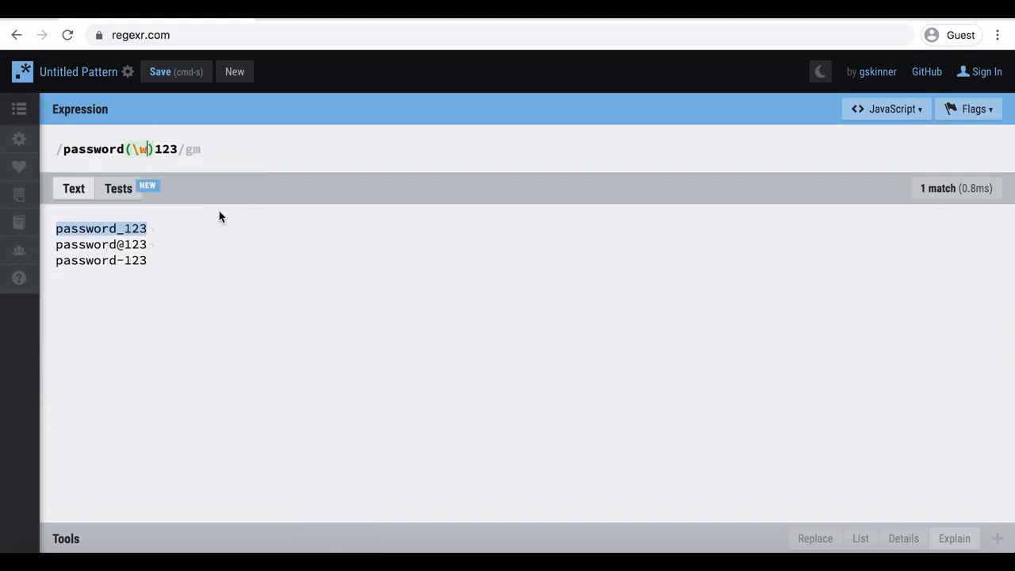
pyautogui.write('|')
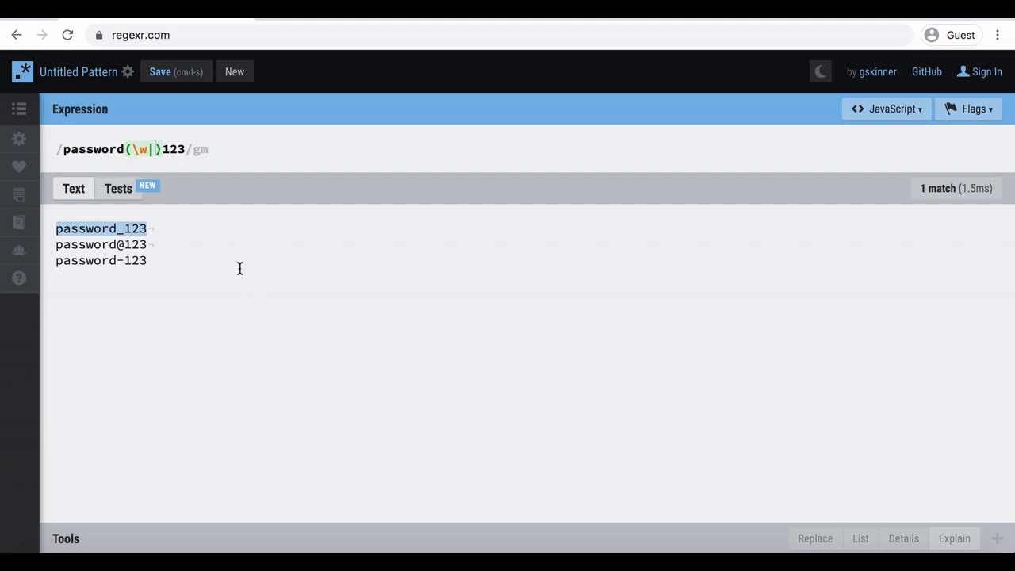
pyautogui.write('\\W')
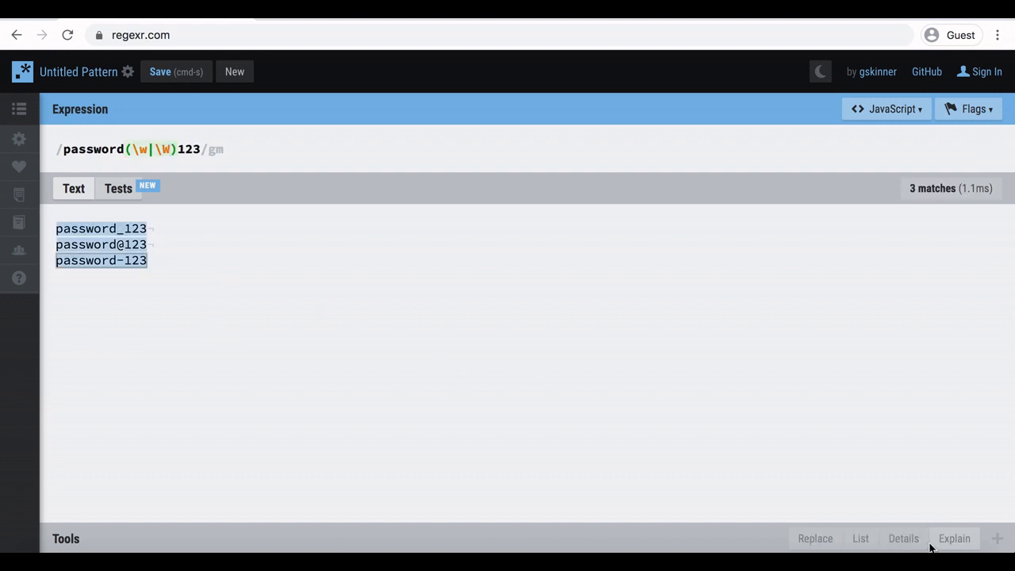
pyautogui.moveTo(174, 304)
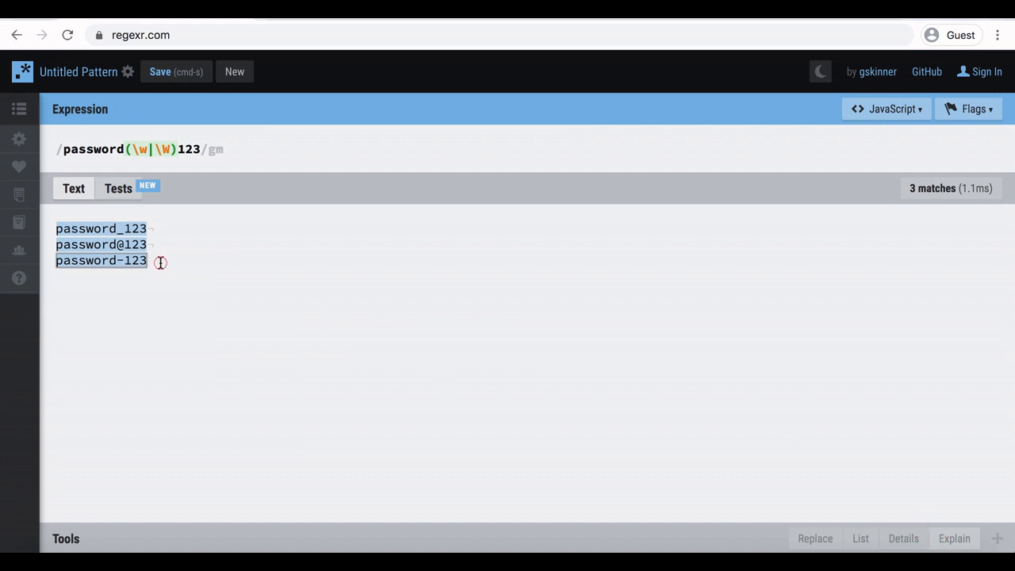
pyautogui.press('ctrl+a')
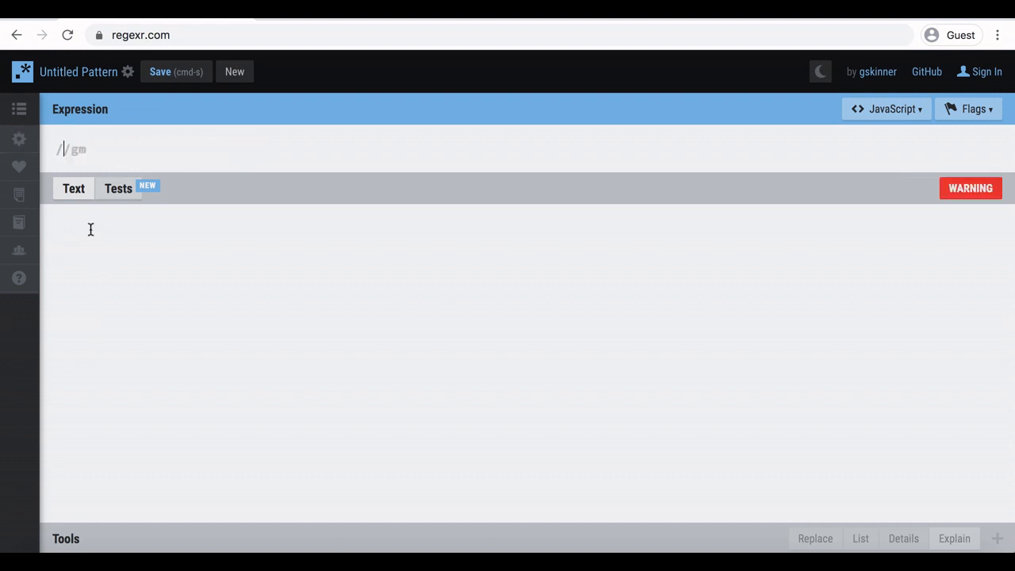
# Enter abc, ABC, 123 and @#$ separated by spaces as the test text
pyautogui.write('abc')
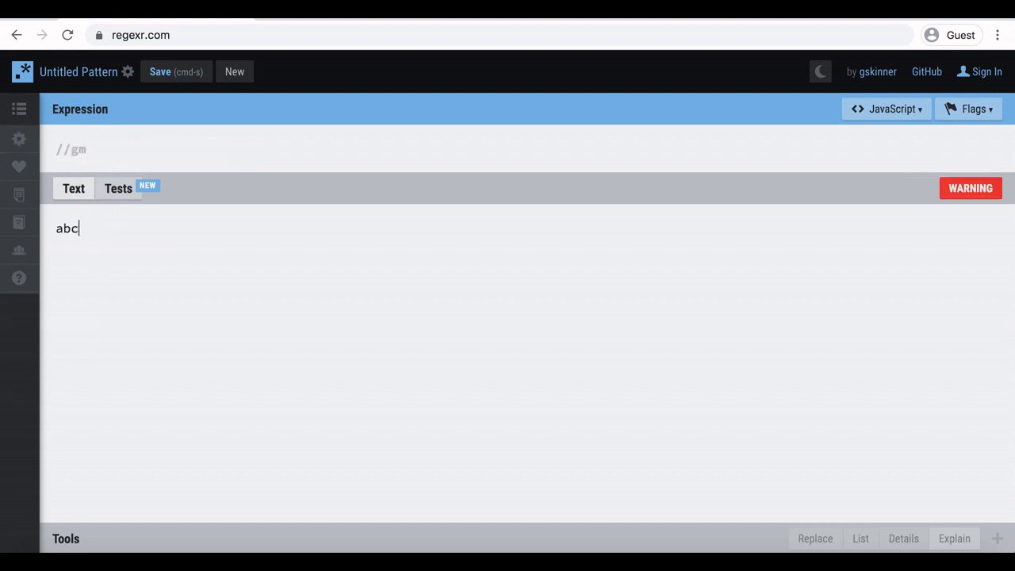
pyautogui.write('ABC')
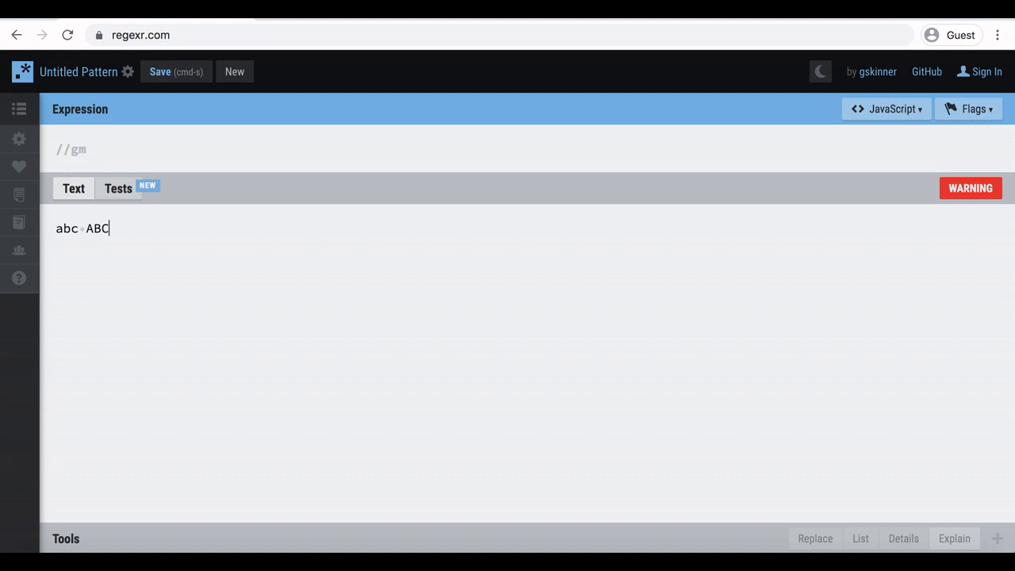
pyautogui.write('123')
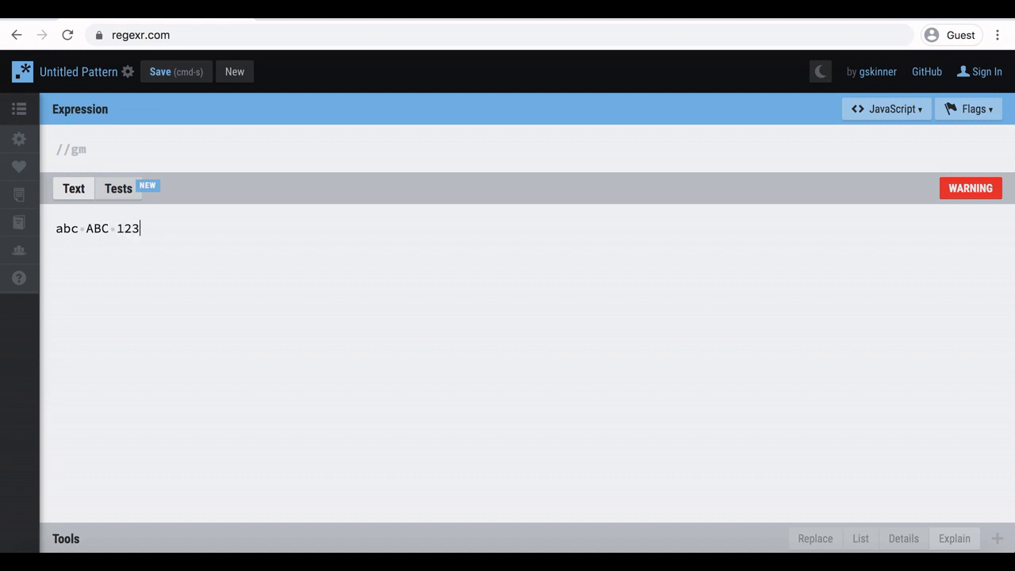
pyautogui.write('@#$')
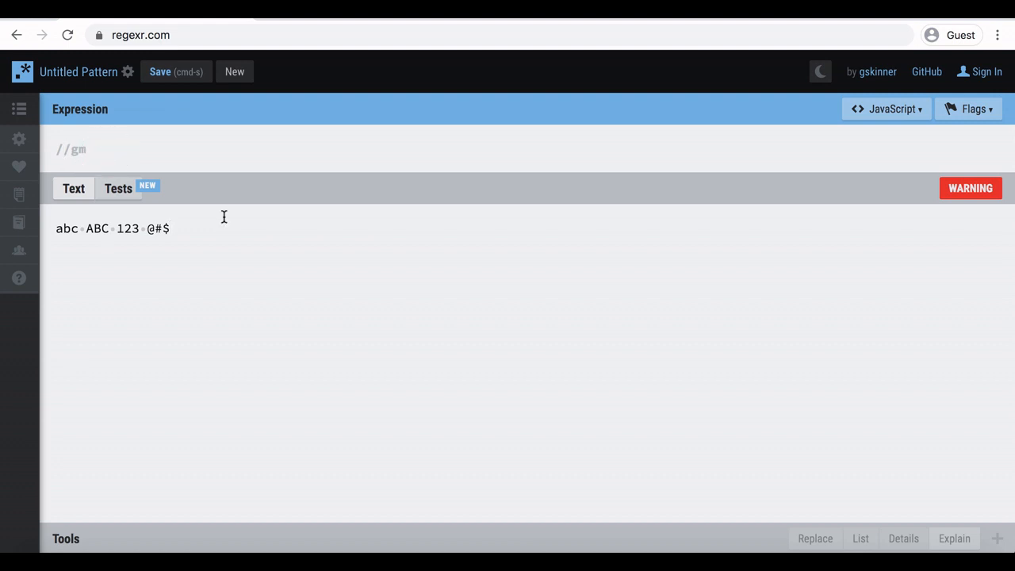
# Type [a-z], then add ^ to make the negated class [^A-Z], giving 12 matches
pyautogui.write('[a')
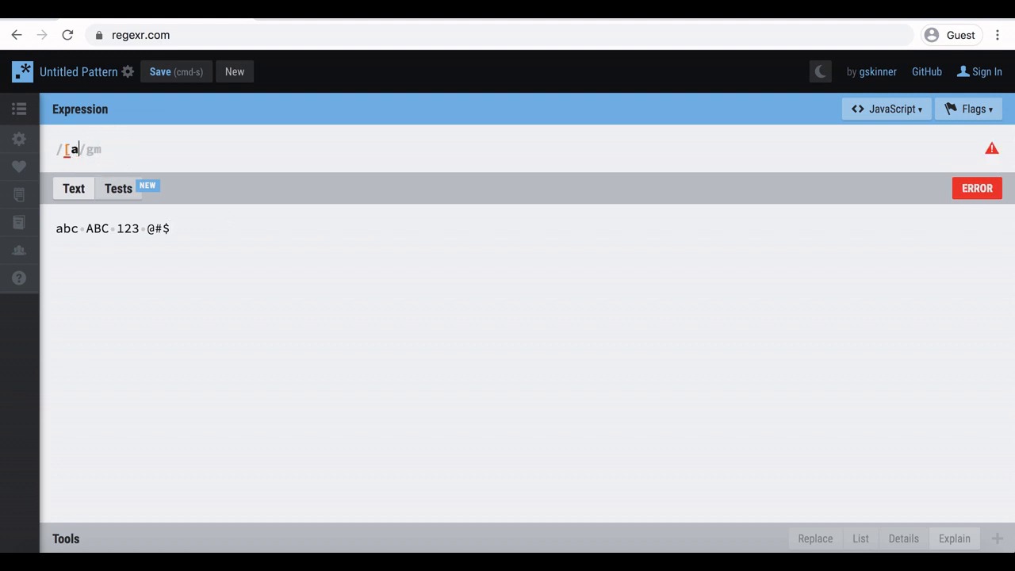
pyautogui.write('-z')
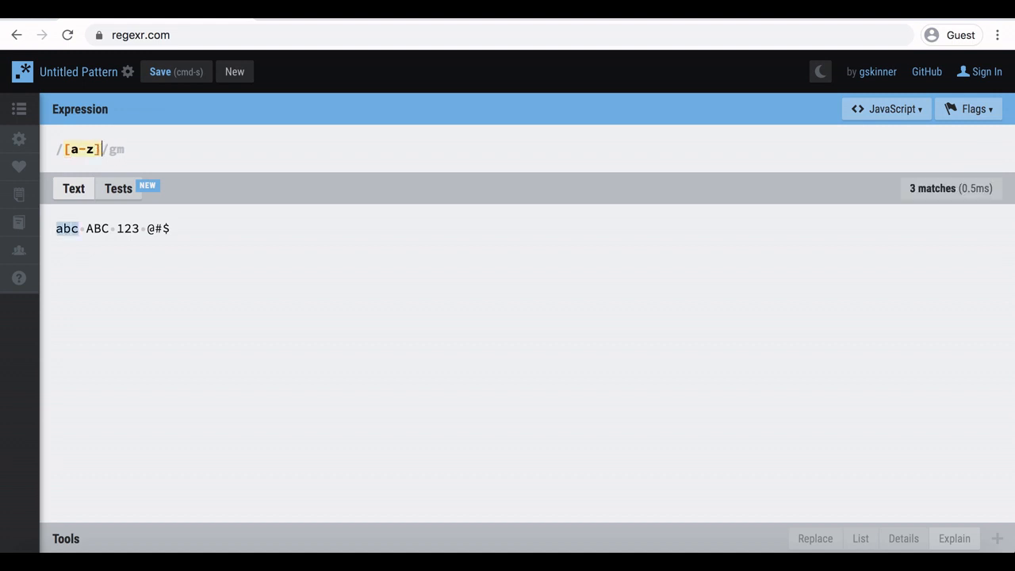
pyautogui.click(83, 150)
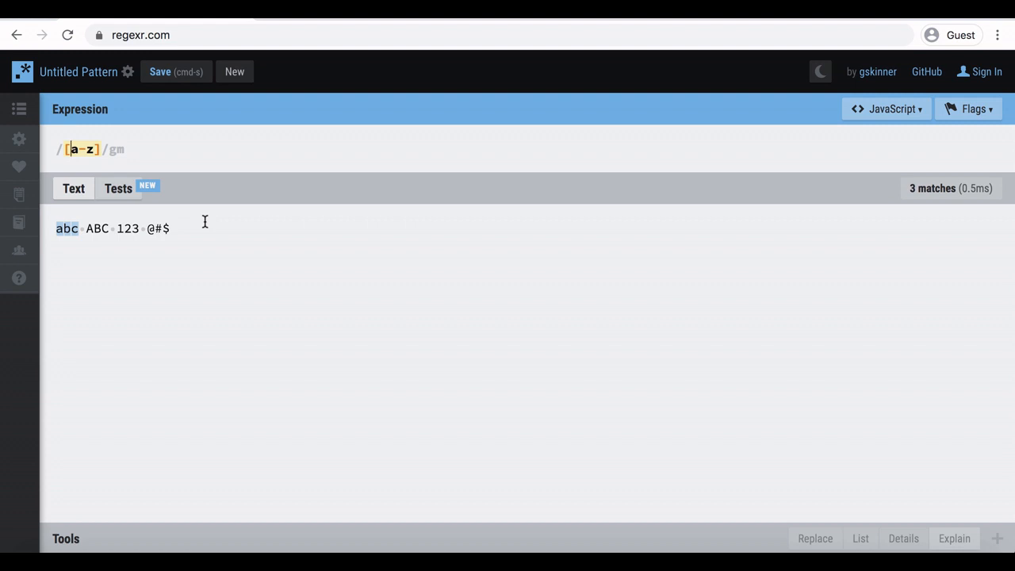
pyautogui.write('^A')
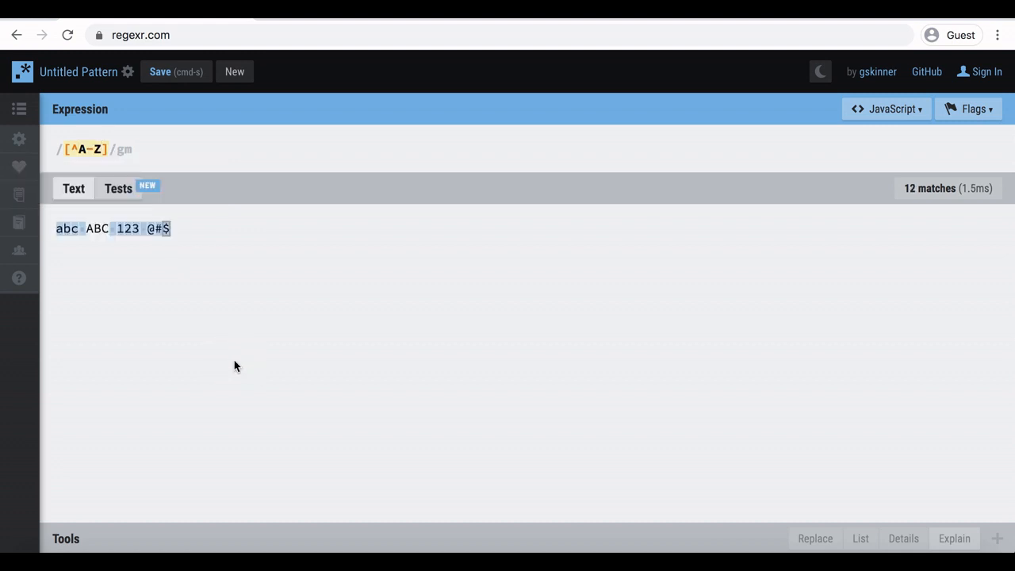
pyautogui.moveTo(880, 505)
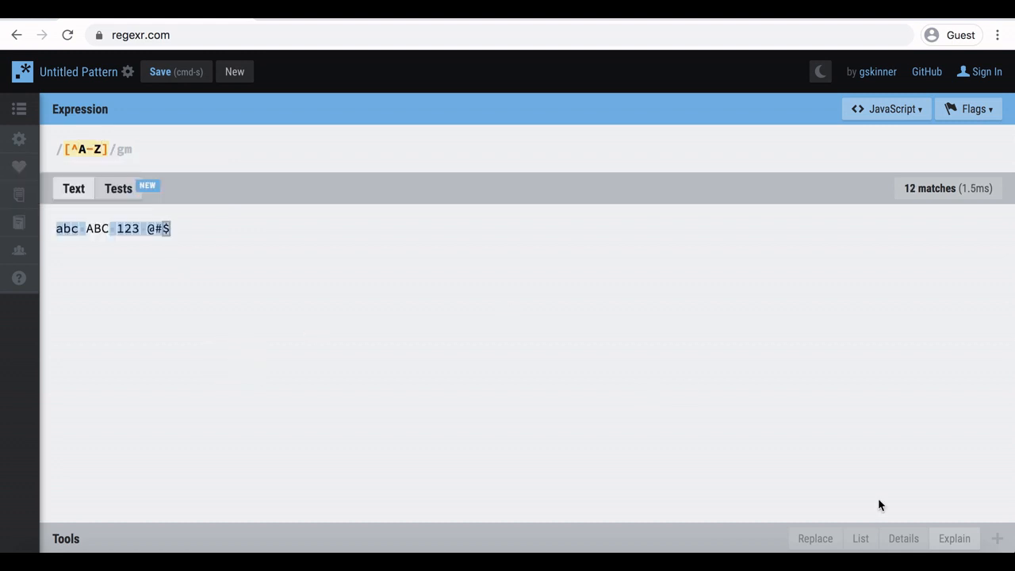